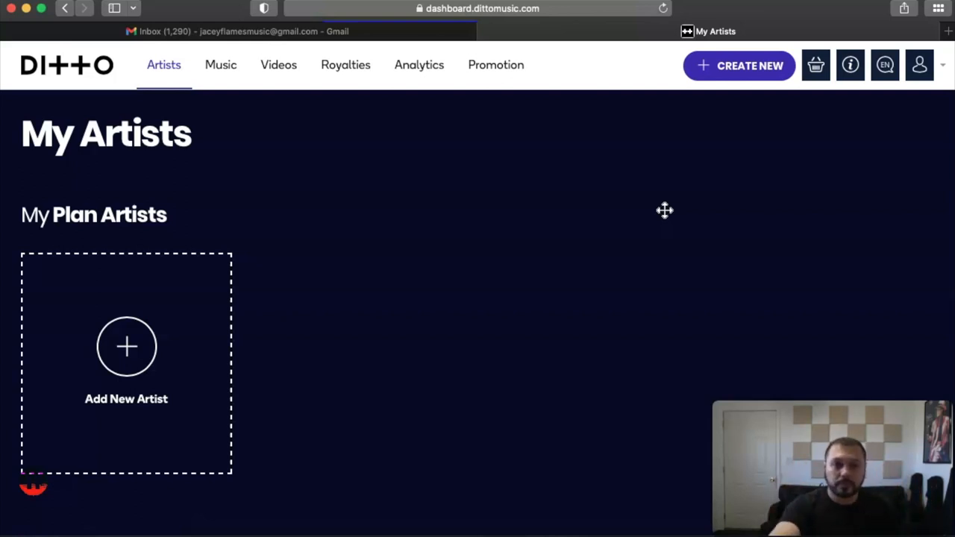
mouse_move(376, 237)
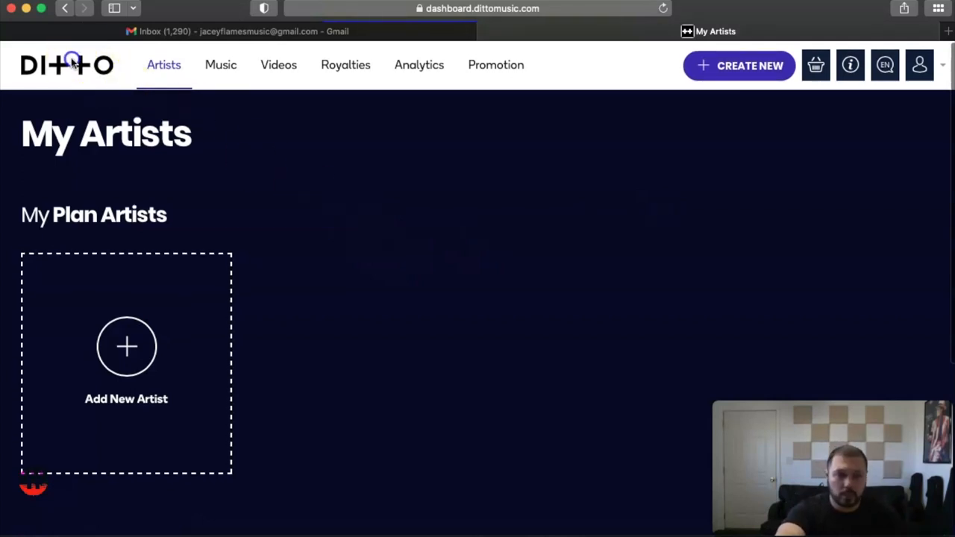
Step: Start adding a new artist from the My Artists list
left_click(221, 66)
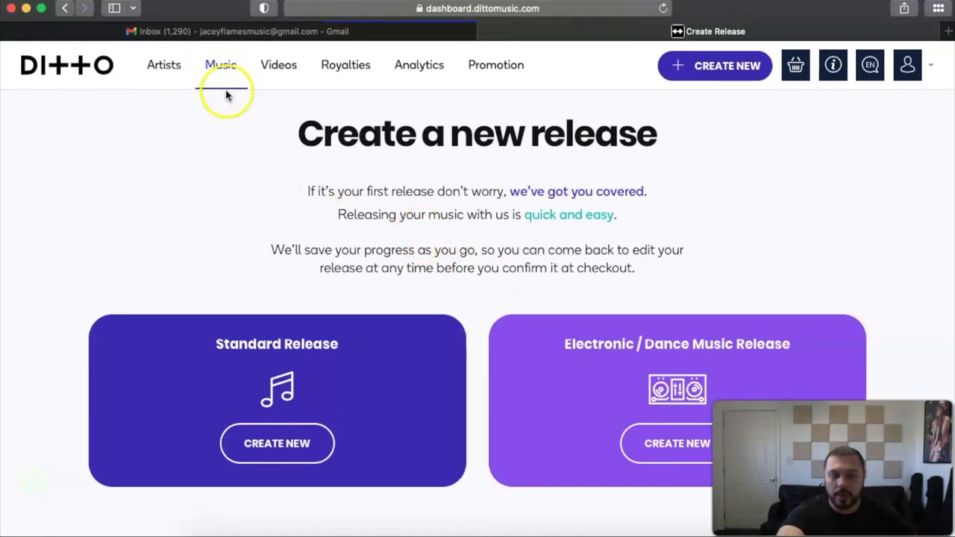
mouse_move(165, 69)
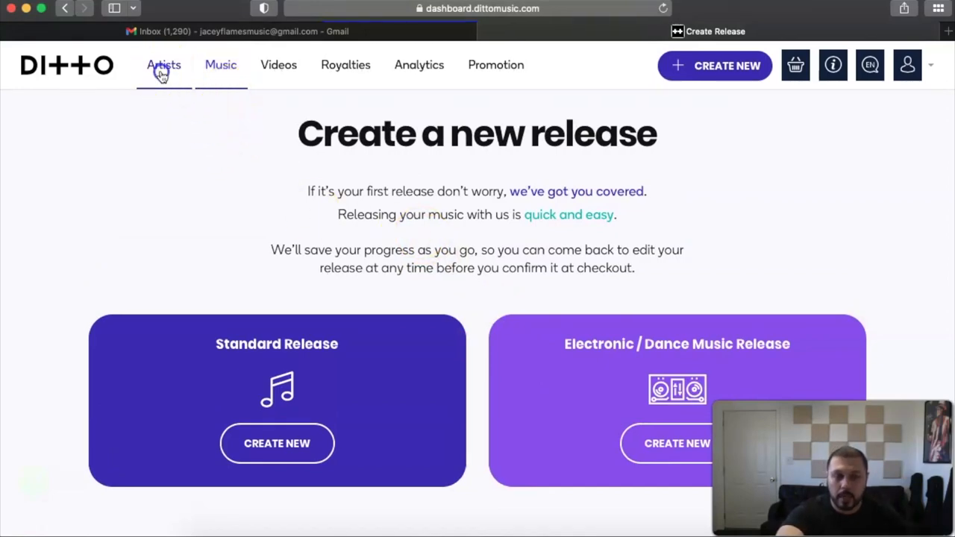
left_click(165, 66)
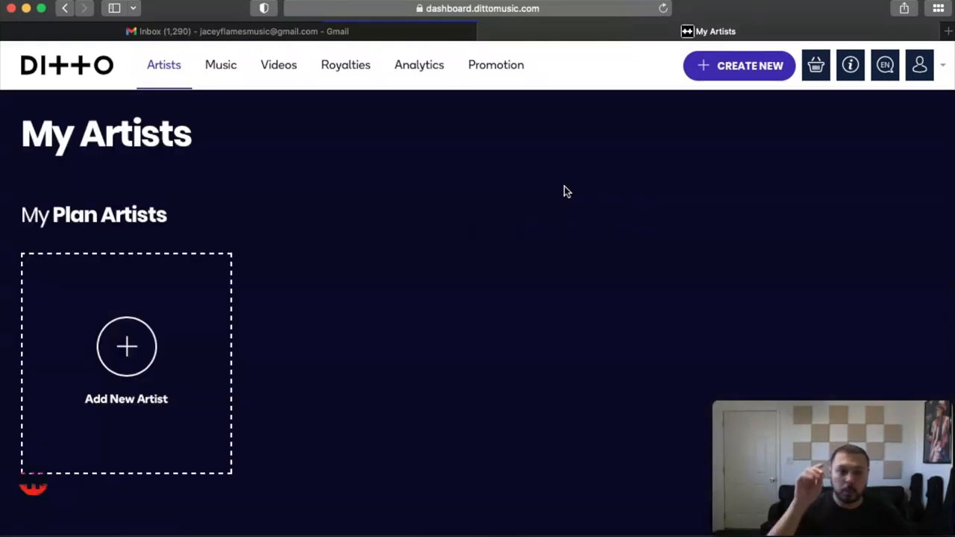
mouse_move(358, 164)
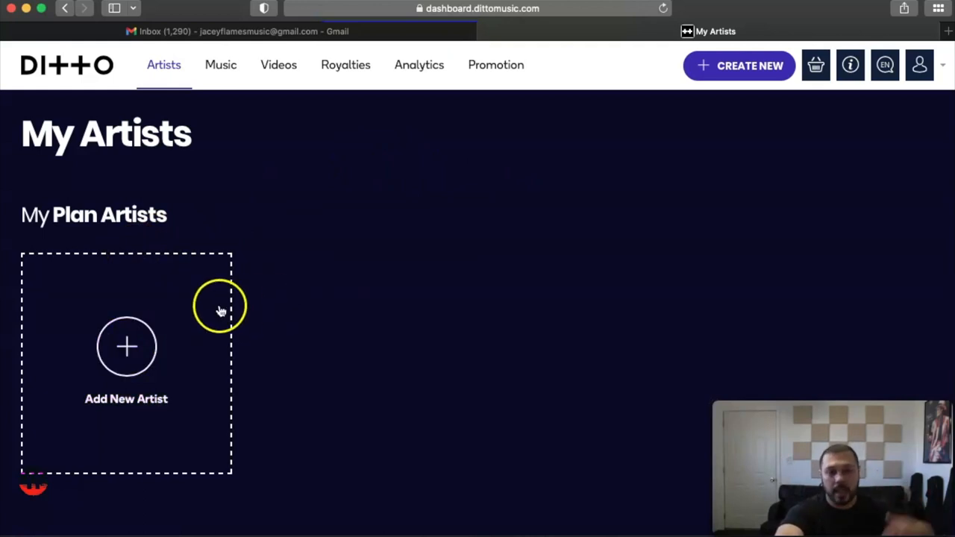
left_click(125, 346)
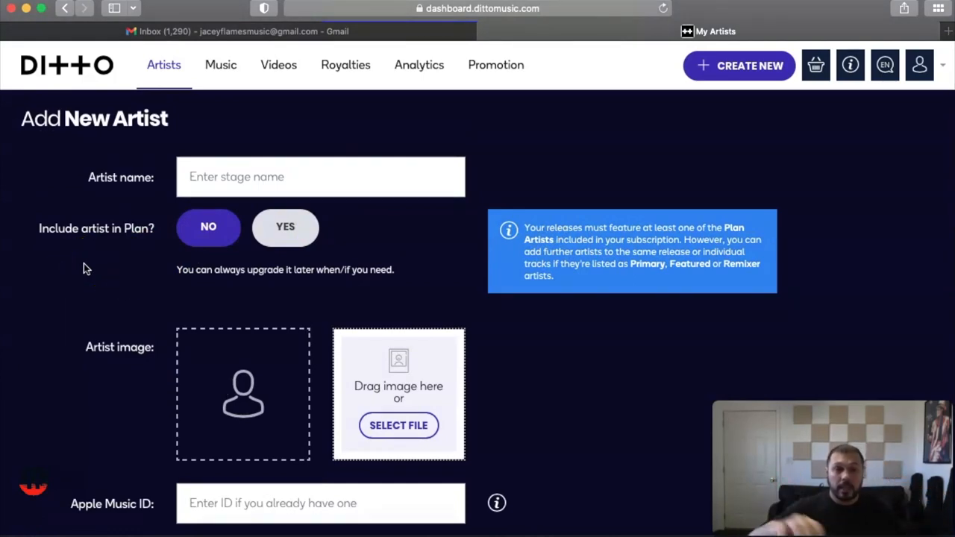
Step: Enter the stage name Jacey Flames and keep the artist included in the plan
left_click(319, 176)
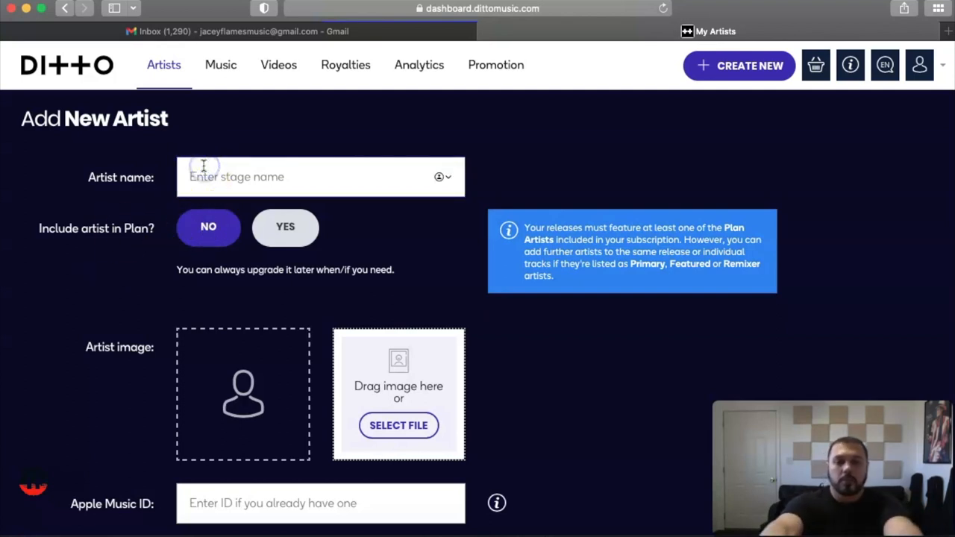
type("Jacey Flames")
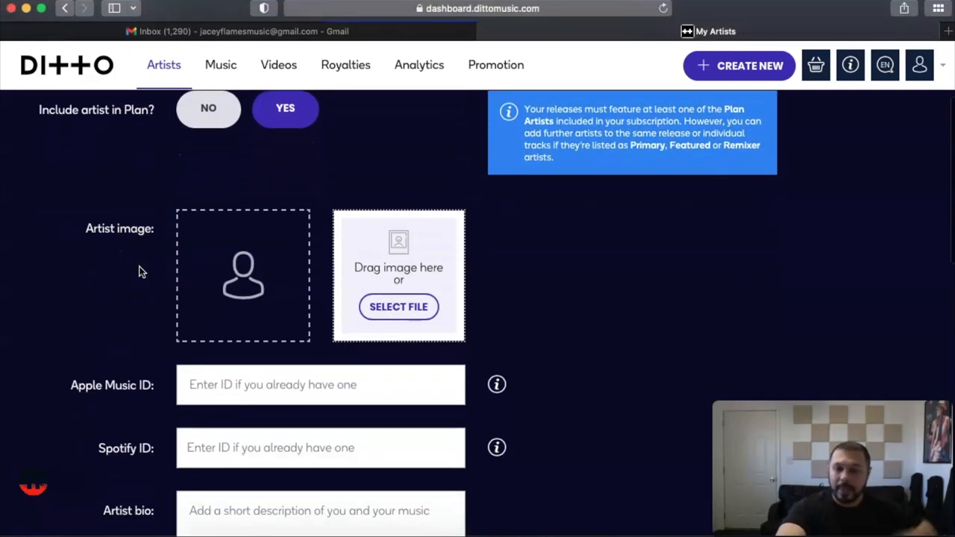
scroll("down", 3)
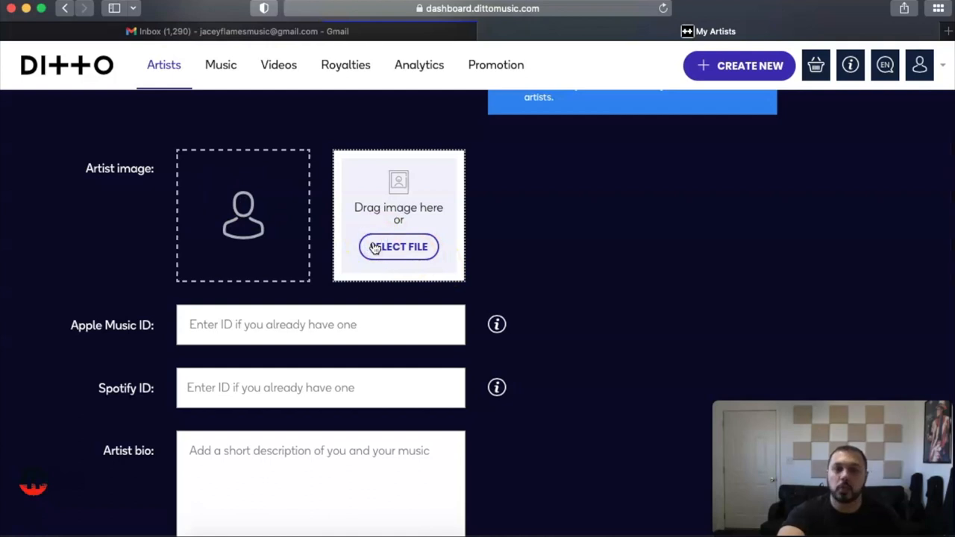
Step: Browse for the artist photo in the Desktop Pics folder
left_click(399, 246)
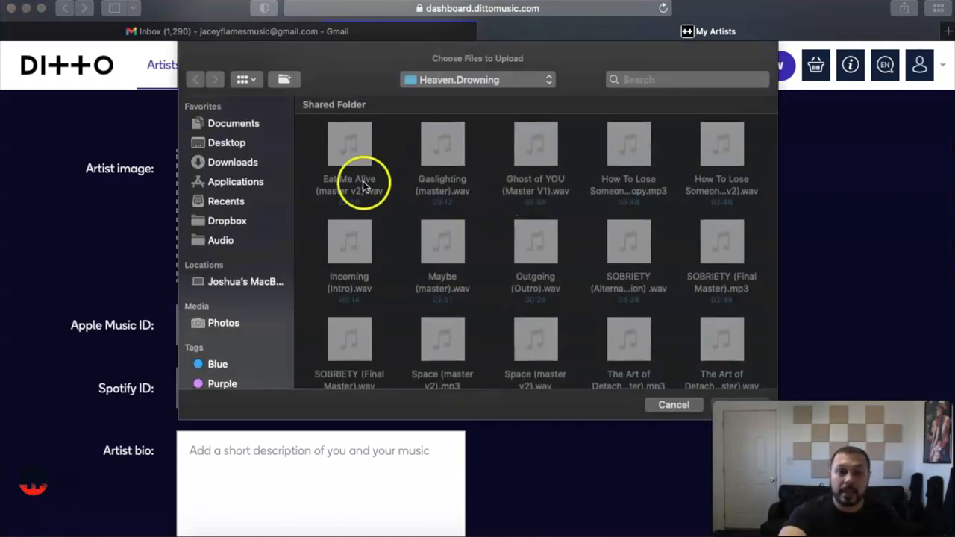
left_click(227, 143)
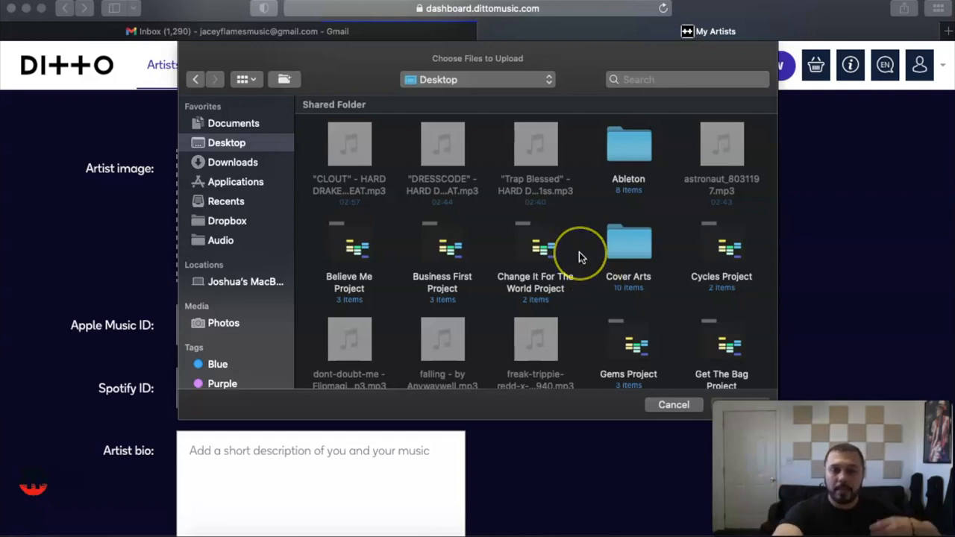
scroll("down", 3)
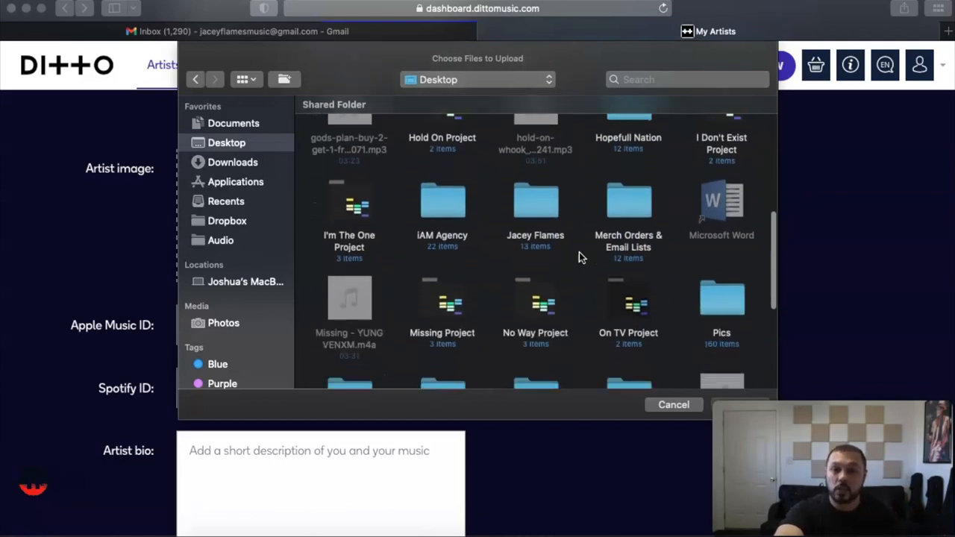
left_click(722, 299)
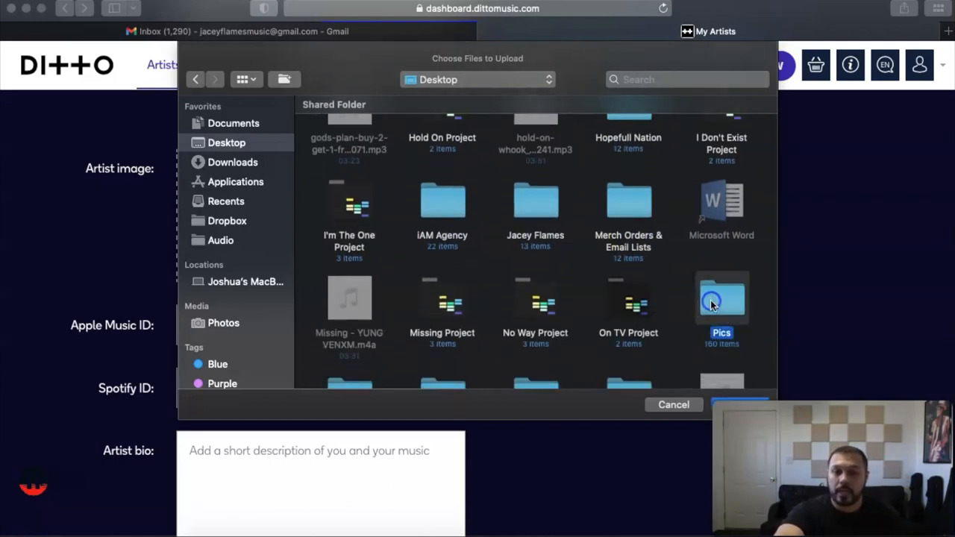
double_click(723, 298)
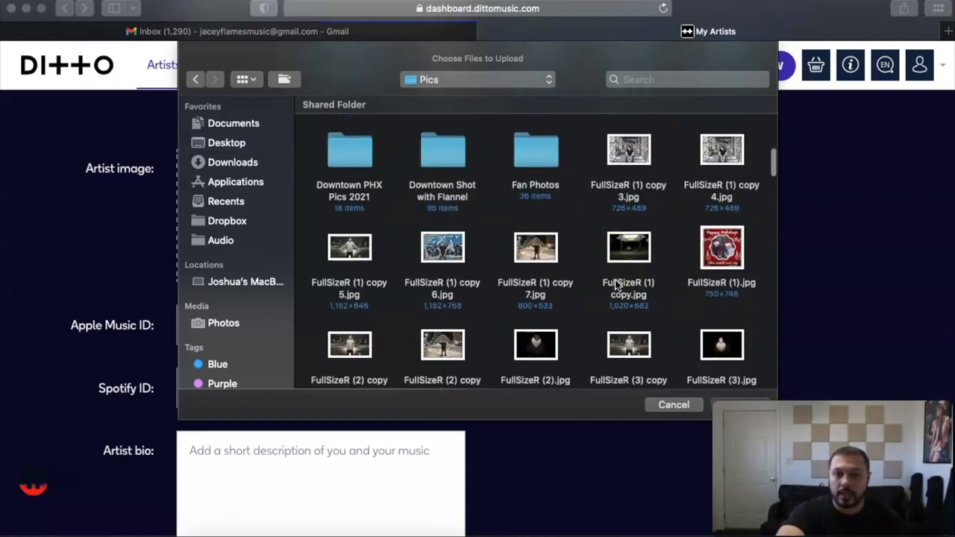
mouse_move(570, 246)
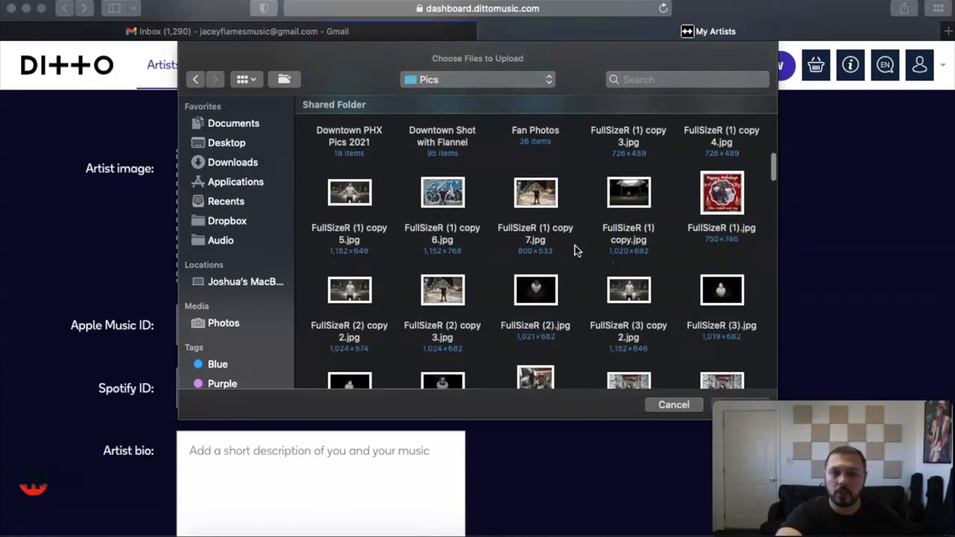
Step: Upload Jacey Flames pics.jpeg from the Downtown PHX Pics 2021 folder as the artist image
left_click(349, 137)
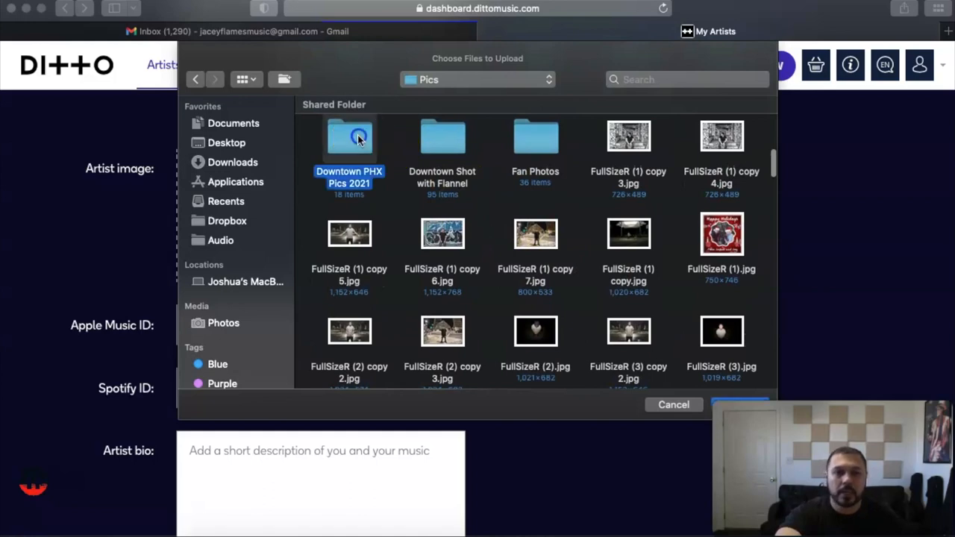
double_click(349, 138)
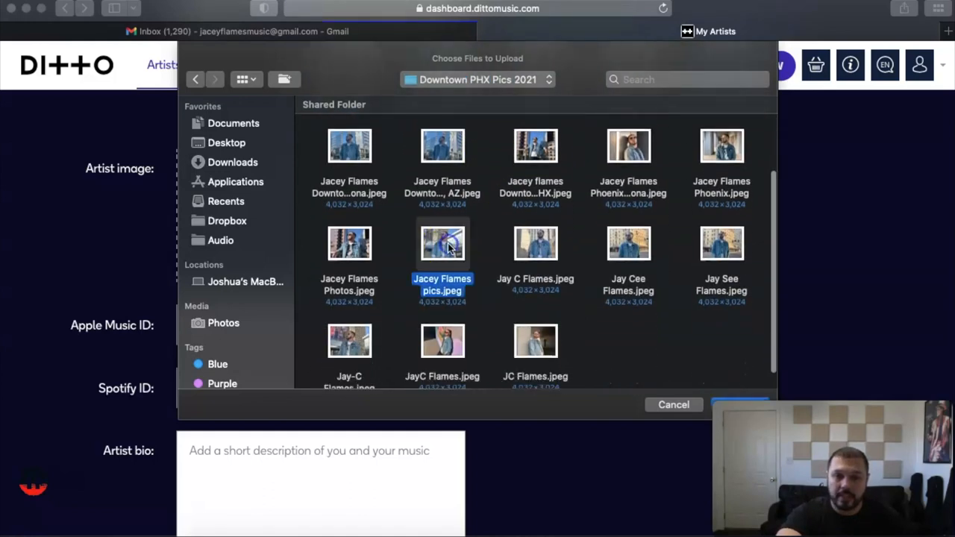
left_click(673, 404)
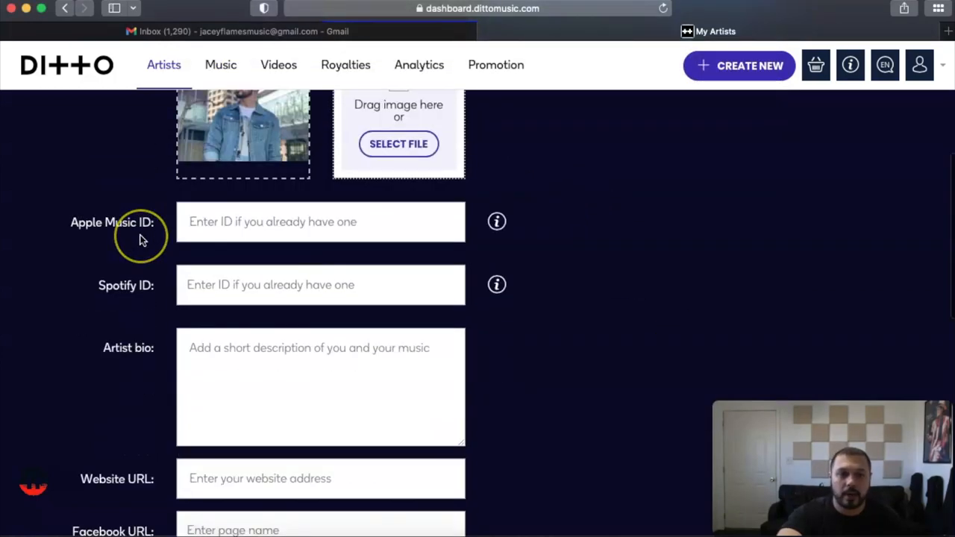
scroll("down", 3)
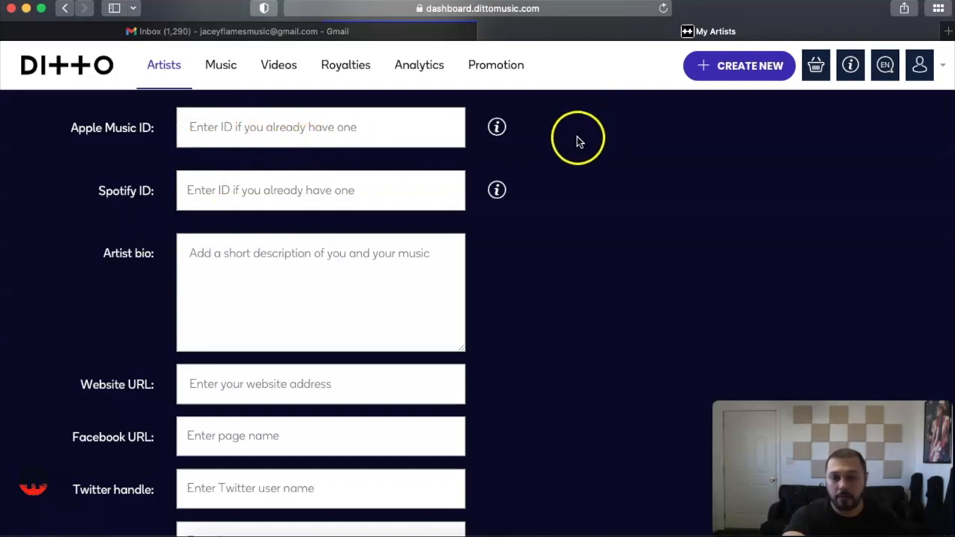
mouse_move(573, 146)
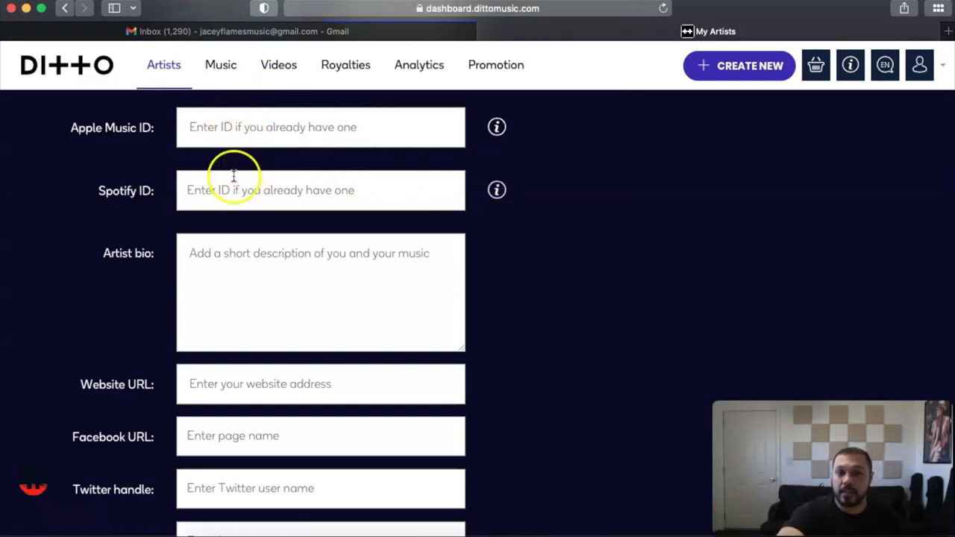
scroll("down", 3)
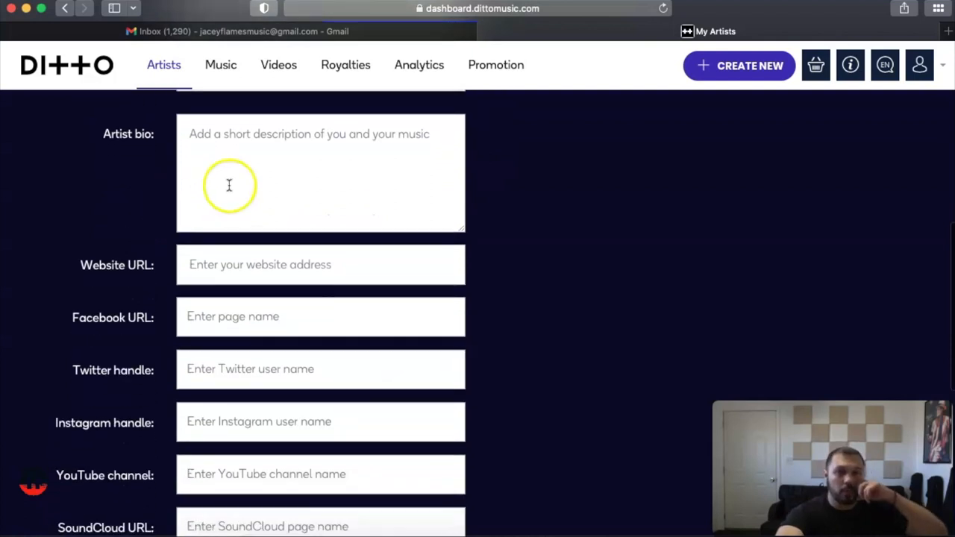
scroll("down", 3)
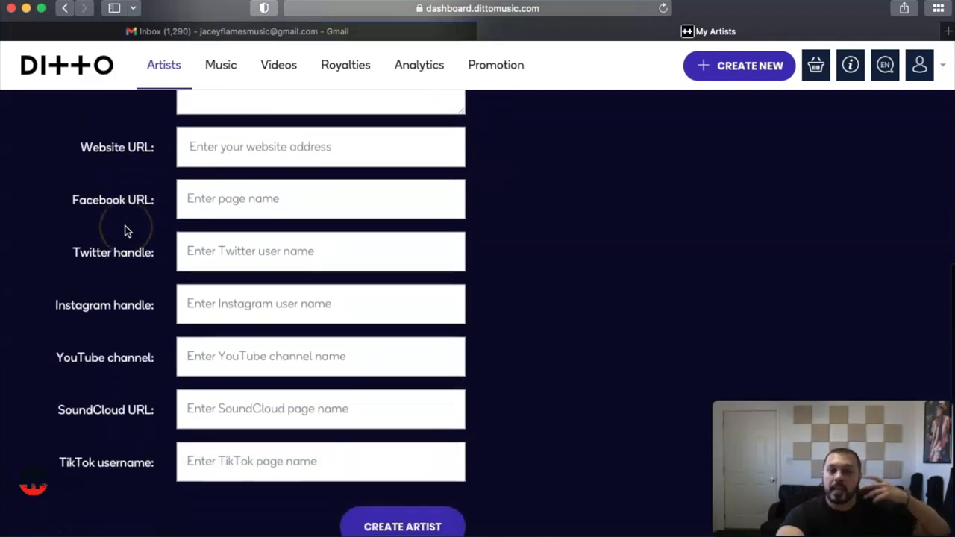
scroll("down", 3)
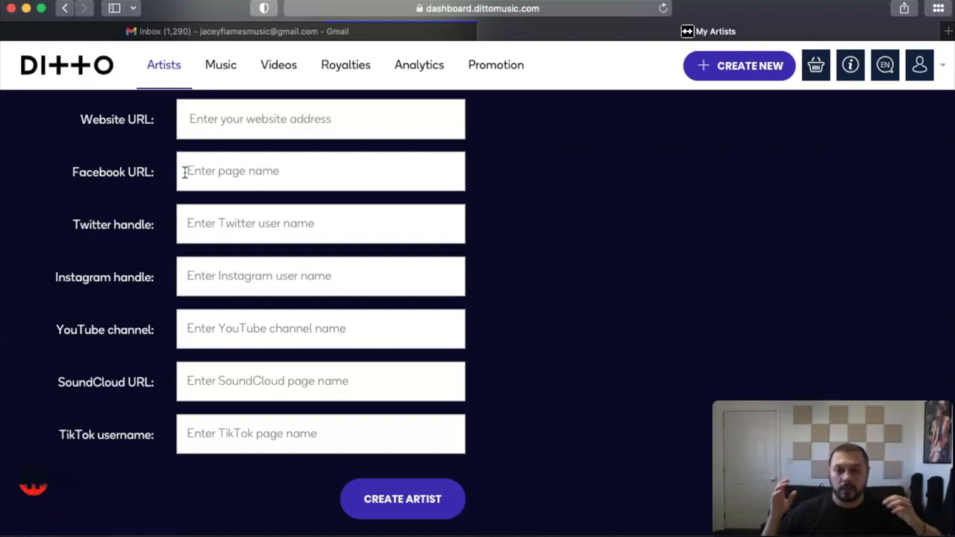
mouse_move(176, 152)
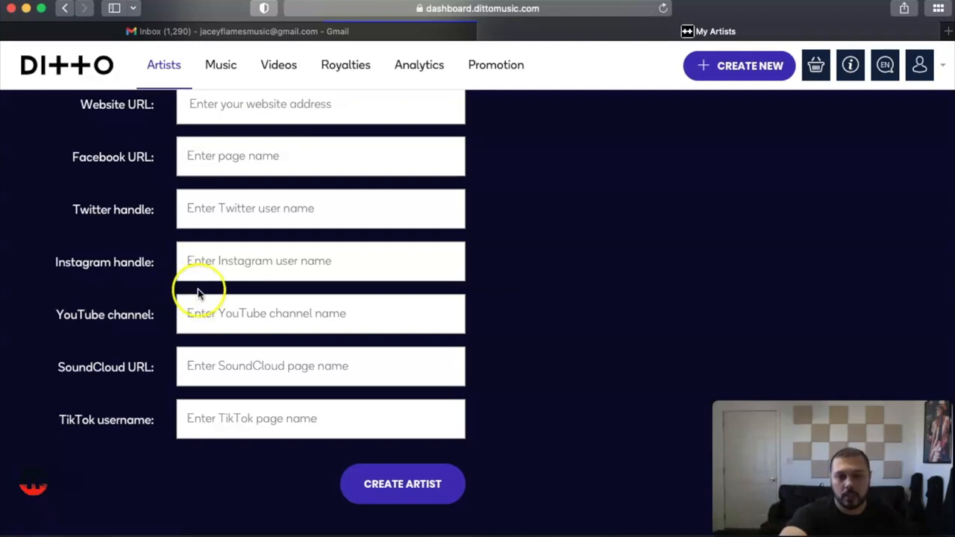
mouse_move(266, 372)
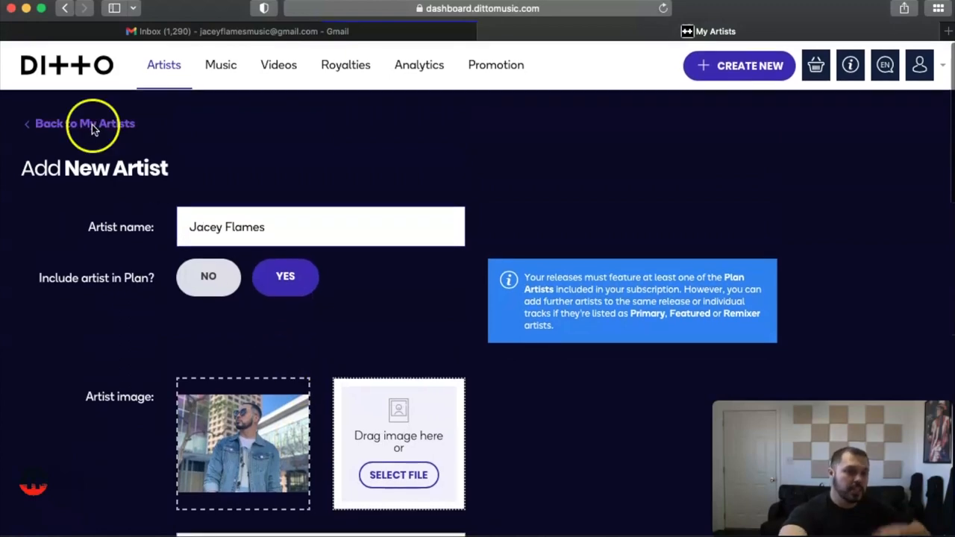
scroll("down", 3)
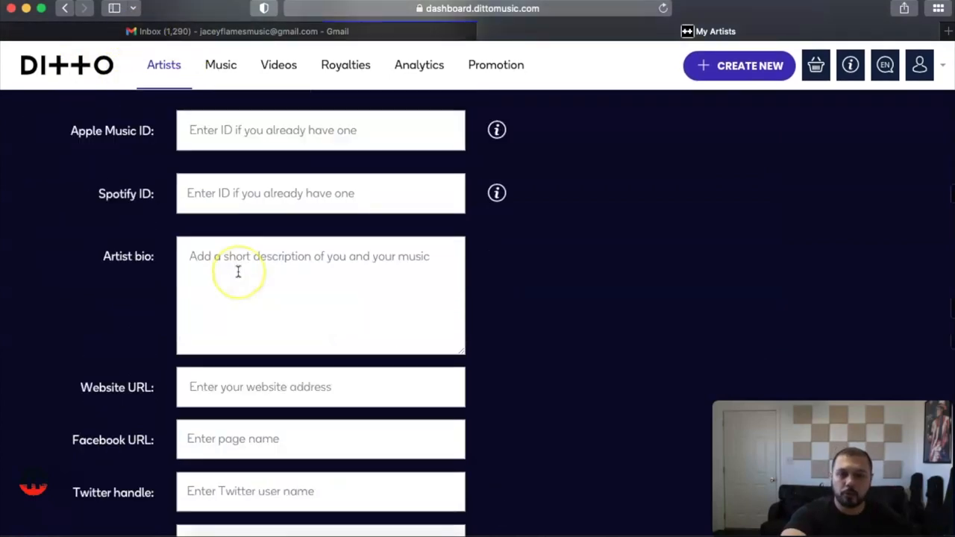
scroll("down", 3)
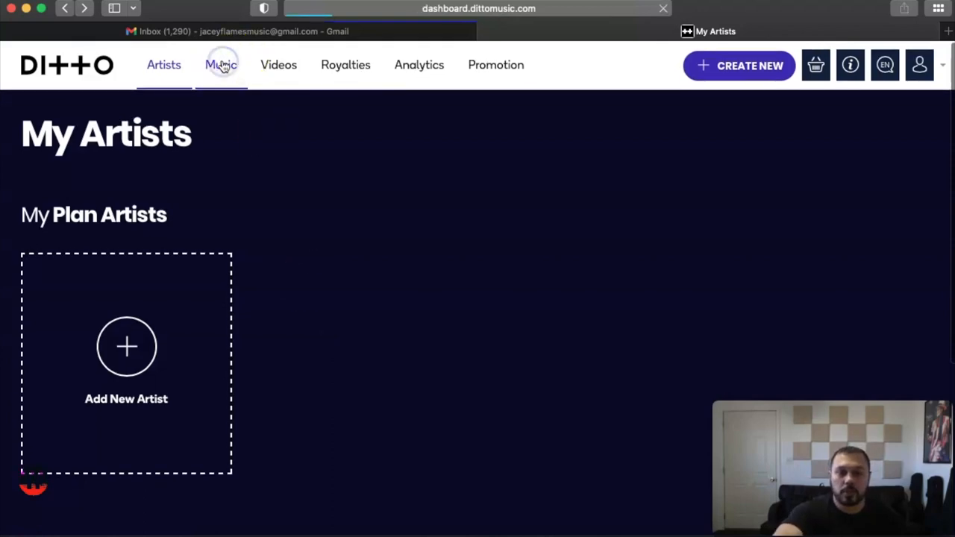
left_click(221, 65)
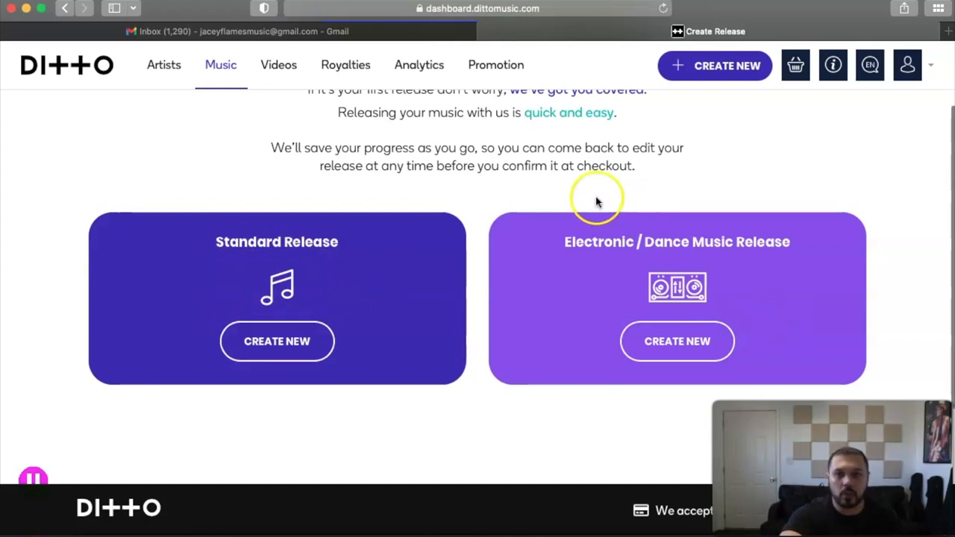
mouse_move(824, 290)
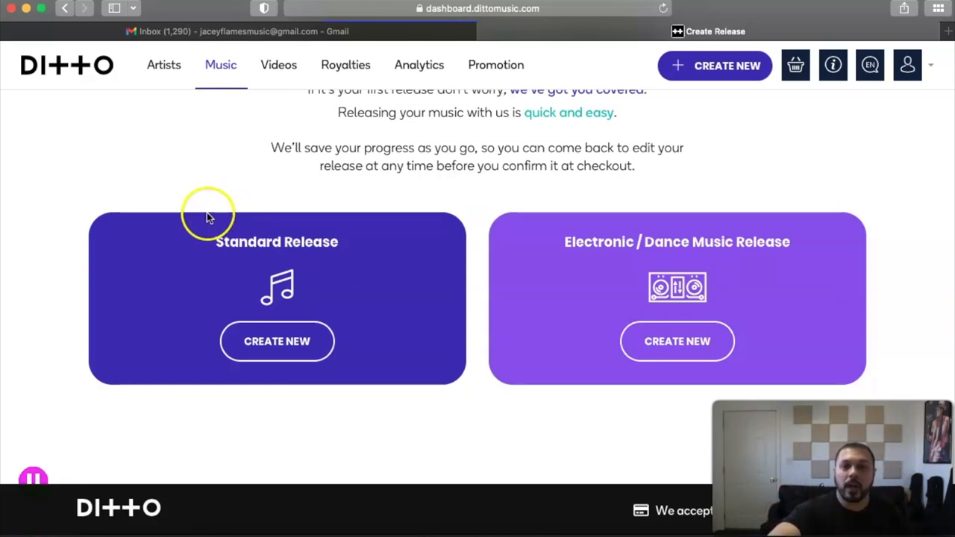
Step: Create a standard release titled 'If I Were Signed', opening its Release Information form
left_click(277, 340)
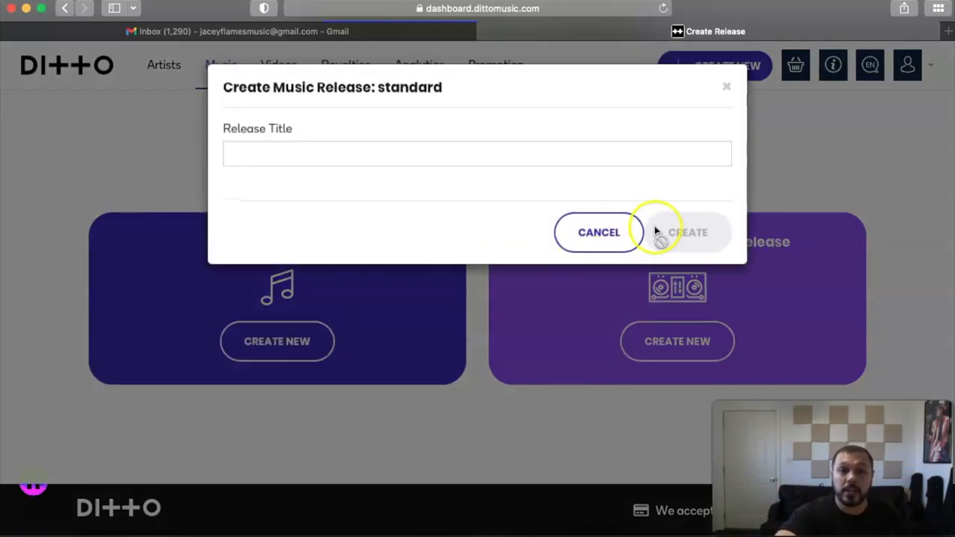
left_click(478, 153)
type("If I")
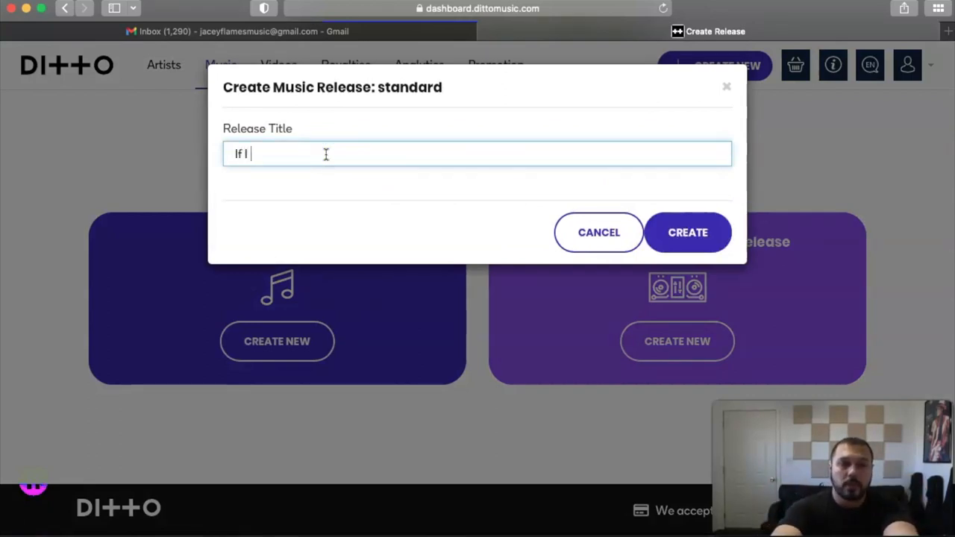
type("Were Si")
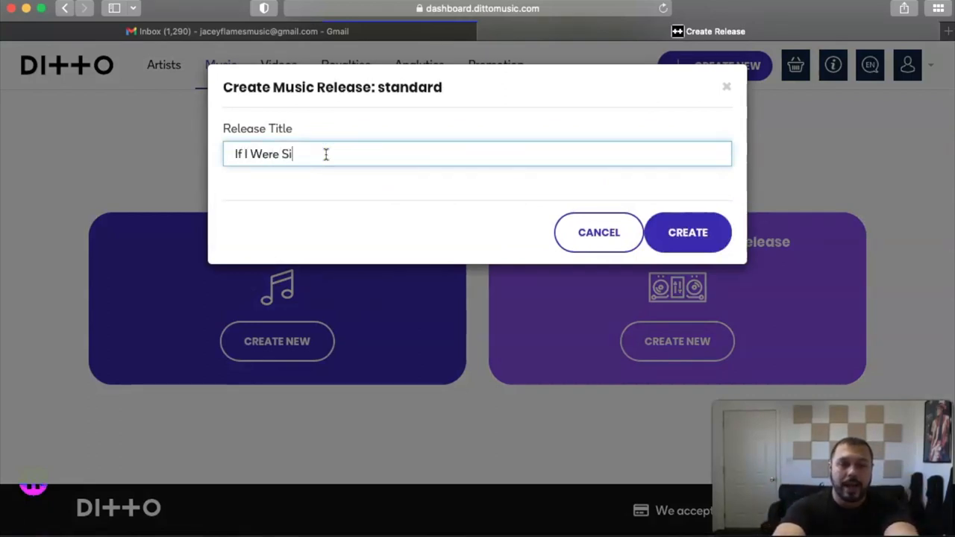
type("gned")
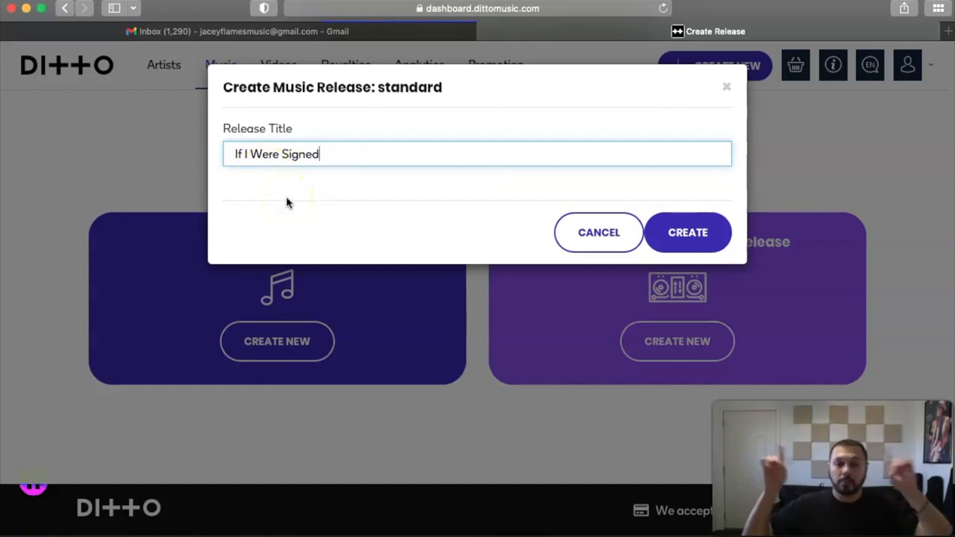
mouse_move(534, 84)
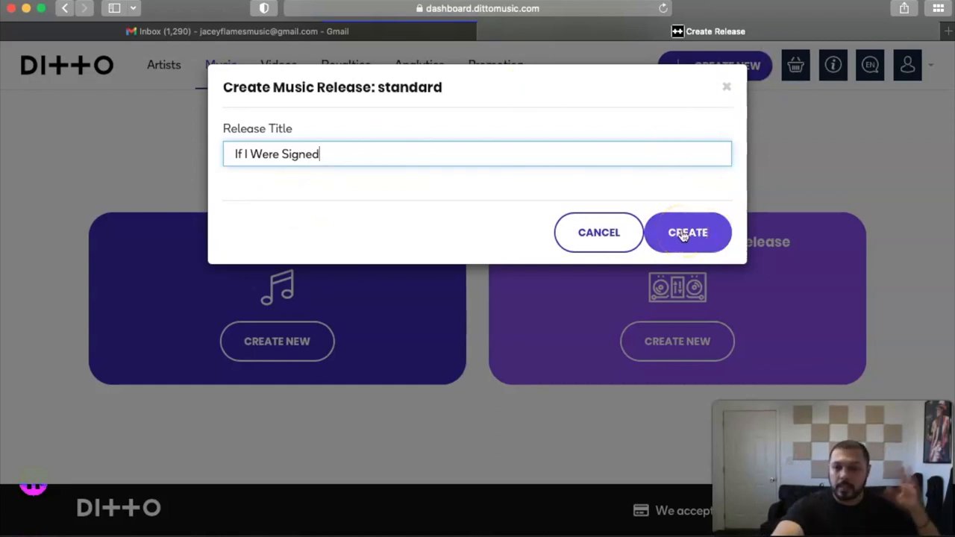
left_click(686, 232)
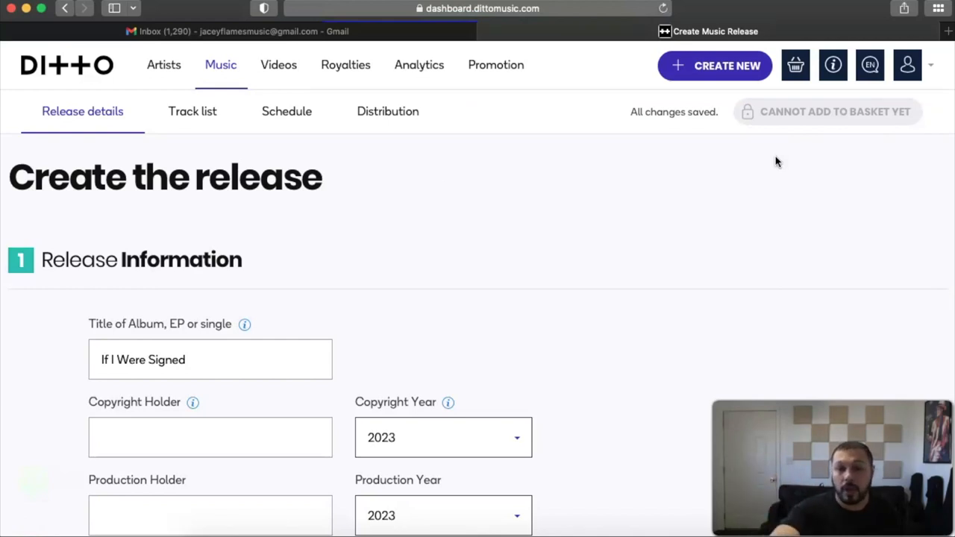
Step: Enter The Anonomis LLC as the copyright holder
scroll("down", 3)
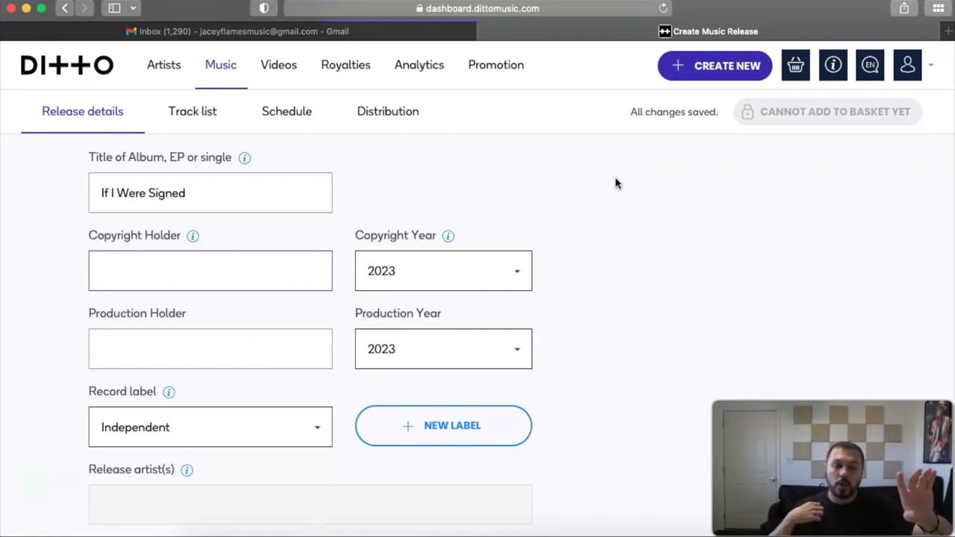
type("The")
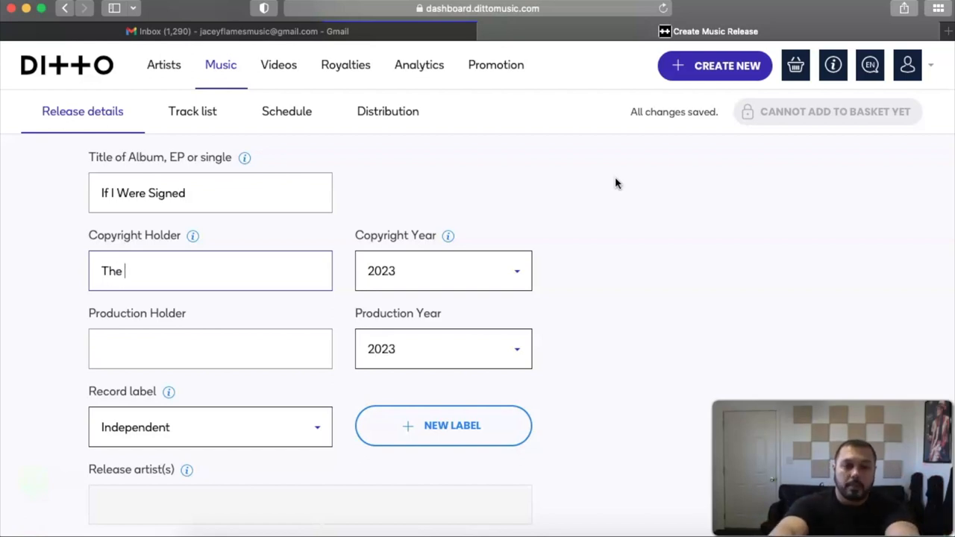
type("Anonomis")
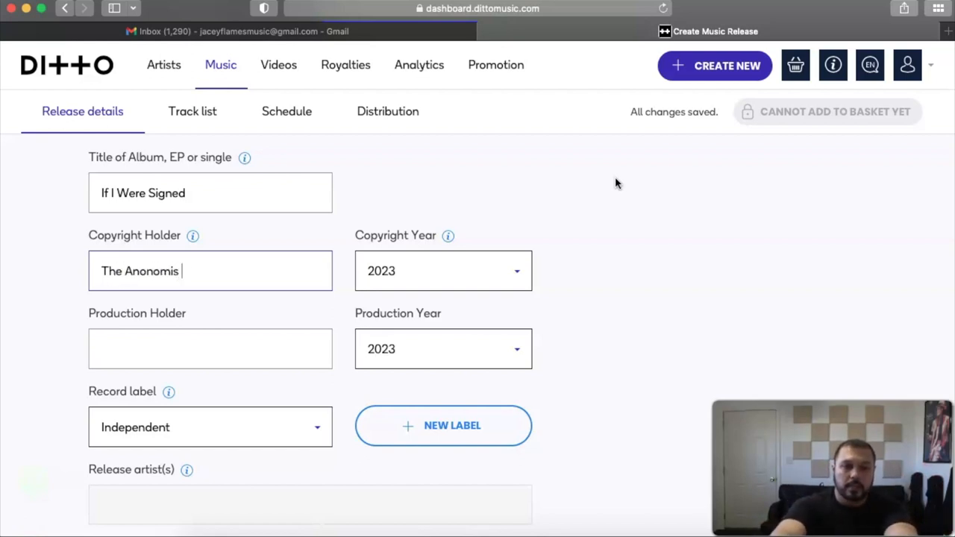
type("LLC")
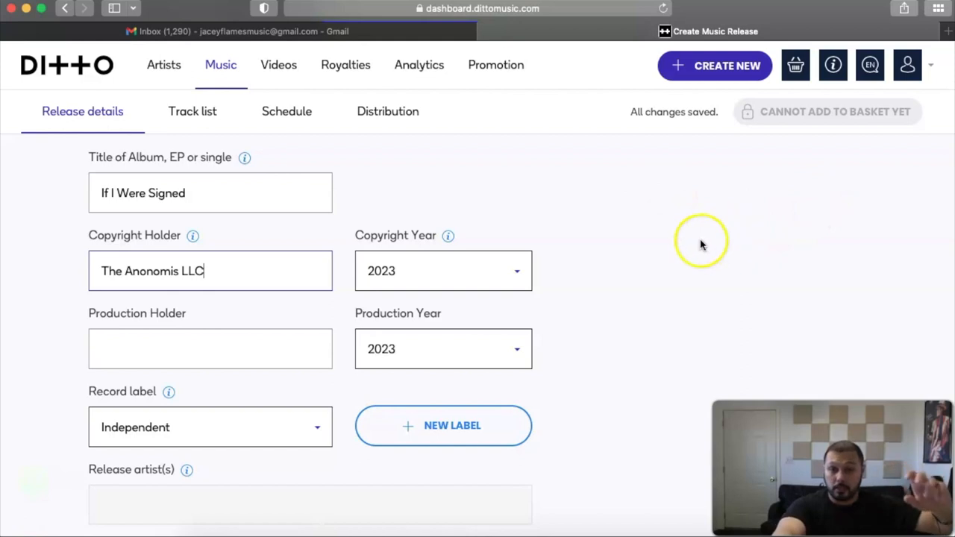
mouse_move(632, 275)
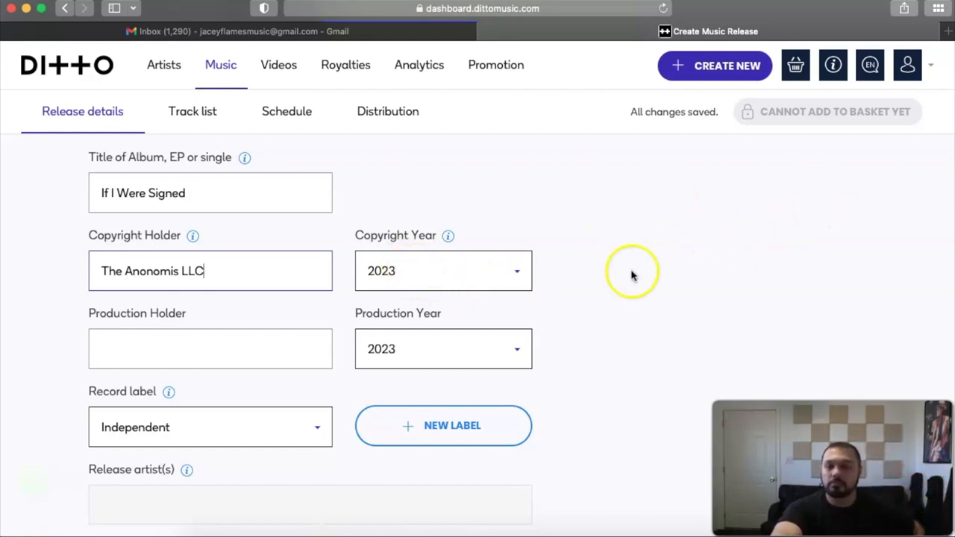
mouse_move(490, 312)
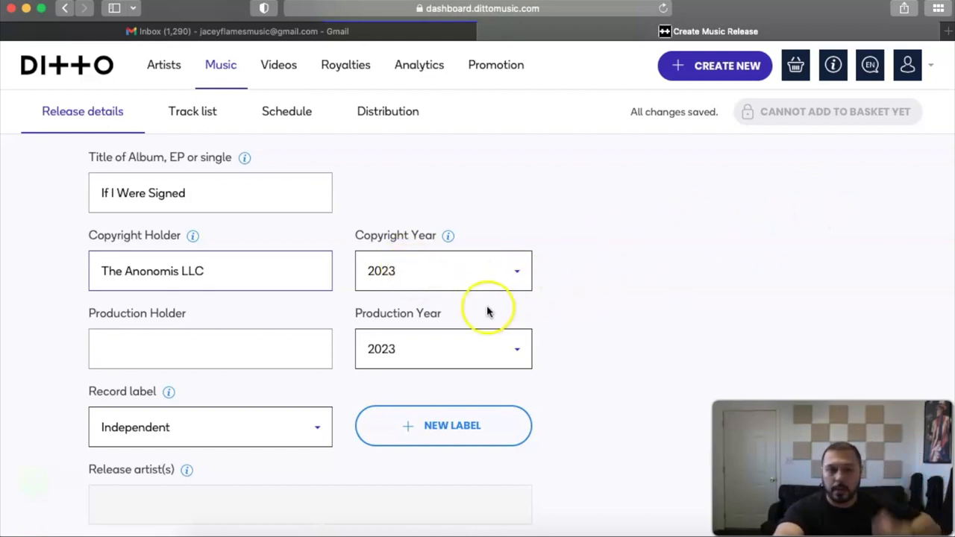
Step: Enter AFTERSLEEP as production holder and bring up the production year choices
left_click(209, 350)
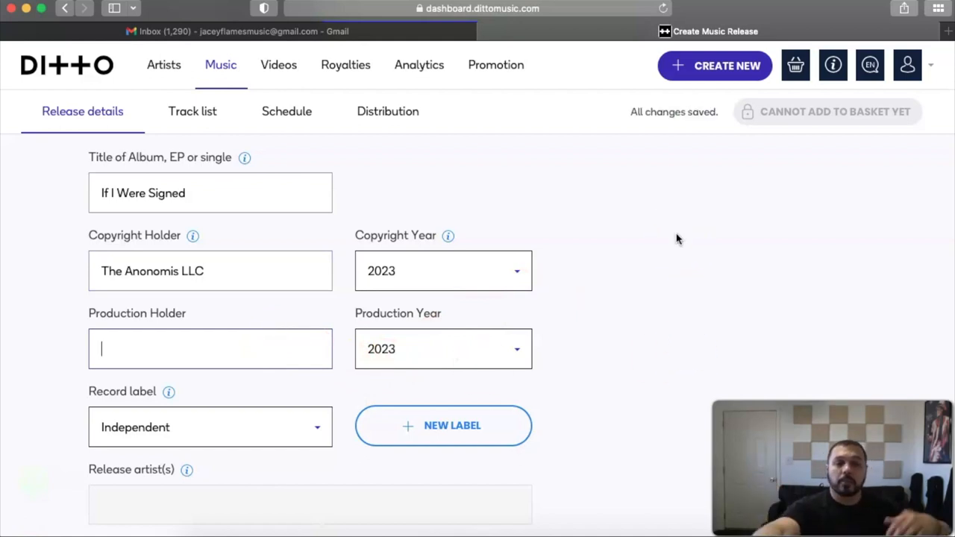
type("AfterS")
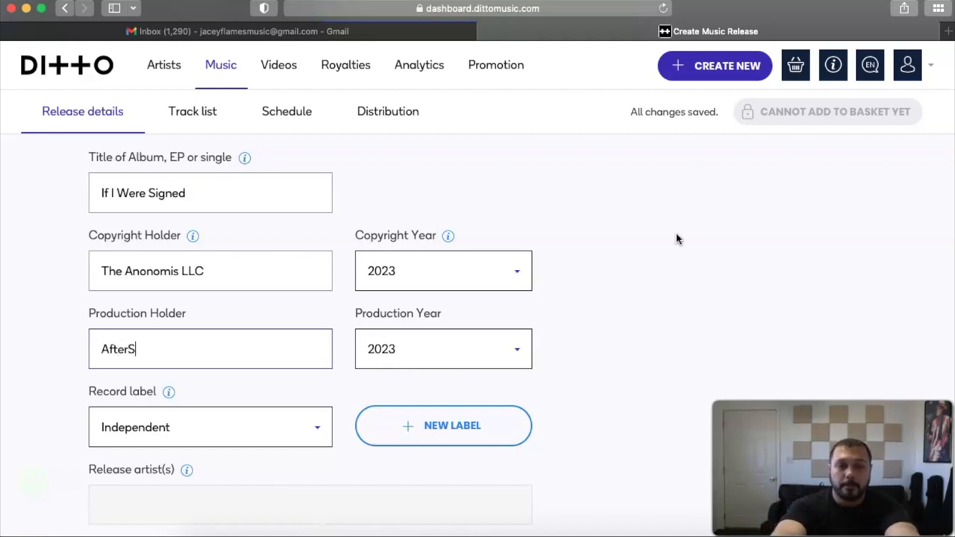
key("Backspace")
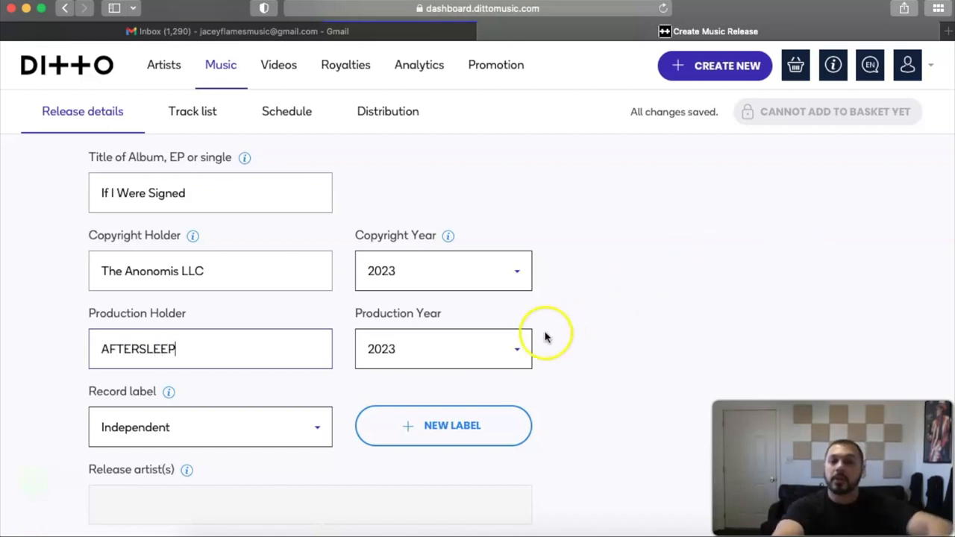
left_click(443, 349)
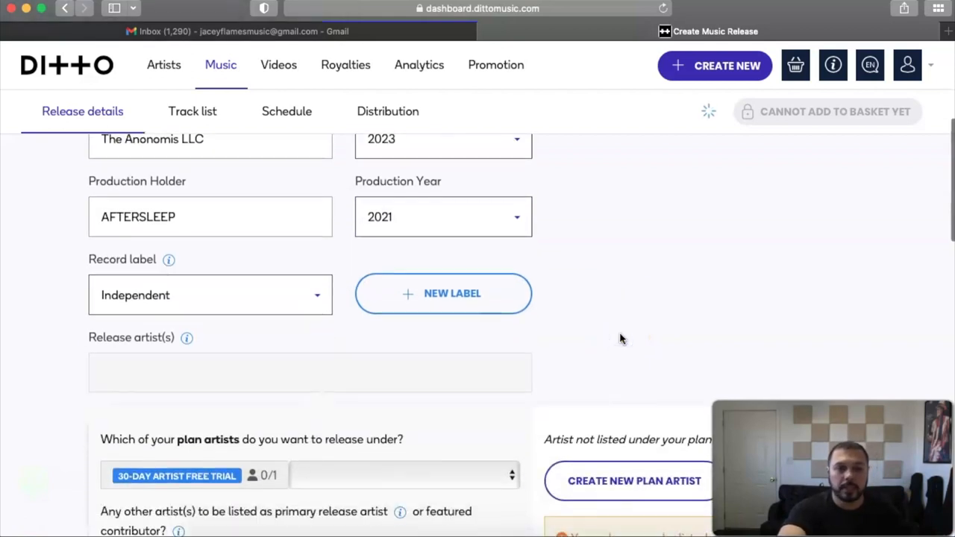
left_click(209, 293)
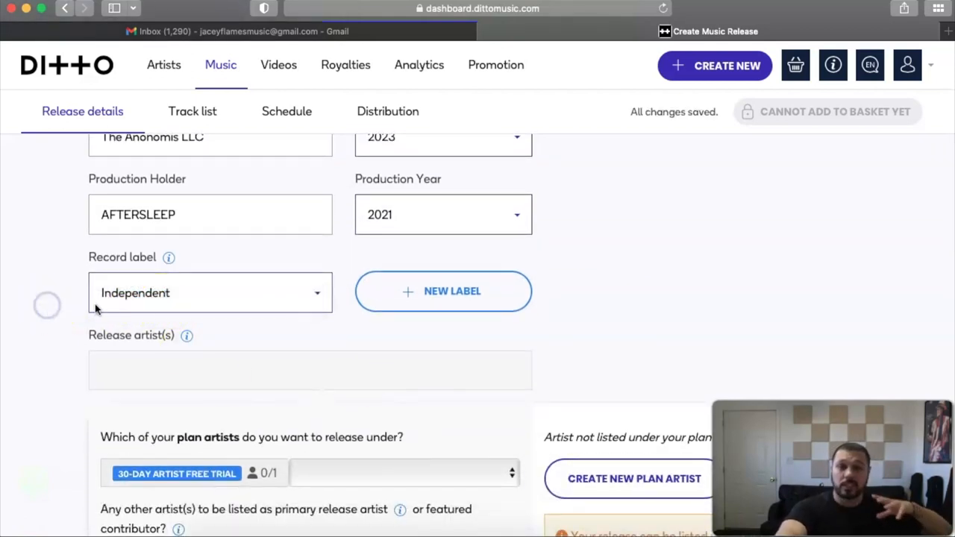
mouse_move(545, 313)
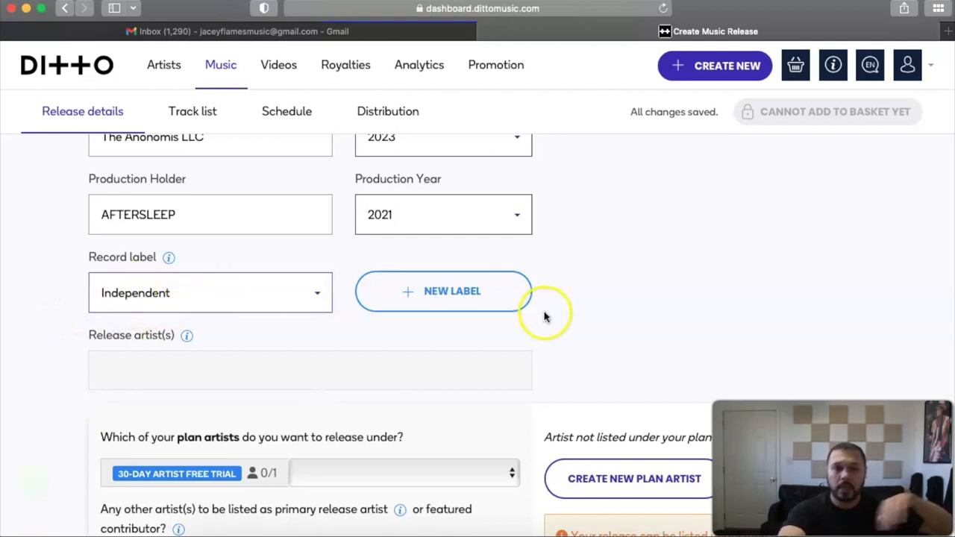
mouse_move(379, 313)
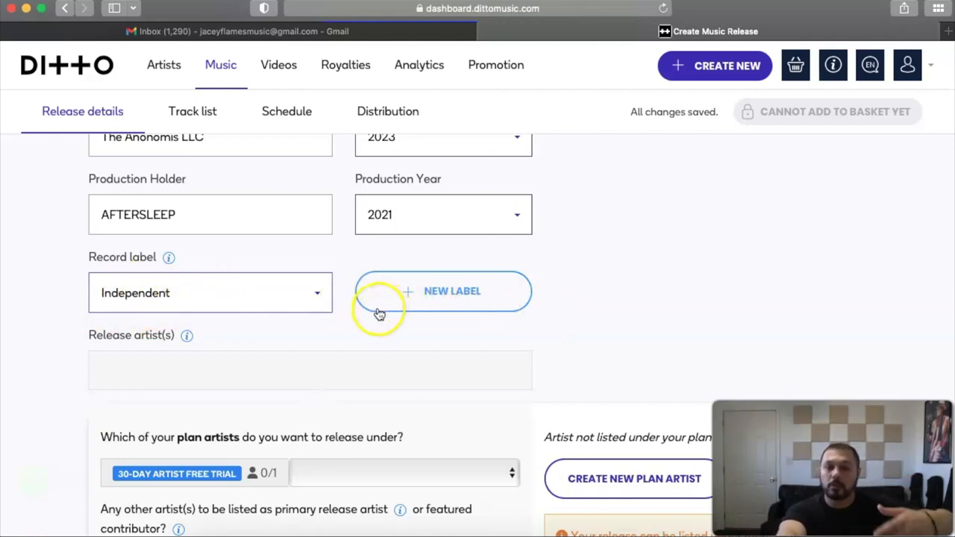
left_click(452, 291)
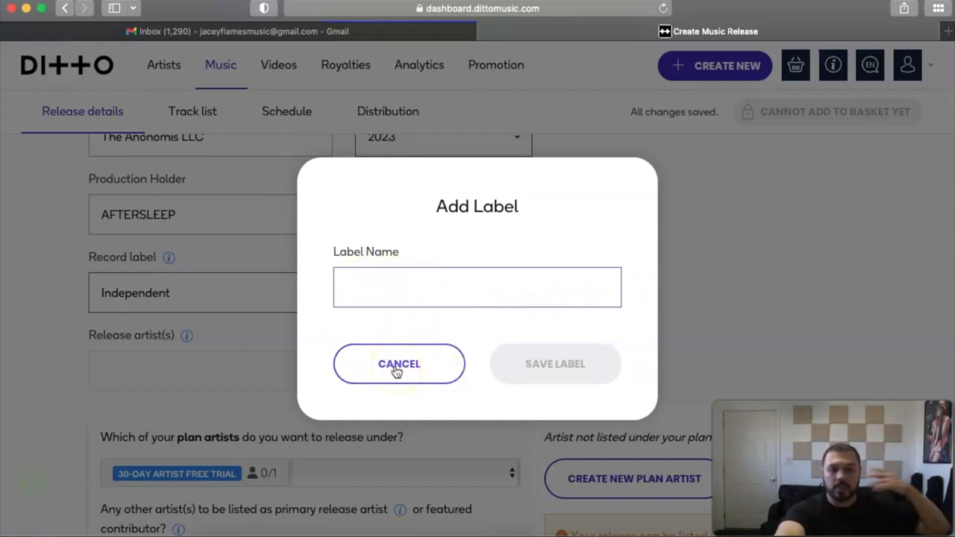
left_click(398, 365)
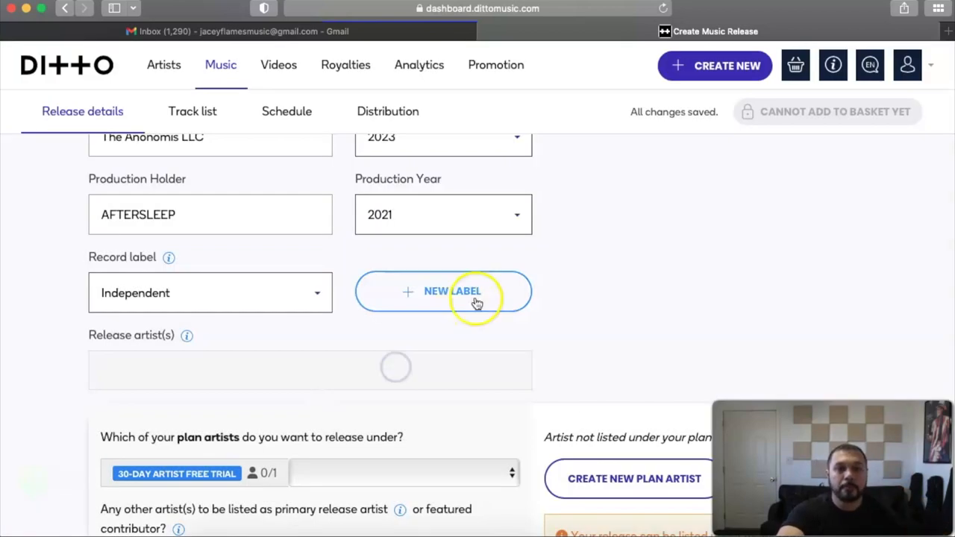
scroll("down", 3)
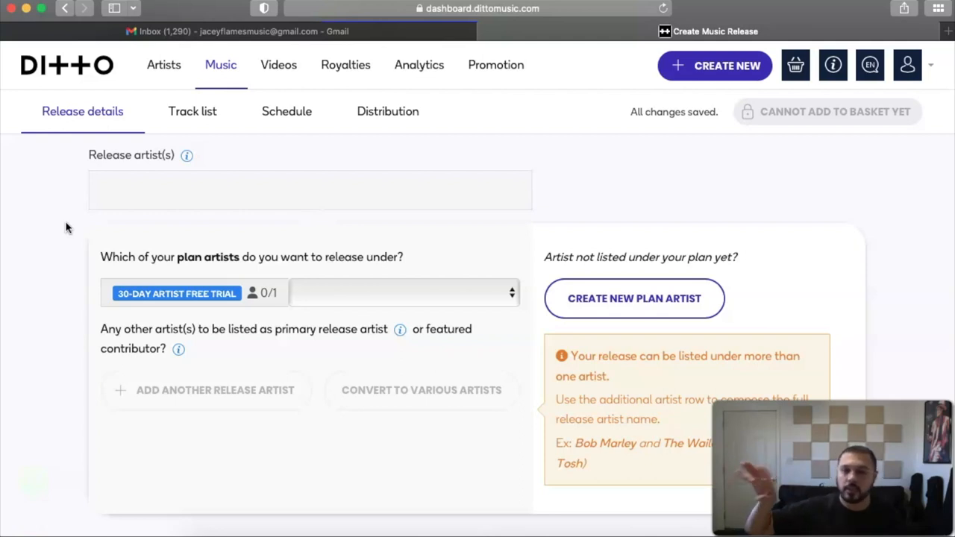
scroll("down", 3)
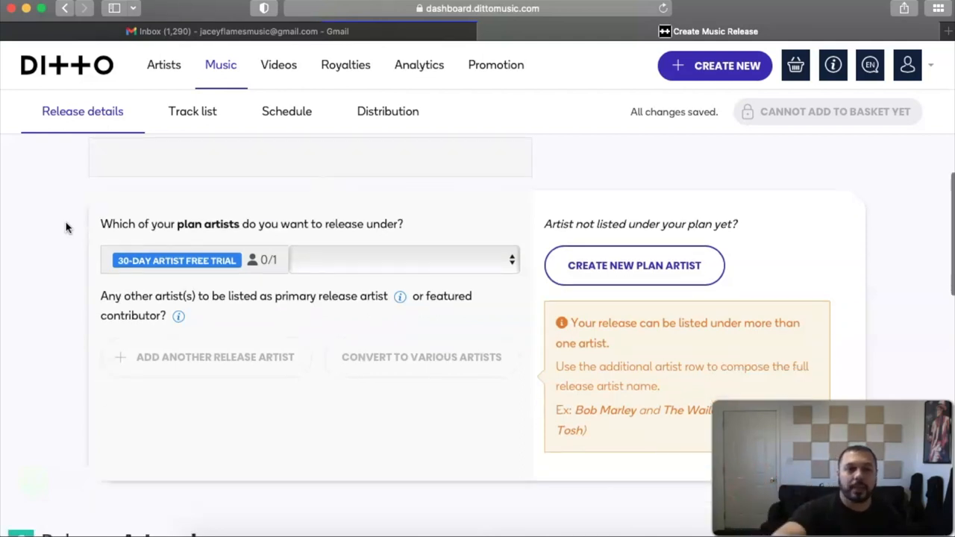
scroll("down", 3)
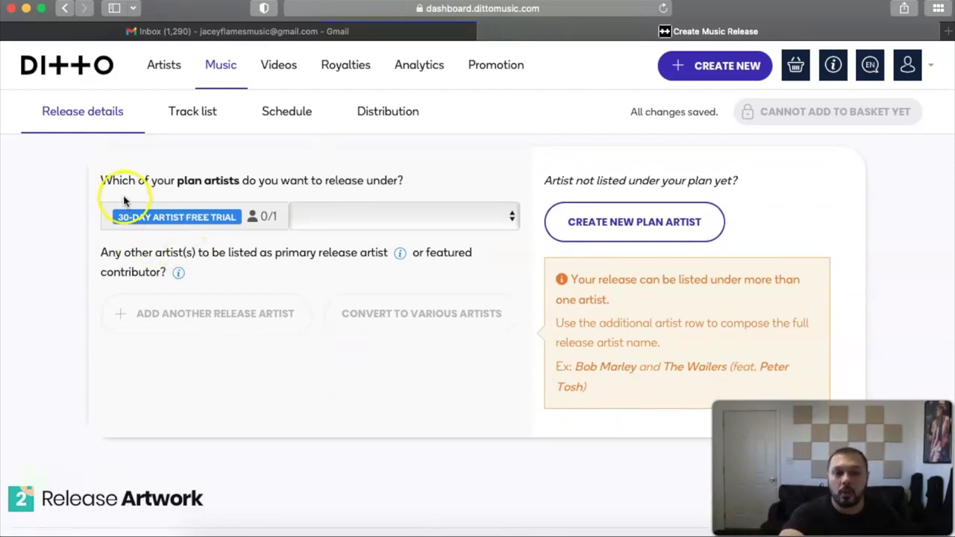
mouse_move(82, 194)
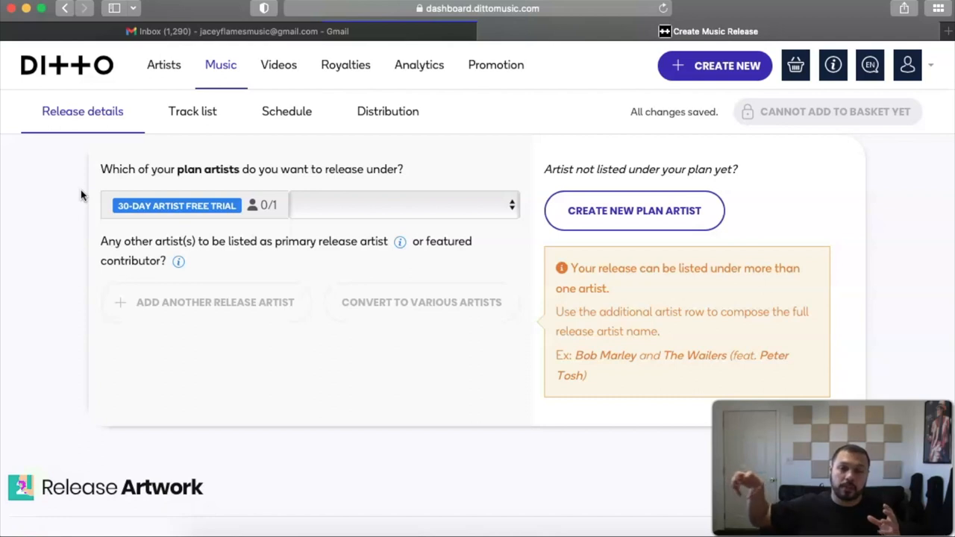
left_click(399, 206)
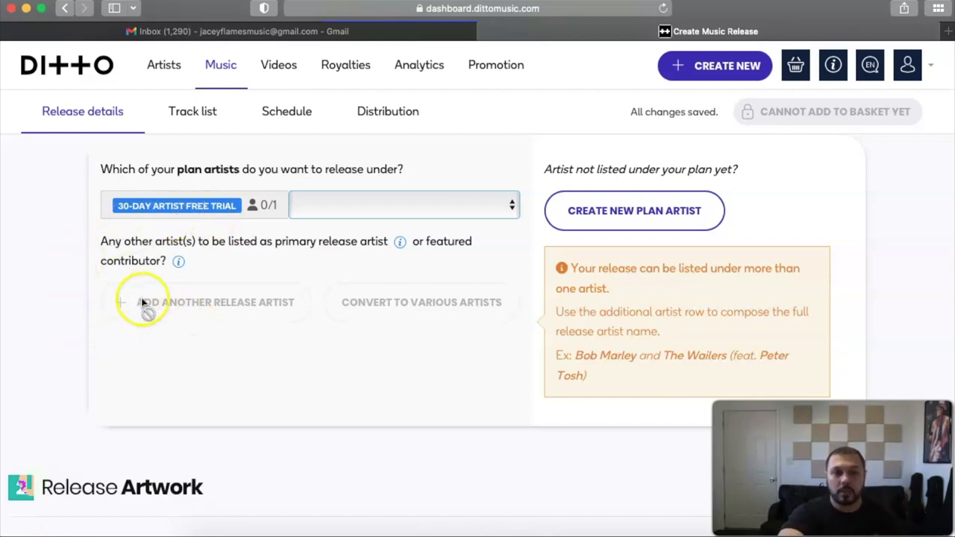
mouse_move(178, 336)
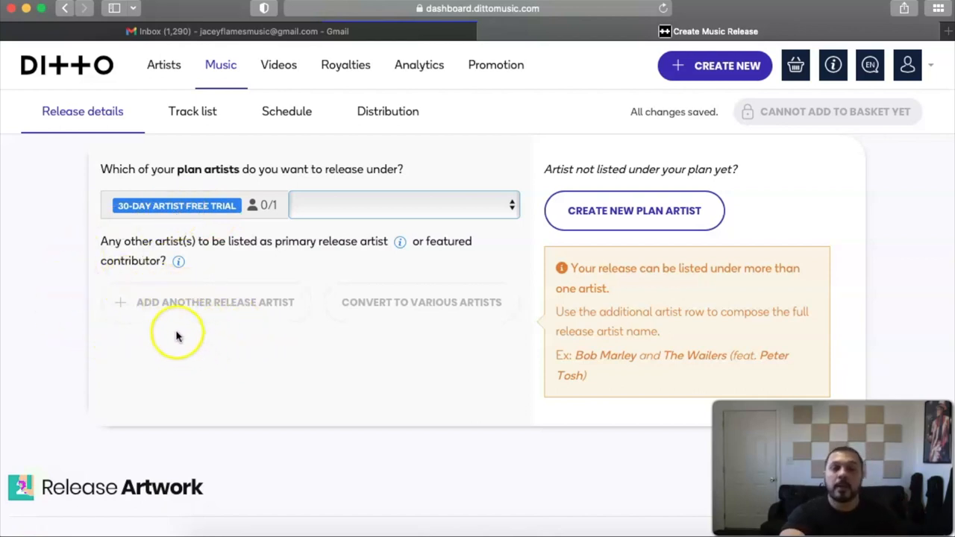
scroll("down", 3)
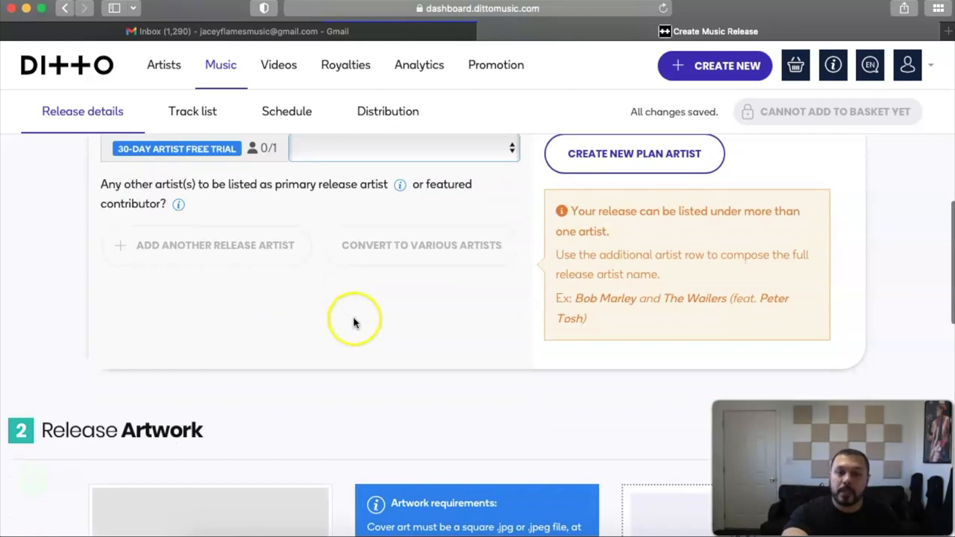
scroll("up", 3)
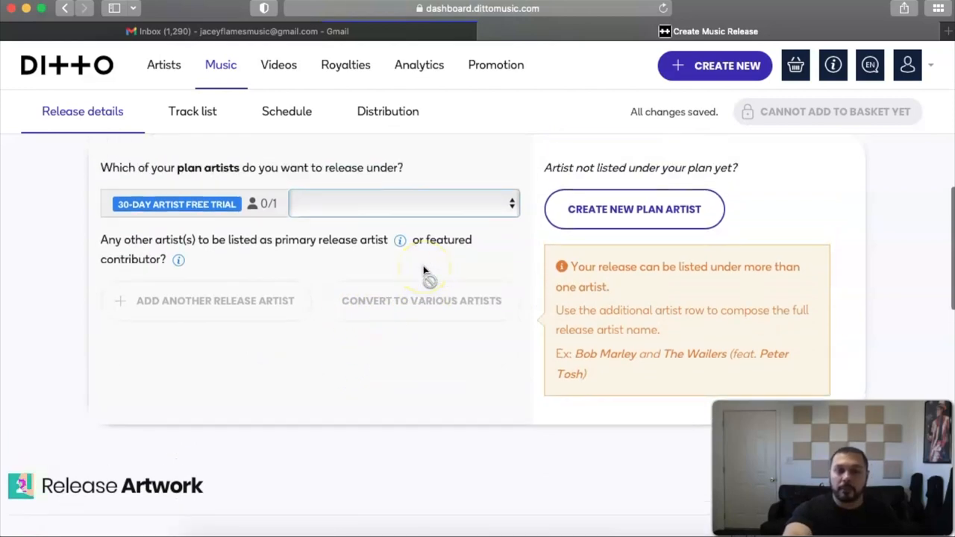
mouse_move(397, 325)
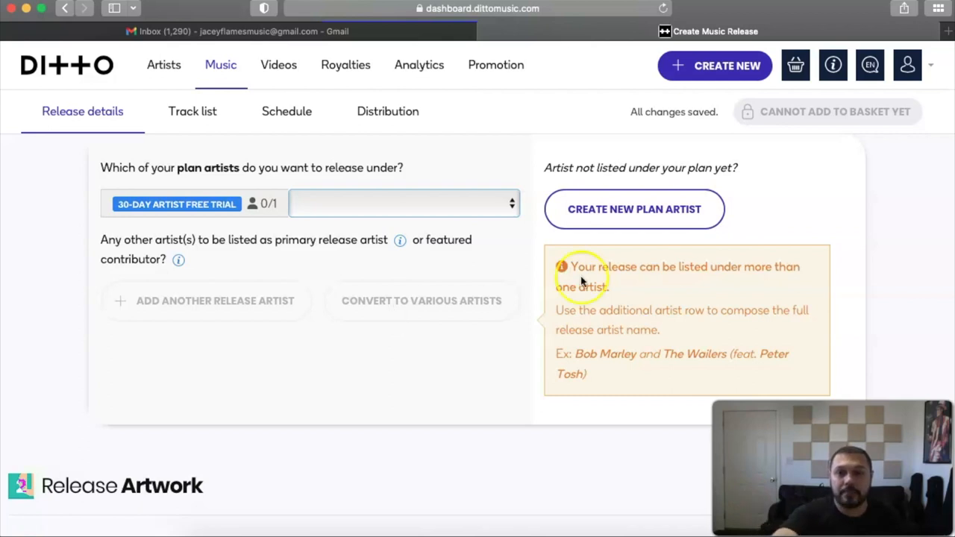
mouse_move(862, 197)
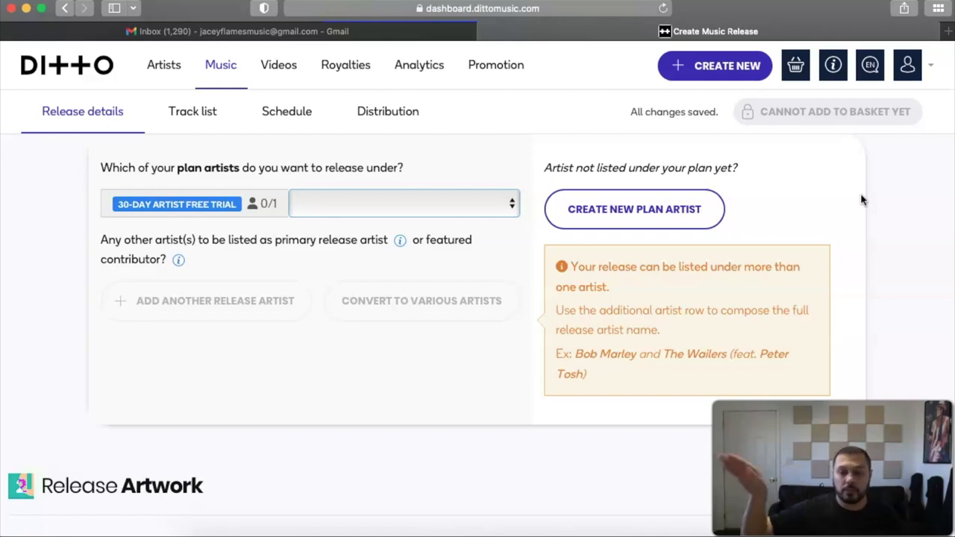
scroll("down", 3)
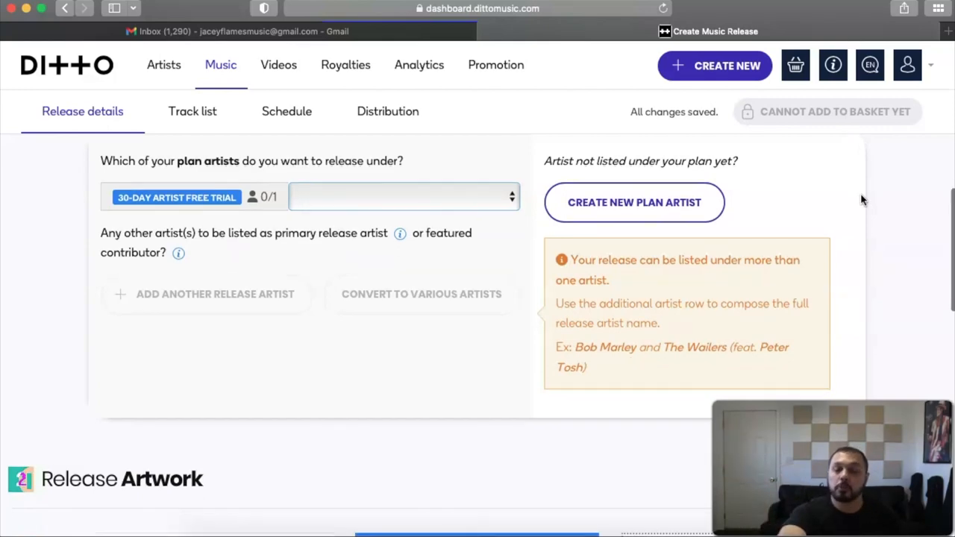
scroll("down", 3)
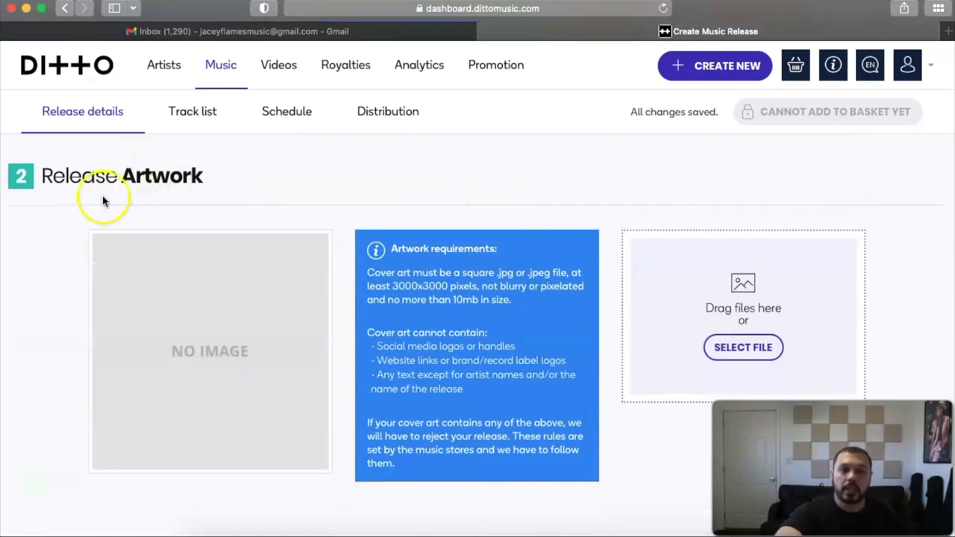
Step: Bring up the file chooser for the Release Artwork cover image
scroll("down", 3)
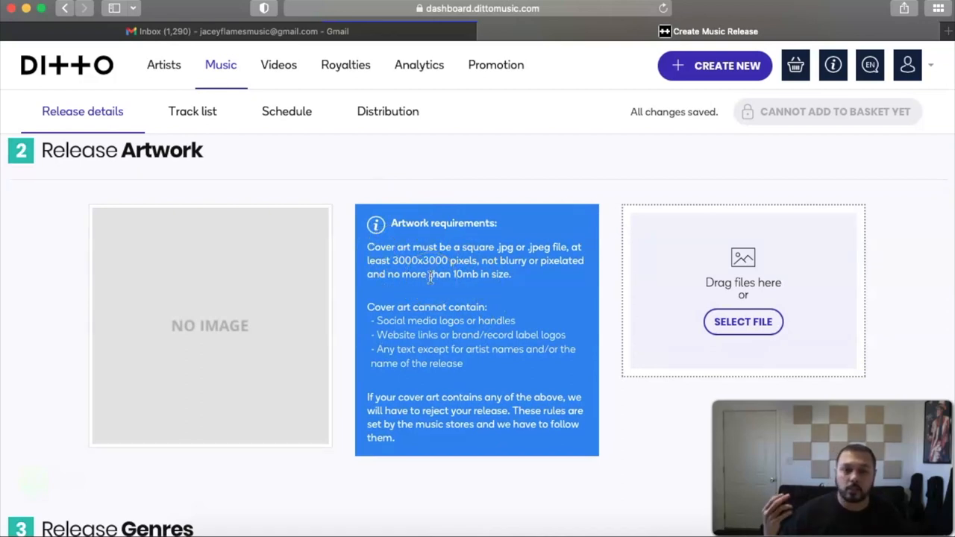
mouse_move(530, 291)
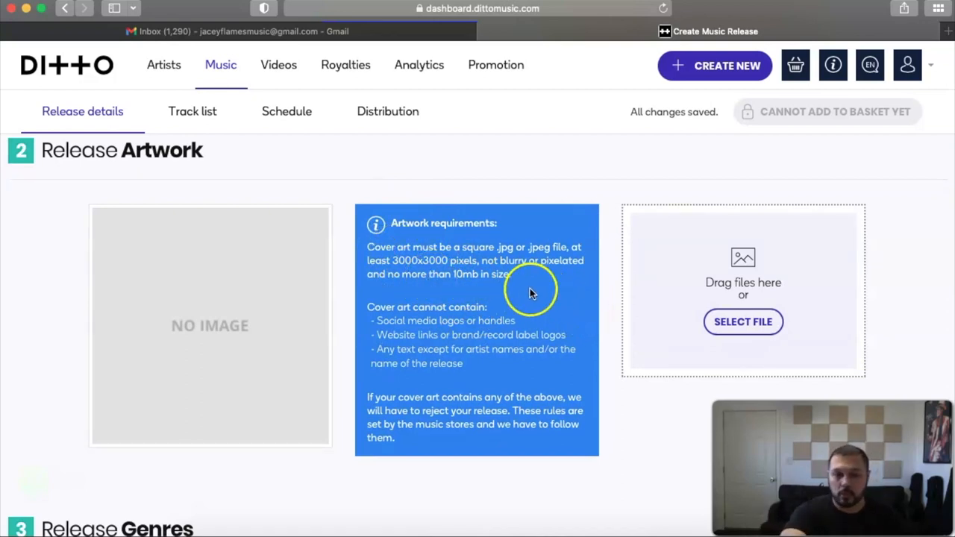
scroll("down", 3)
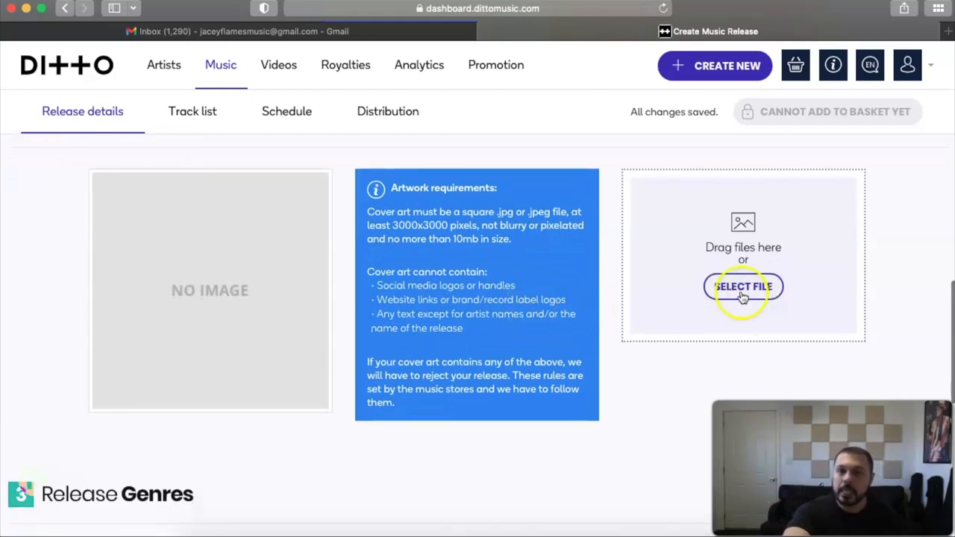
left_click(743, 287)
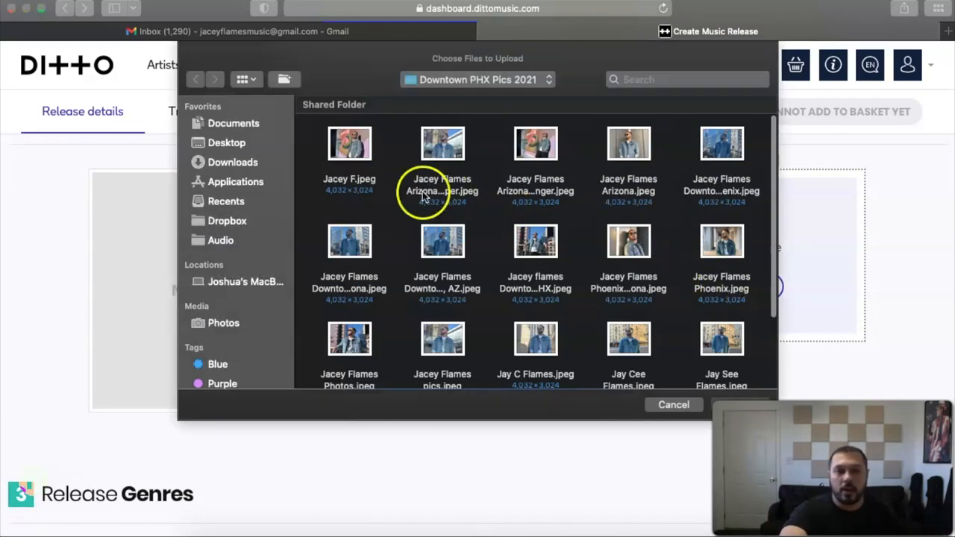
Step: Upload If I Were Signed.JPG from Cover Arts > Single Cover Arts for Albums; it is rejected as under 3000 pixels wide
left_click(227, 143)
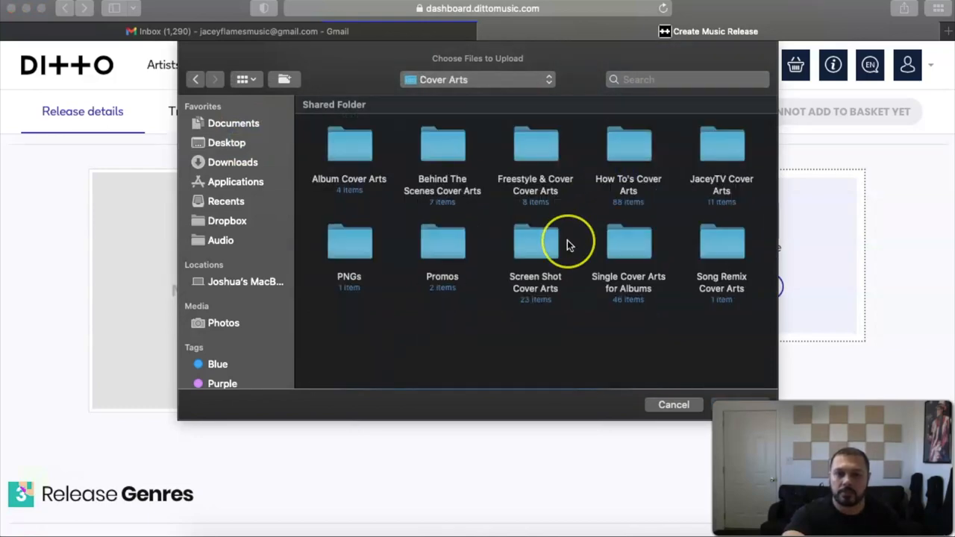
mouse_move(349, 147)
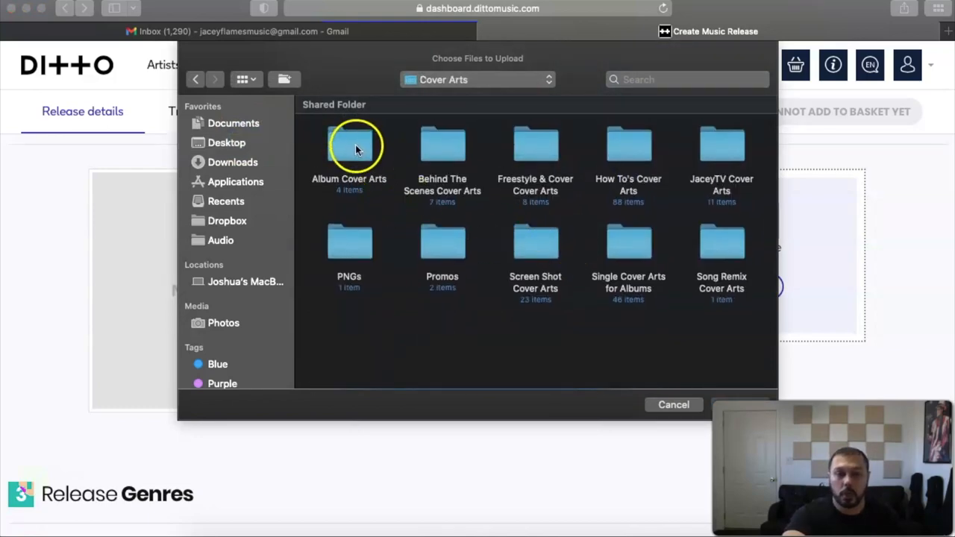
double_click(628, 241)
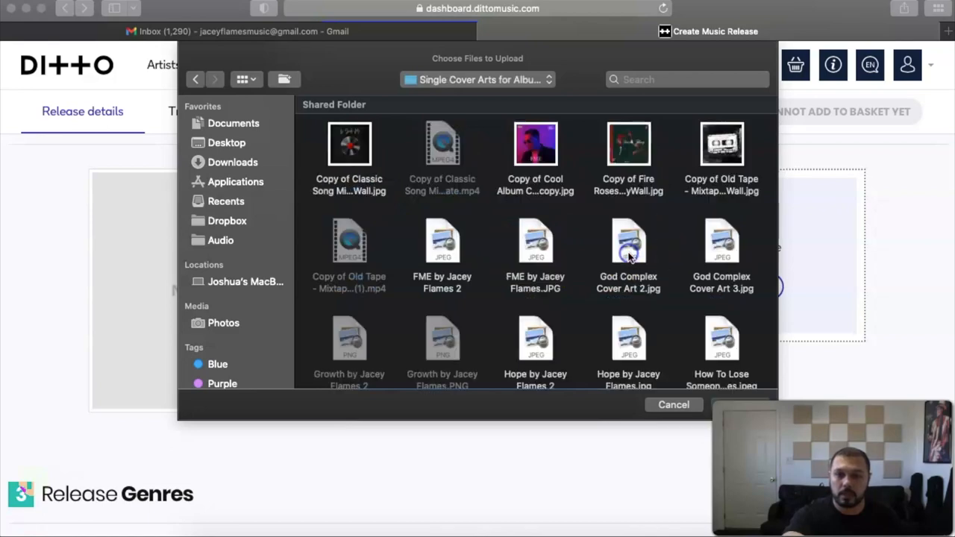
scroll("down", 3)
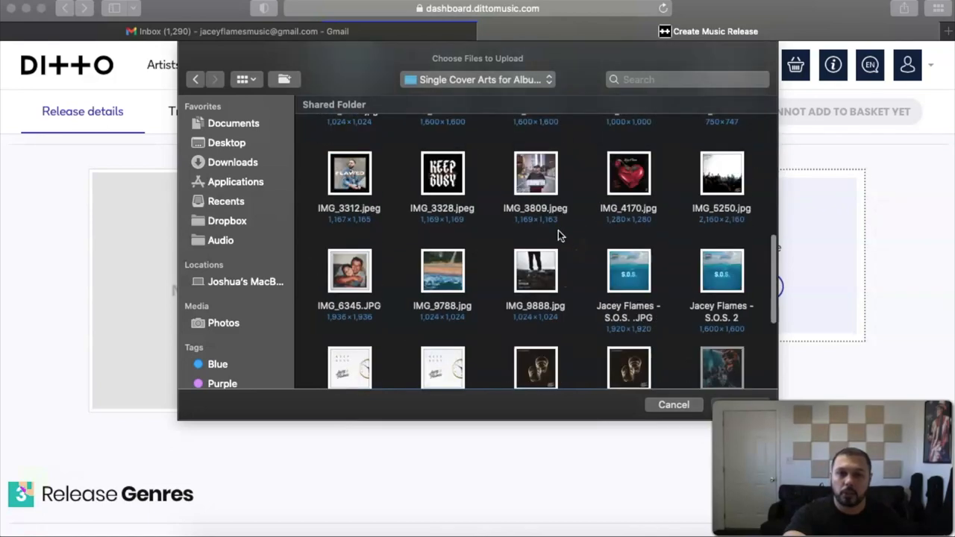
scroll("down", 3)
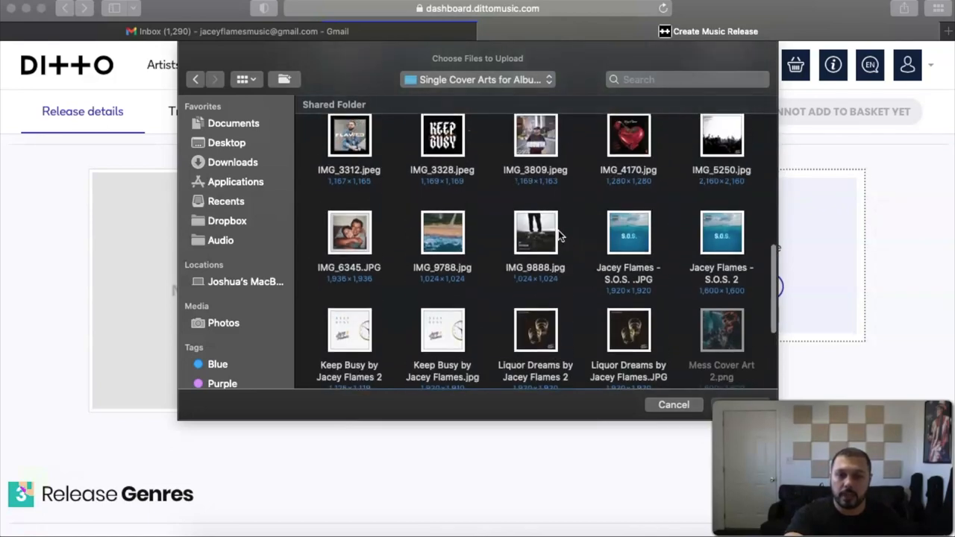
scroll("down", 3)
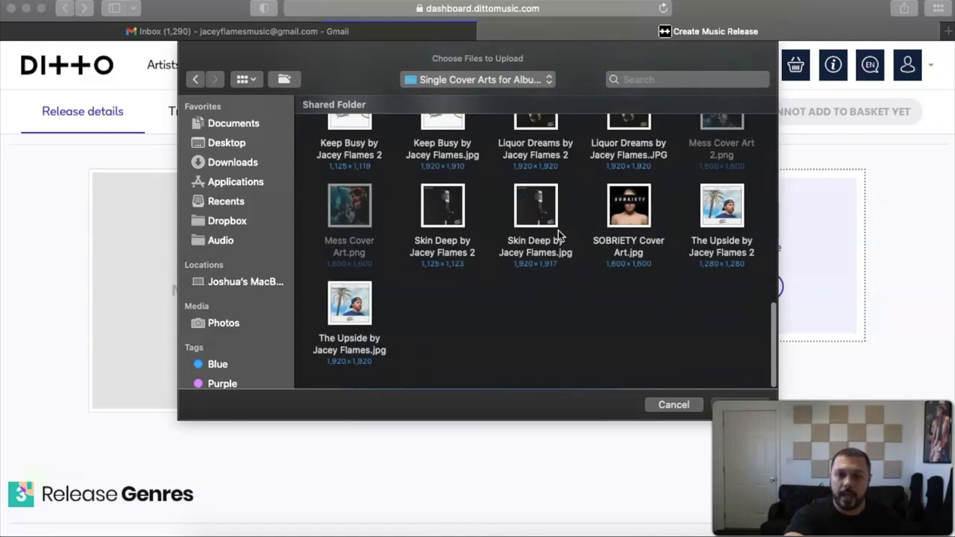
scroll("down", 3)
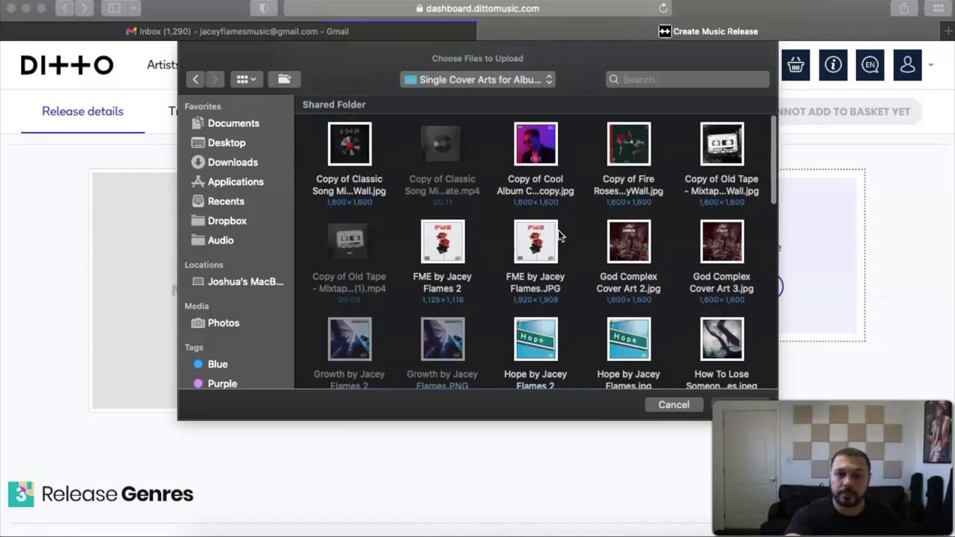
scroll("down", 3)
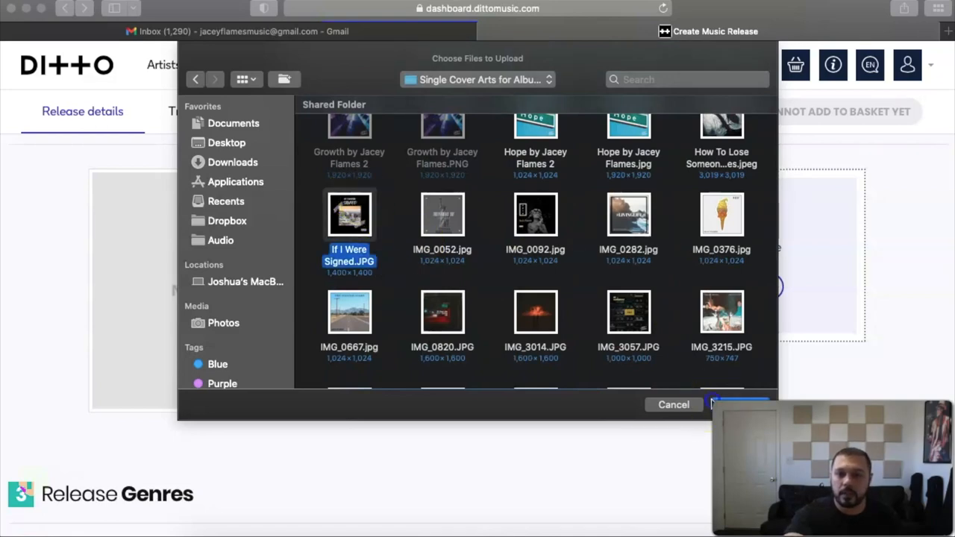
left_click(739, 405)
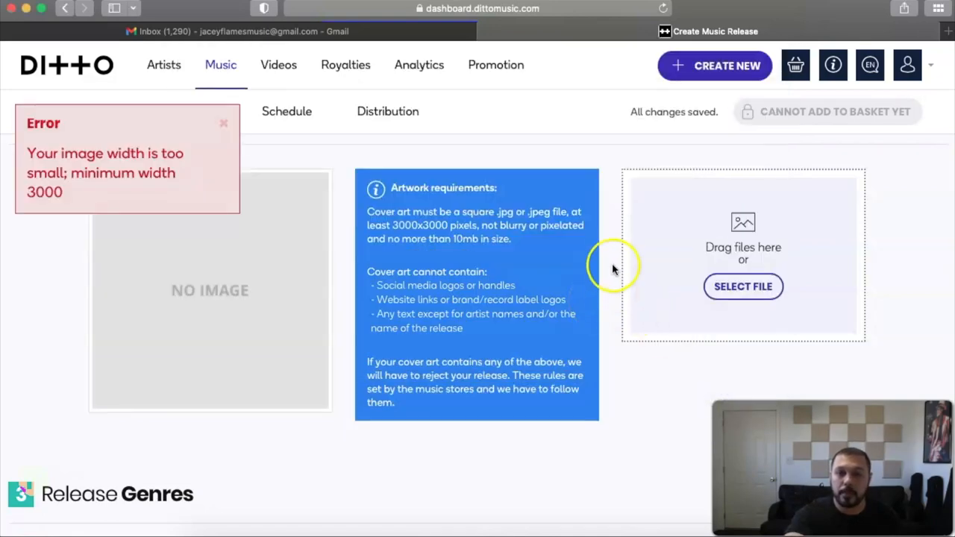
mouse_move(120, 176)
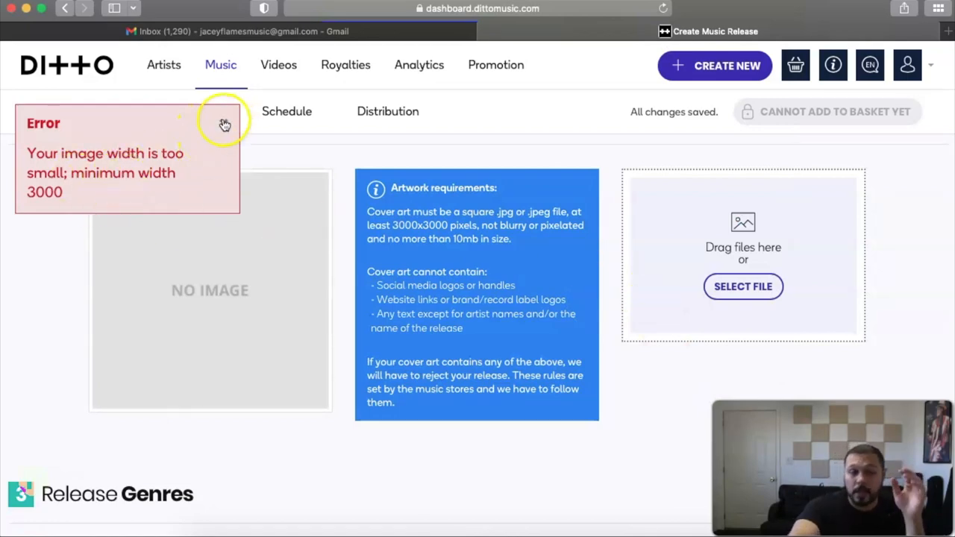
Step: Dismiss the image-width error message
left_click(223, 124)
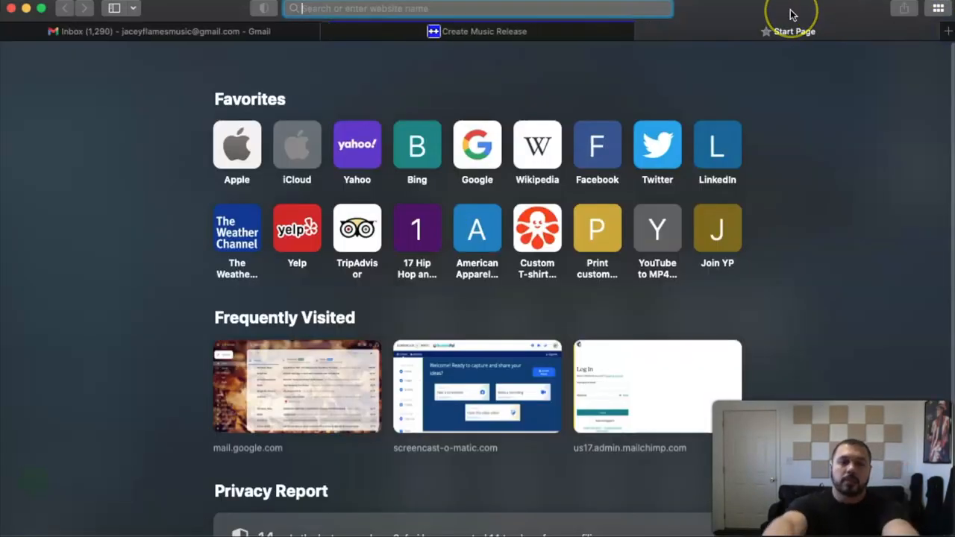
Step: Go to iloveimg.com and bring up the Resize Image tool
type("iloveimg.com")
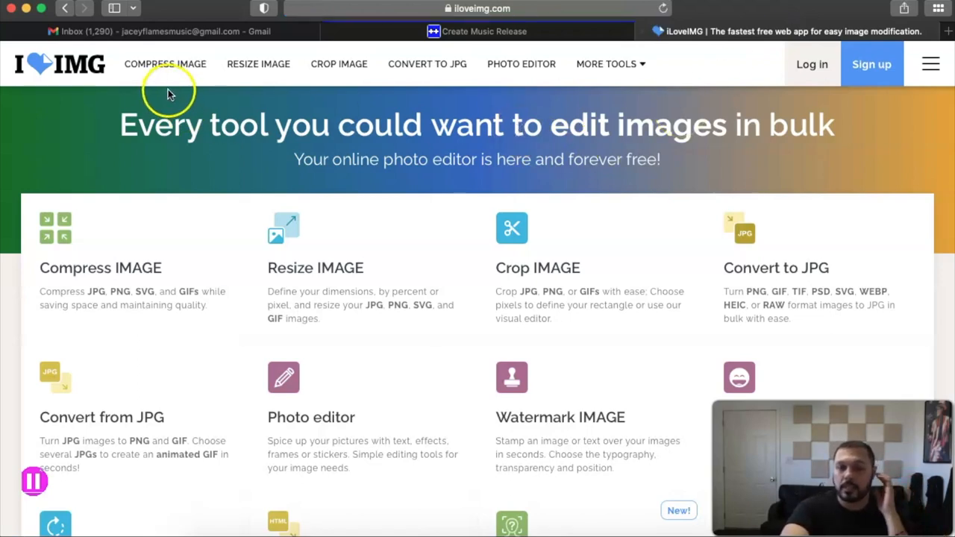
mouse_move(258, 62)
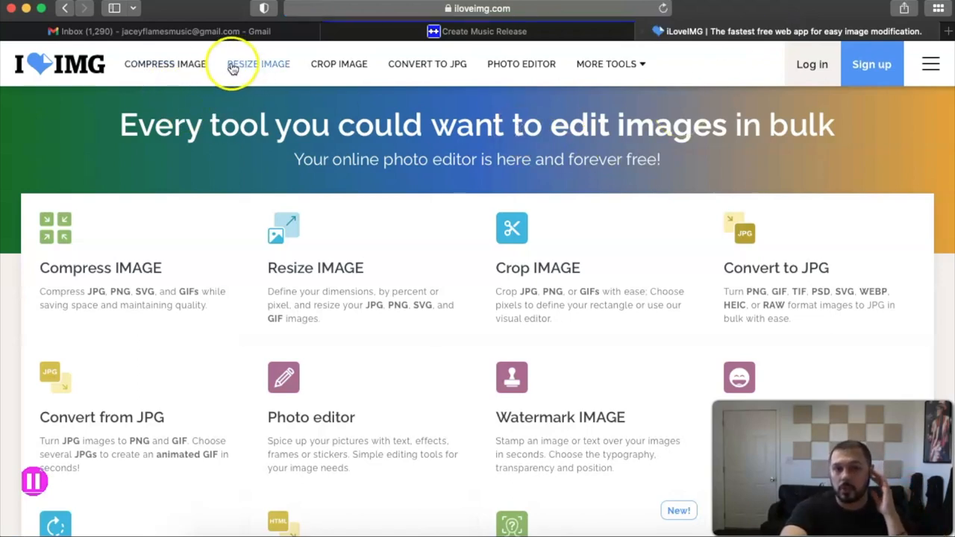
left_click(258, 63)
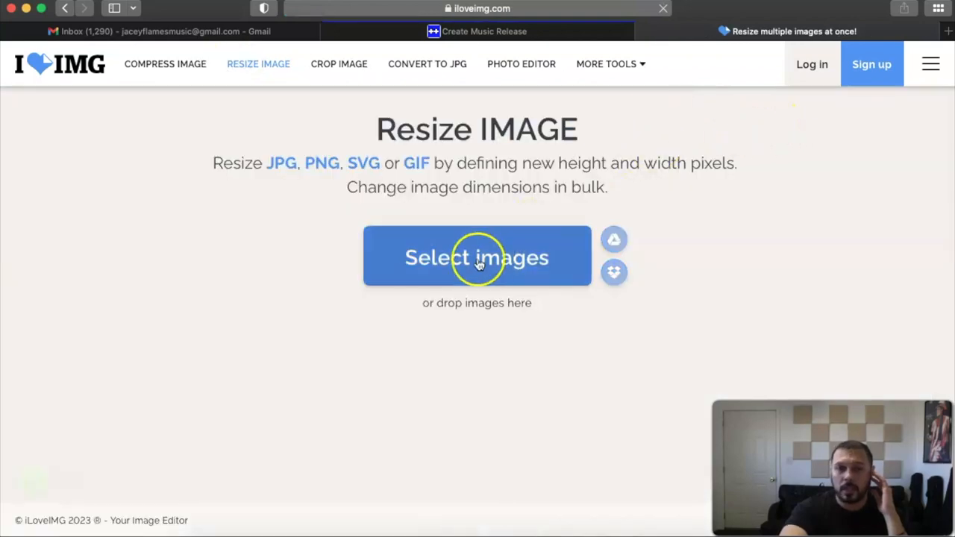
Step: Choose the If I Were Signed image for resizing
left_click(477, 257)
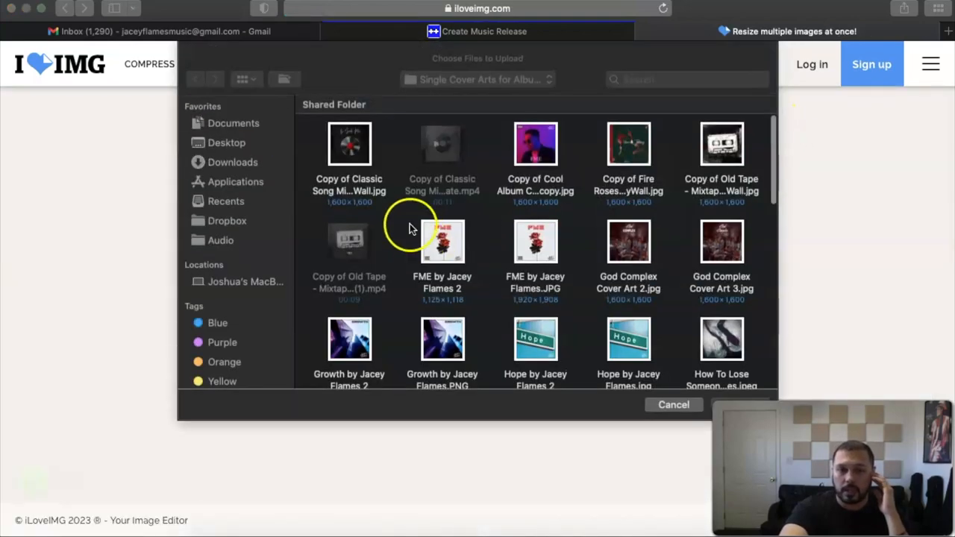
scroll("down", 3)
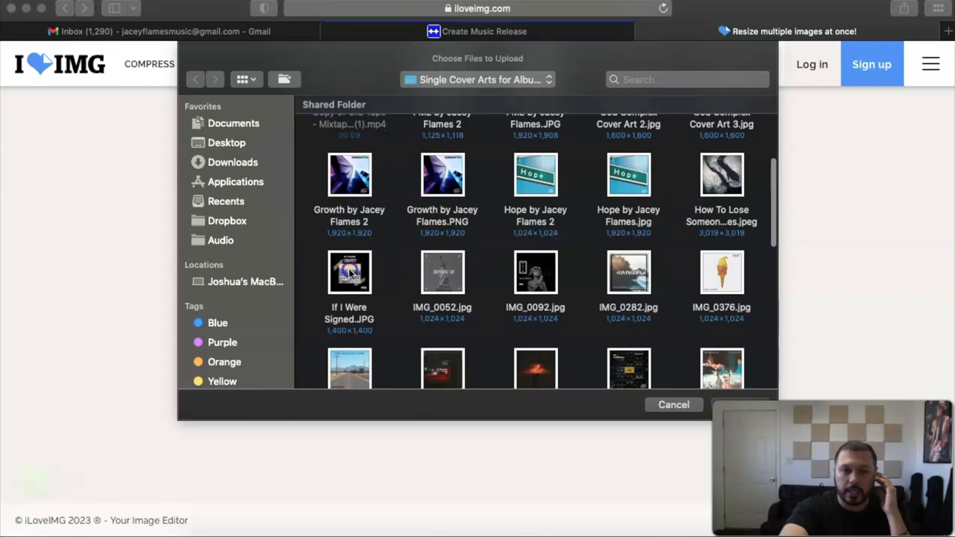
left_click(349, 271)
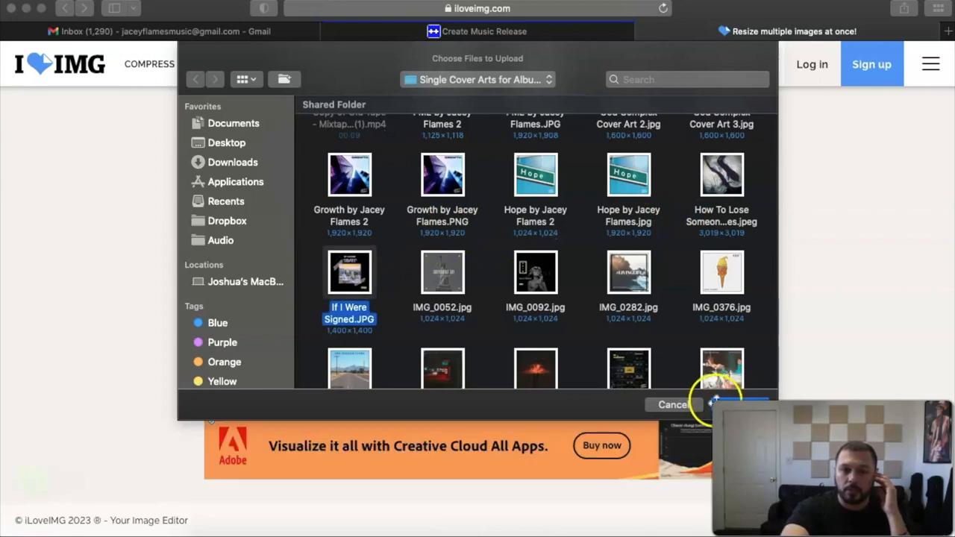
mouse_move(436, 341)
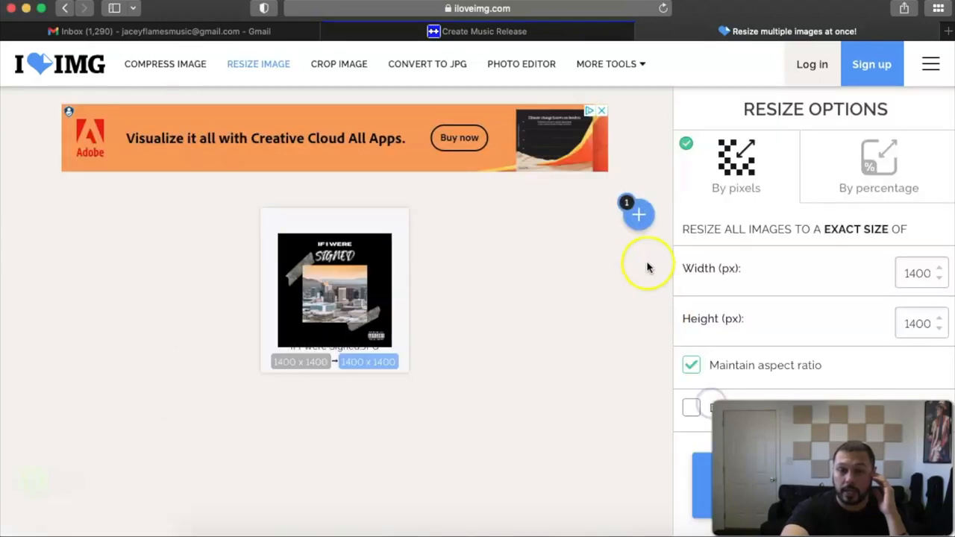
Step: Resize the image to 3000 pixels wide with aspect ratio locked
left_click(916, 273)
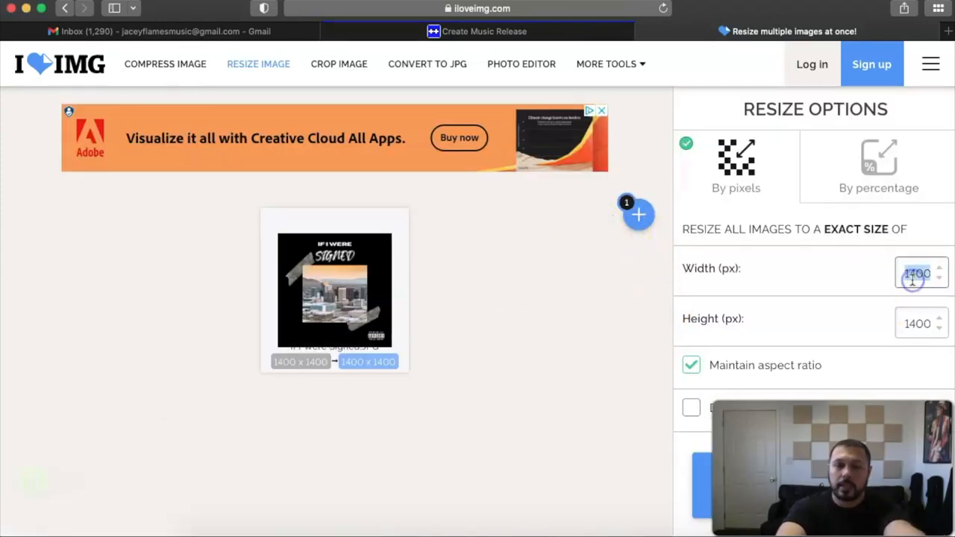
type("3000")
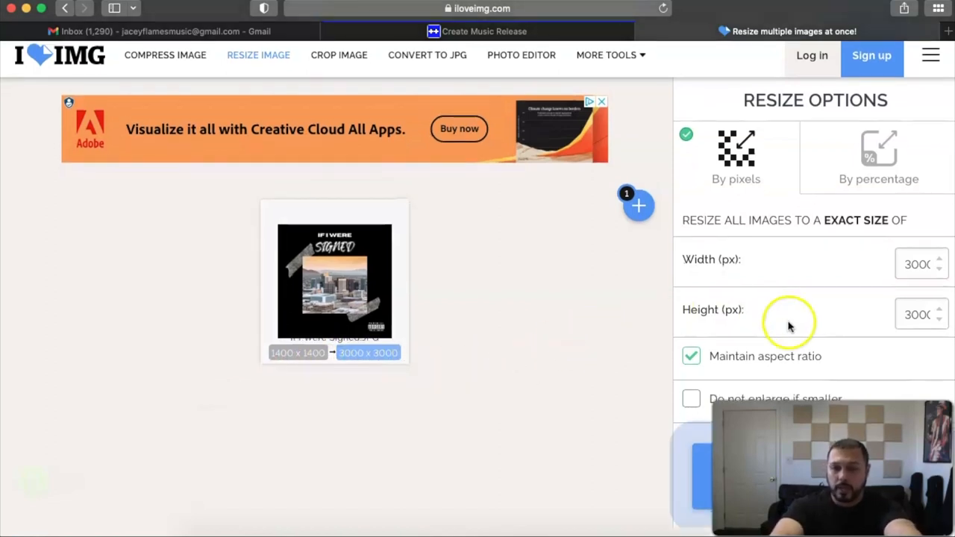
left_click(701, 476)
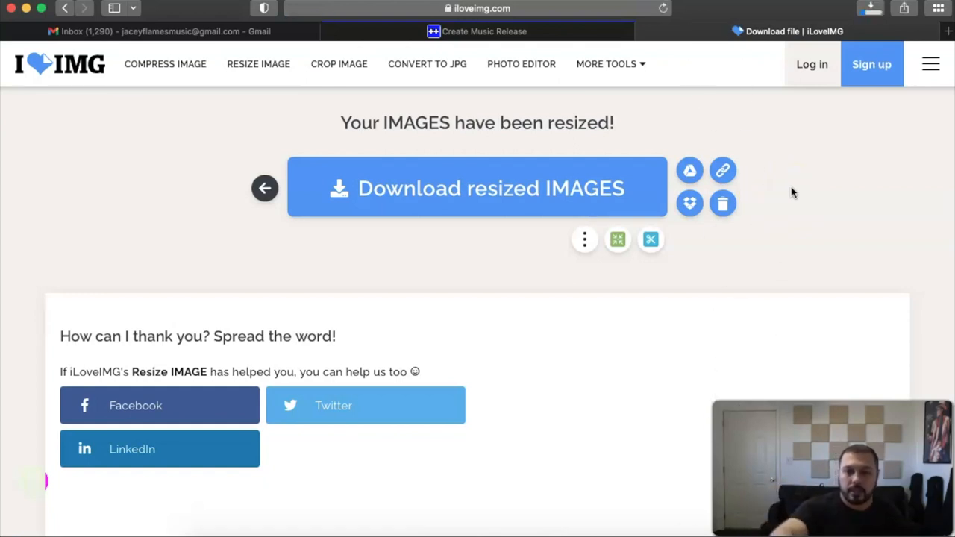
mouse_move(662, 465)
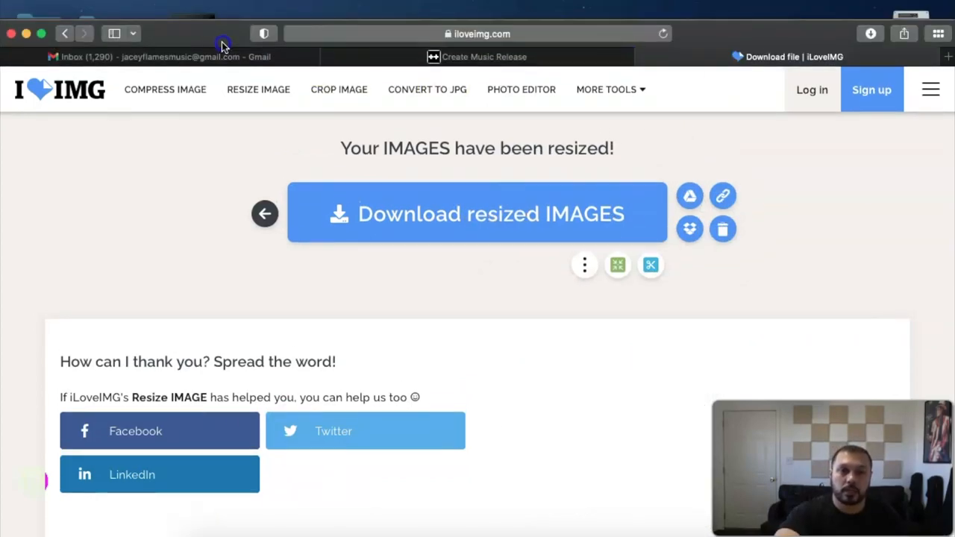
Step: Back in Ditto, upload the resized If I Were Signed image as the release cover art
left_click(483, 31)
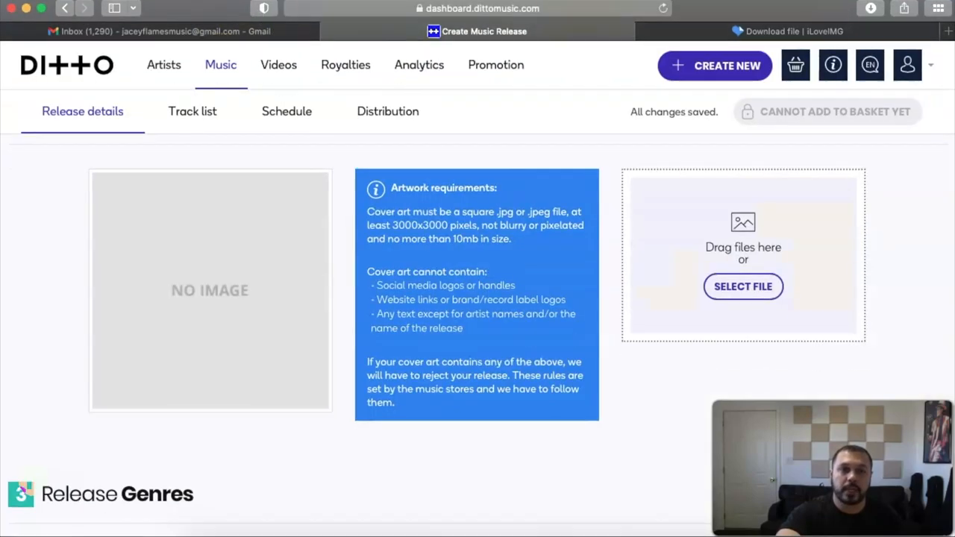
mouse_move(487, 178)
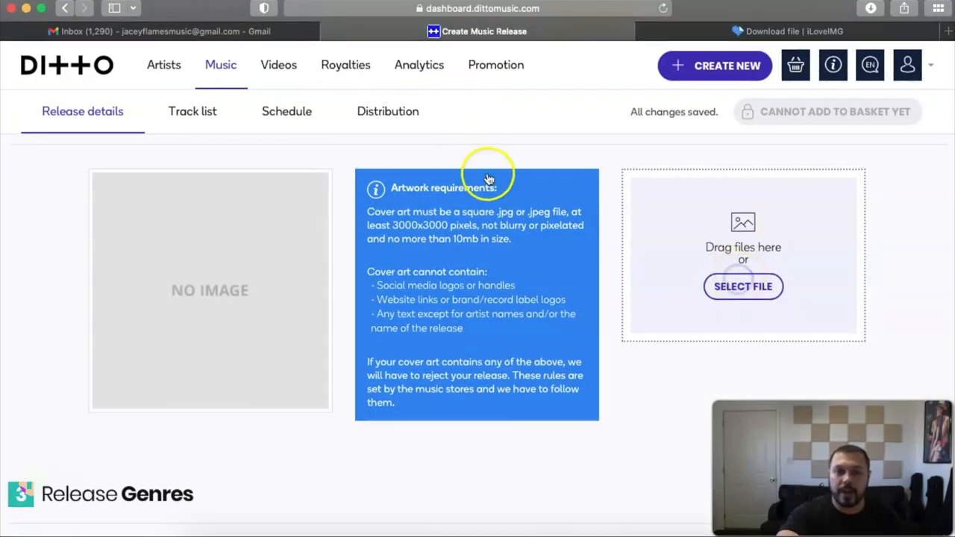
left_click(744, 286)
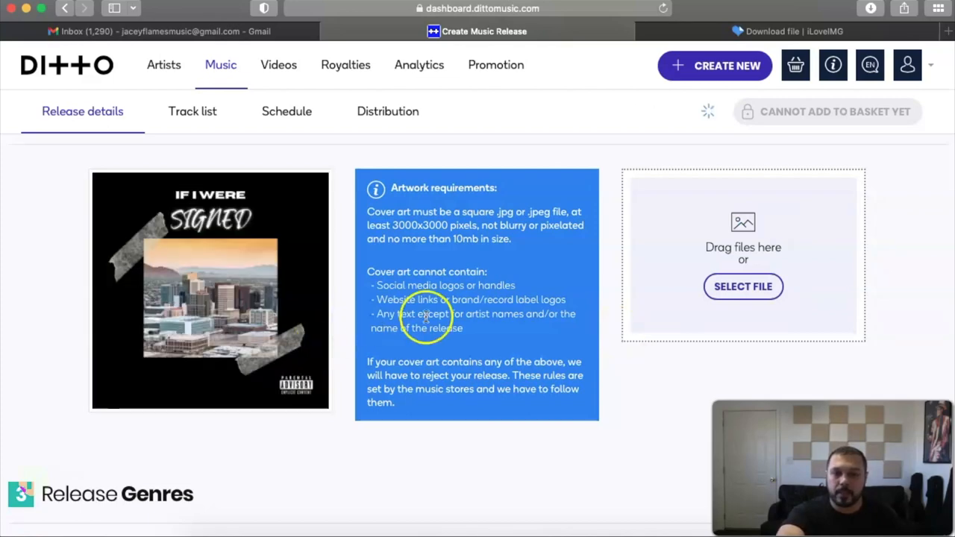
scroll("down", 3)
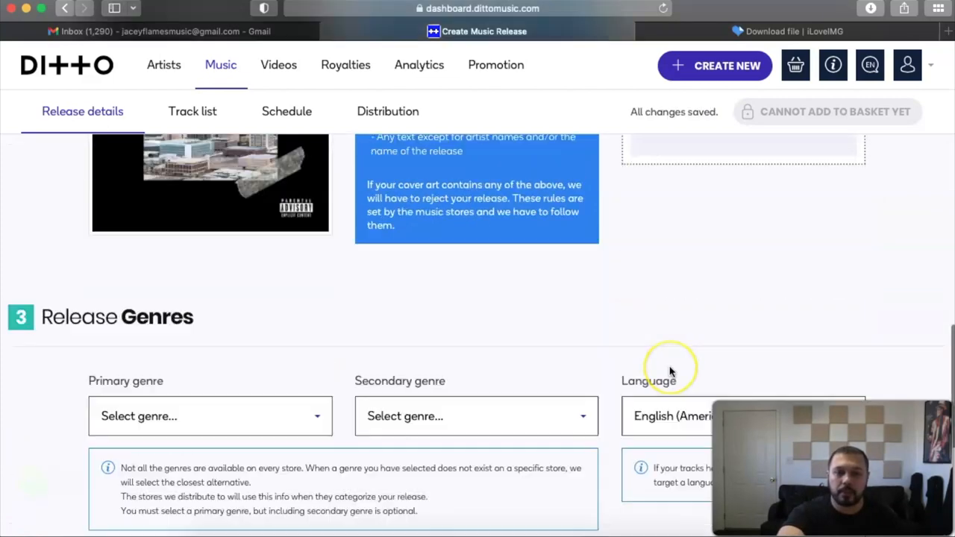
Step: Set primary genre to Hip-Hop/Rap, leave secondary genre empty, and continue to Track list
scroll("down", 3)
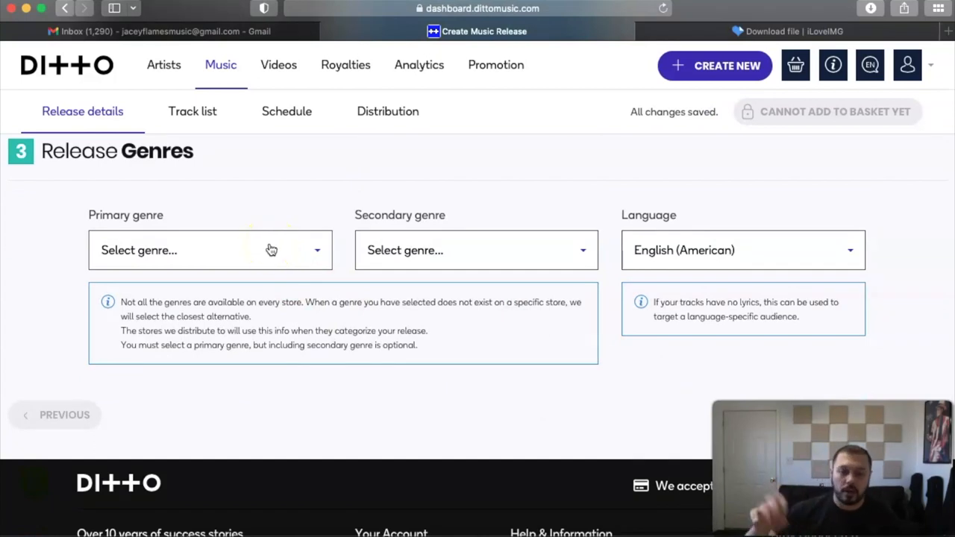
left_click(209, 251)
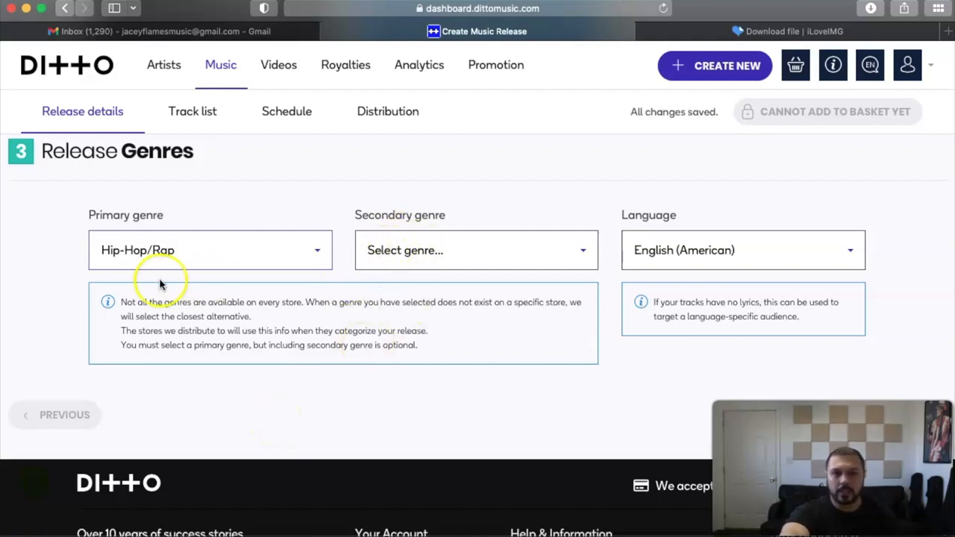
mouse_move(470, 268)
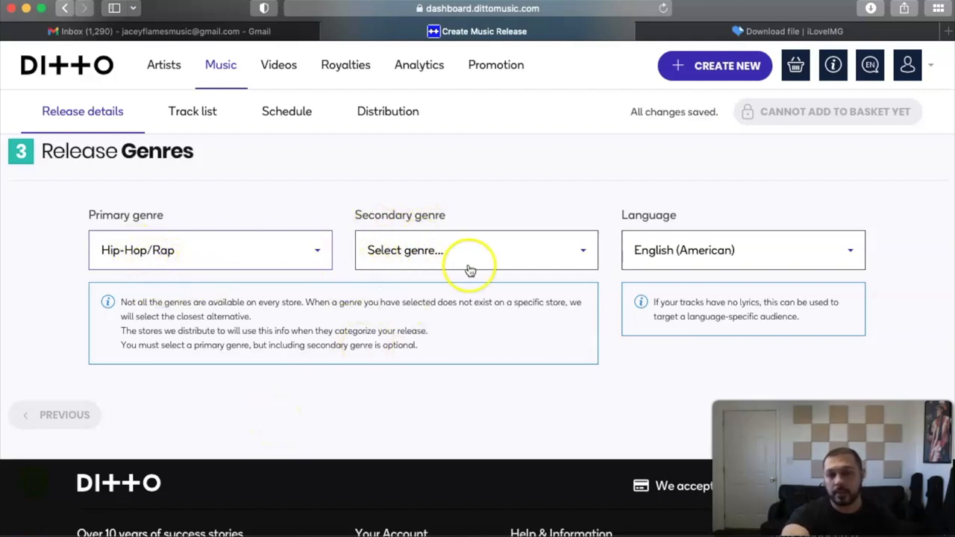
left_click(908, 65)
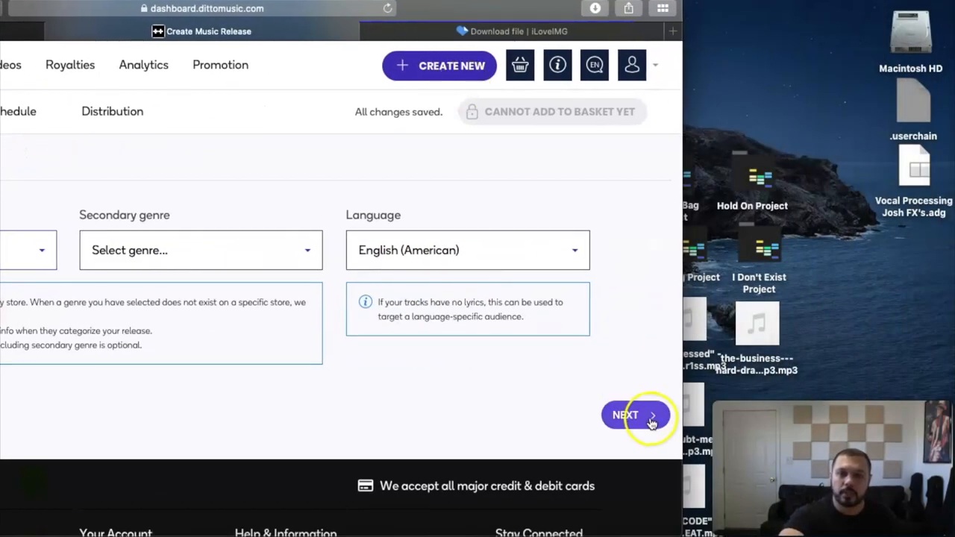
left_click(633, 414)
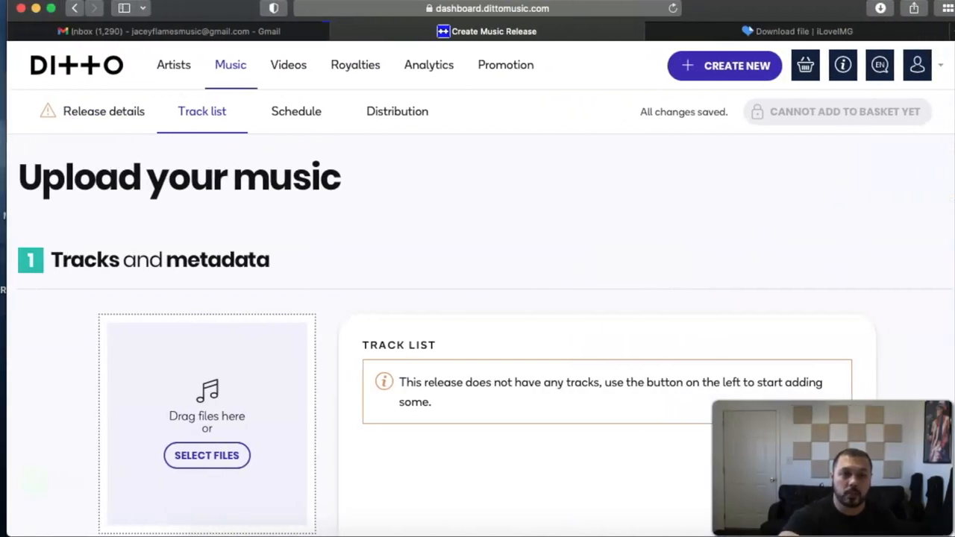
Step: Start a track upload and browse into Production's released unattached songs folder
scroll("down", 3)
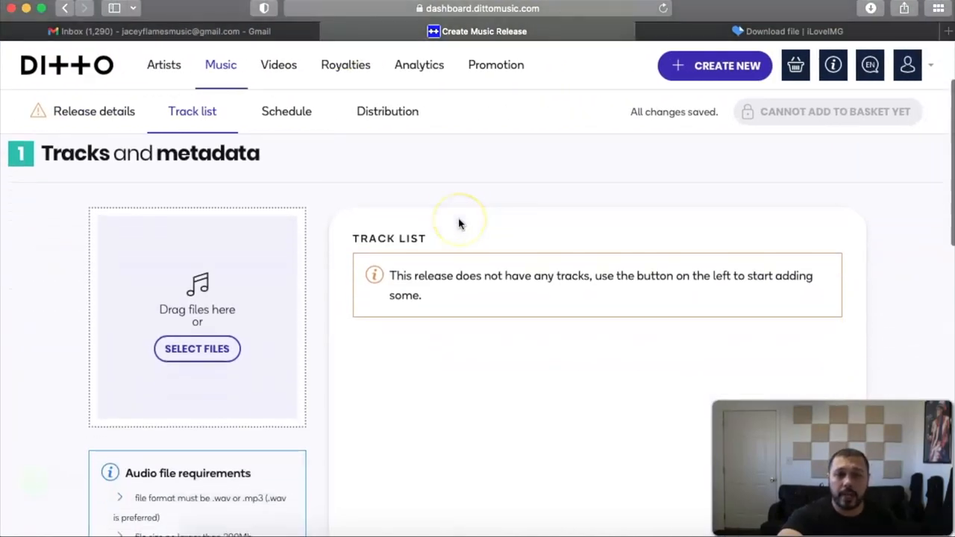
mouse_move(349, 194)
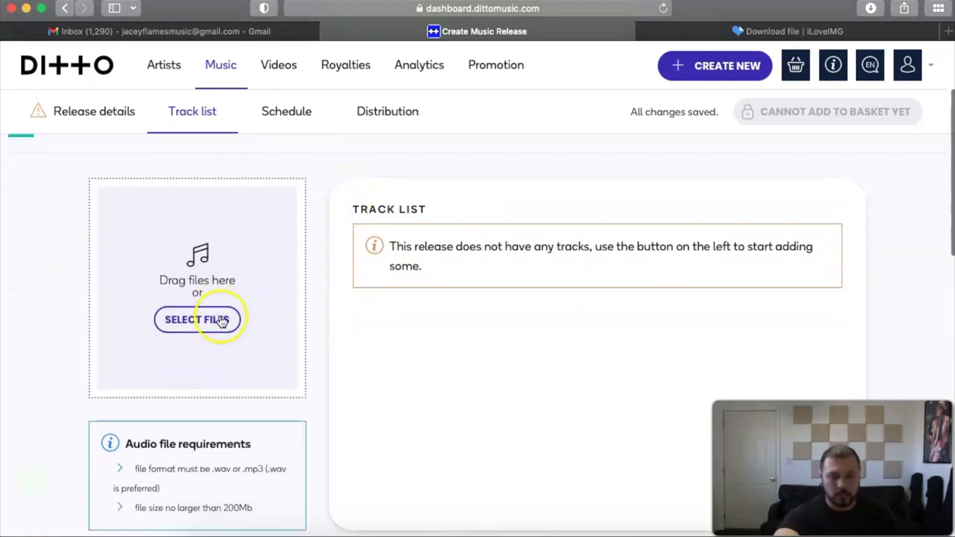
left_click(197, 320)
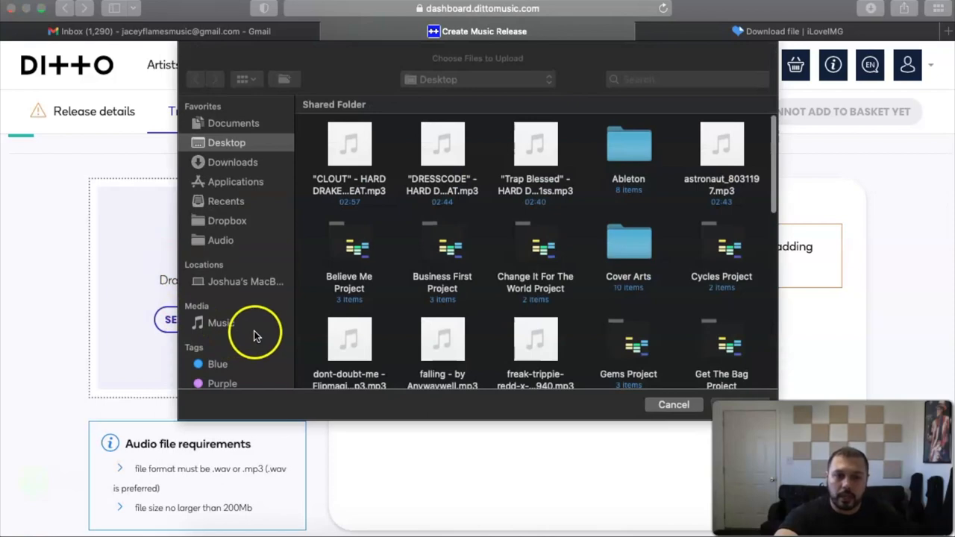
scroll("down", 3)
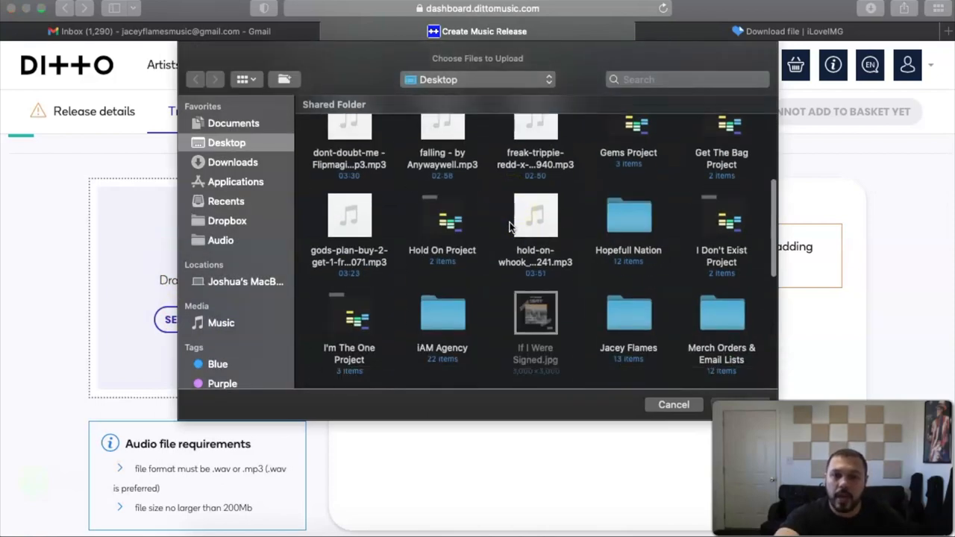
scroll("down", 3)
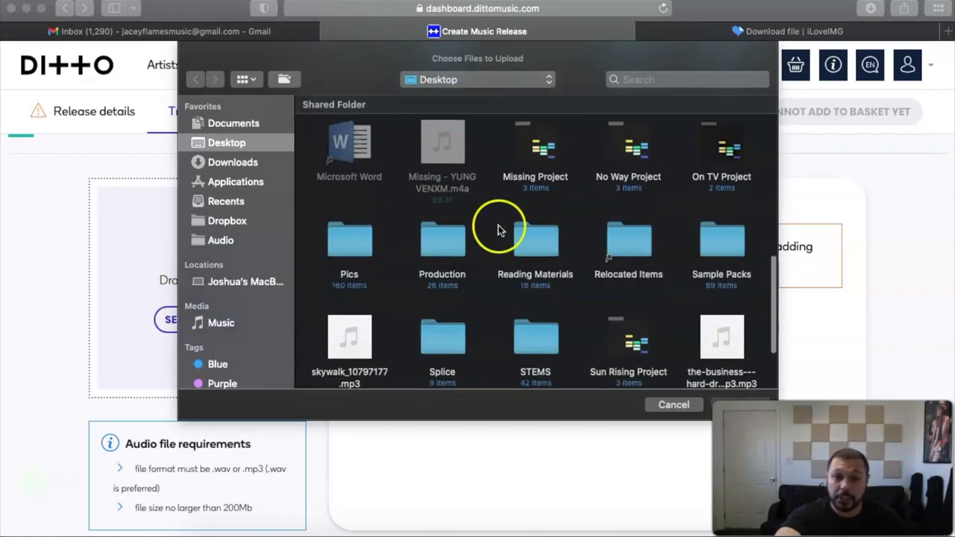
double_click(442, 238)
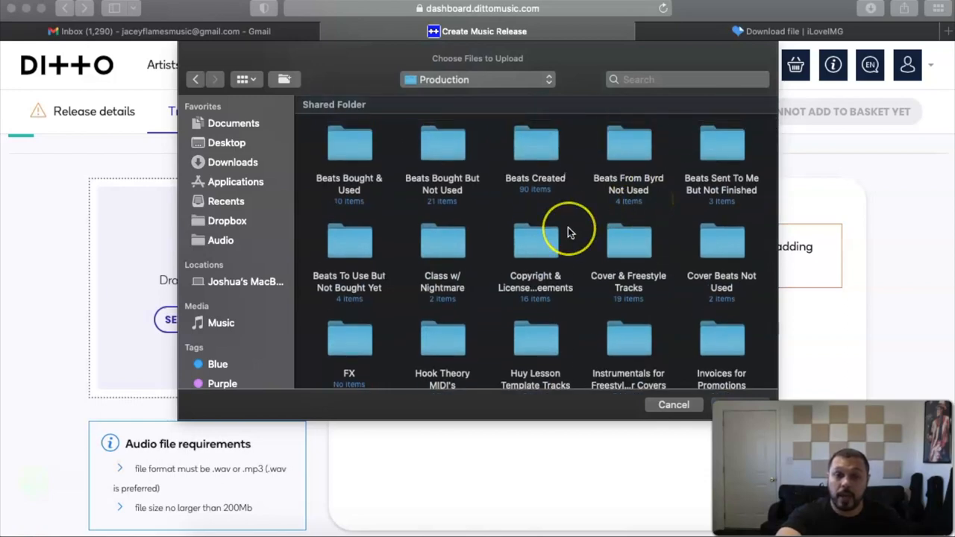
scroll("down", 3)
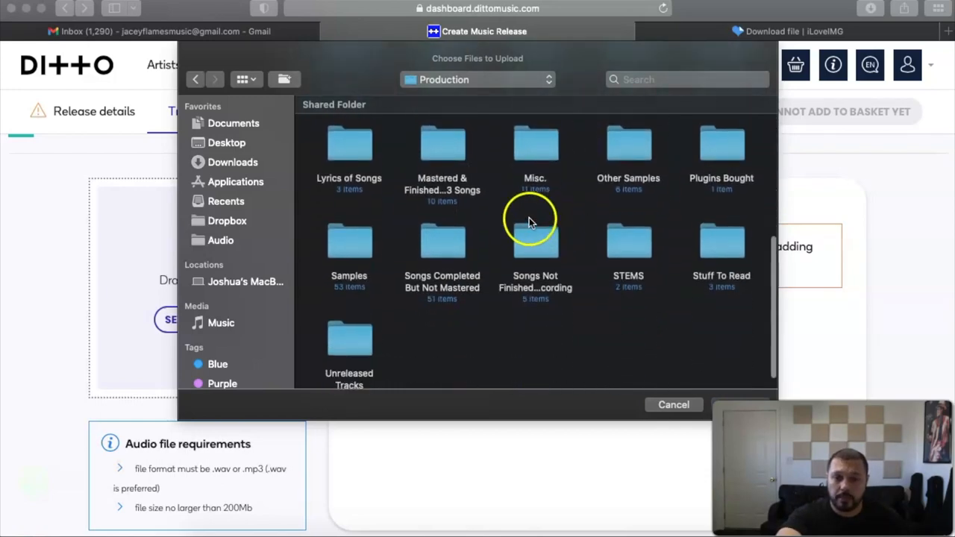
mouse_move(460, 155)
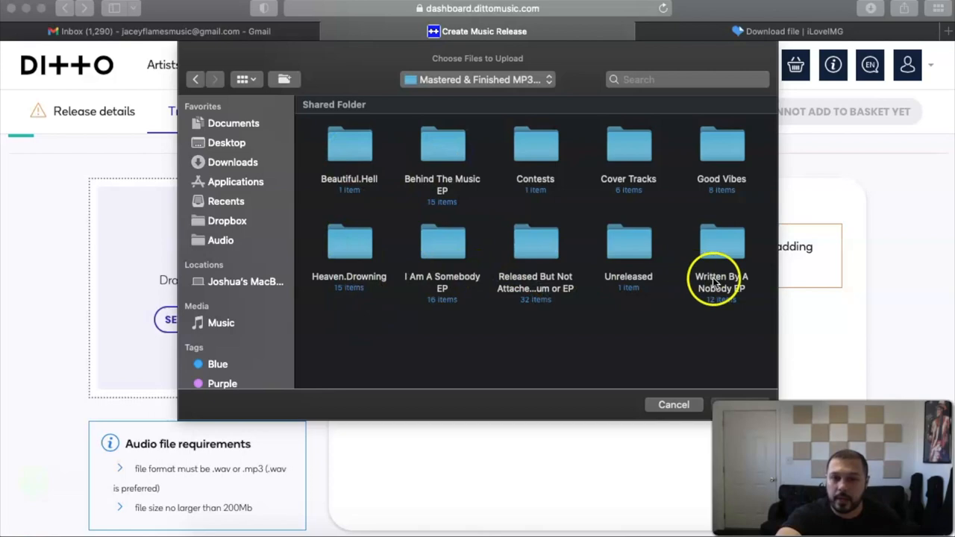
left_click(534, 242)
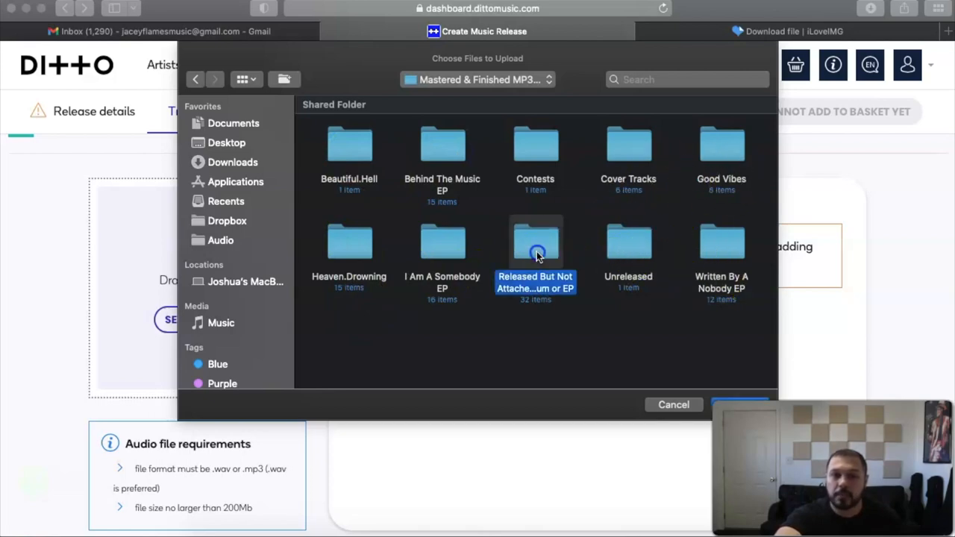
double_click(534, 254)
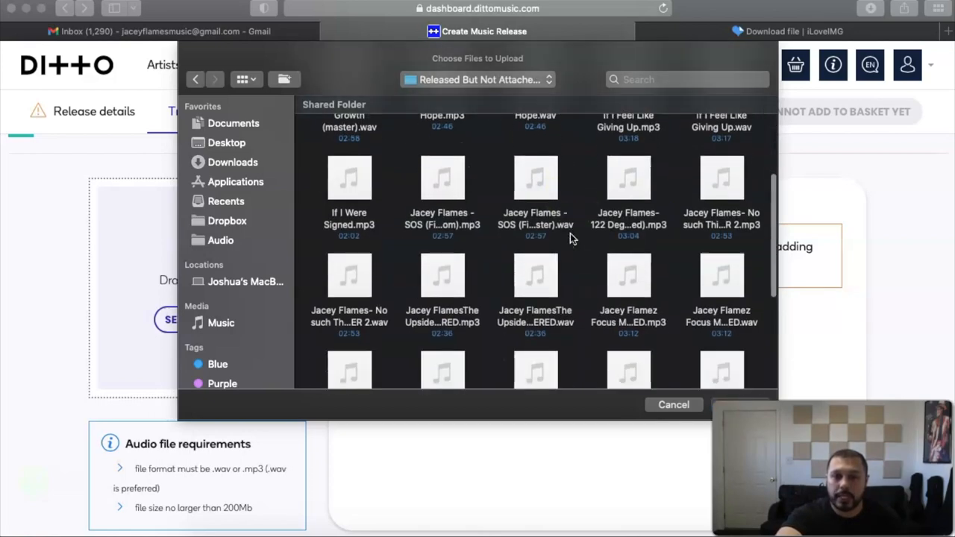
Step: Upload the If I Were Signed audio file and accept auto-filling its metadata
scroll("down", 3)
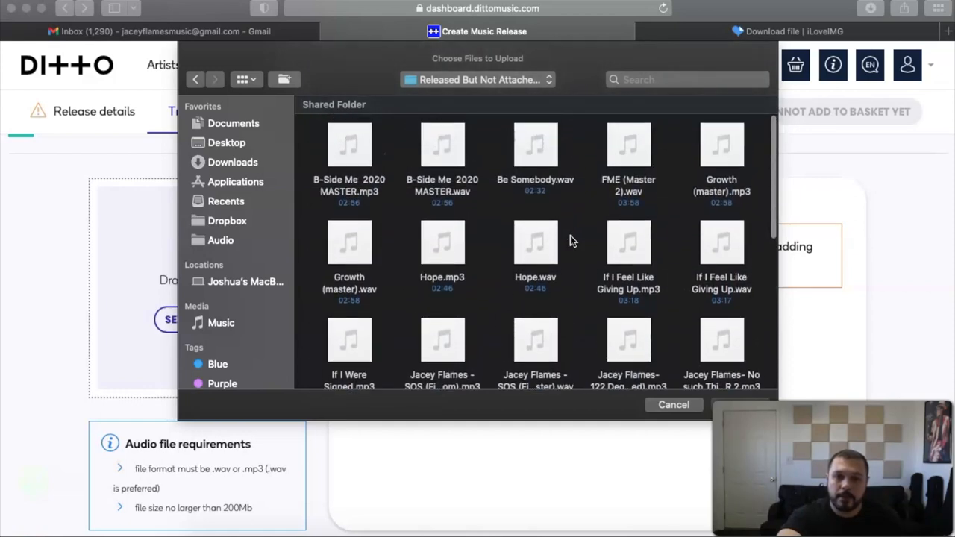
scroll("down", 3)
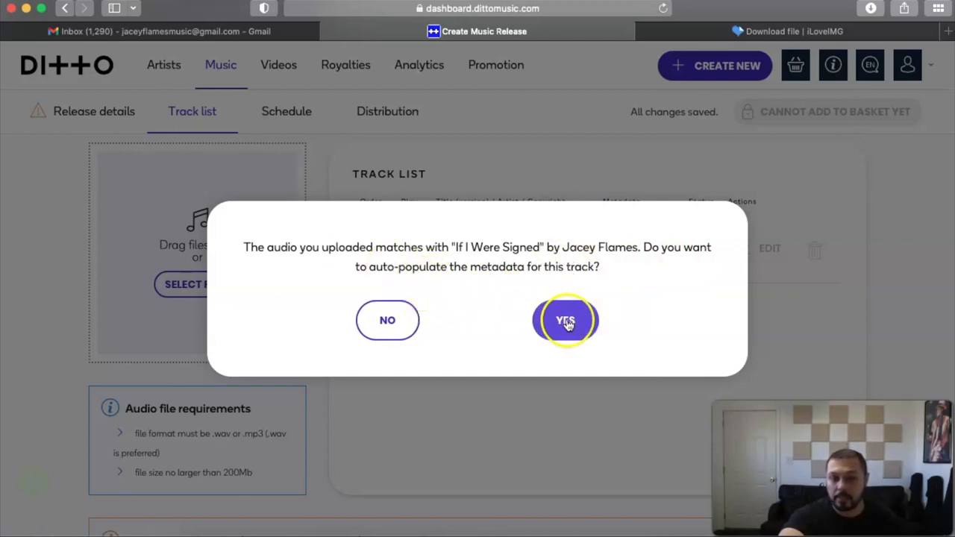
left_click(564, 319)
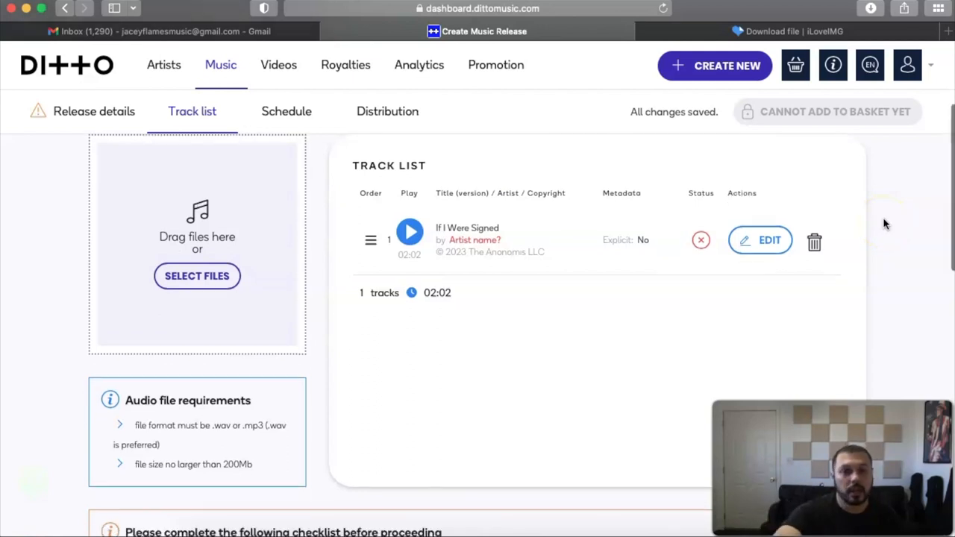
Step: Review the If I Were Signed track metadata and declare its lyrics as explicit content
scroll("down", 3)
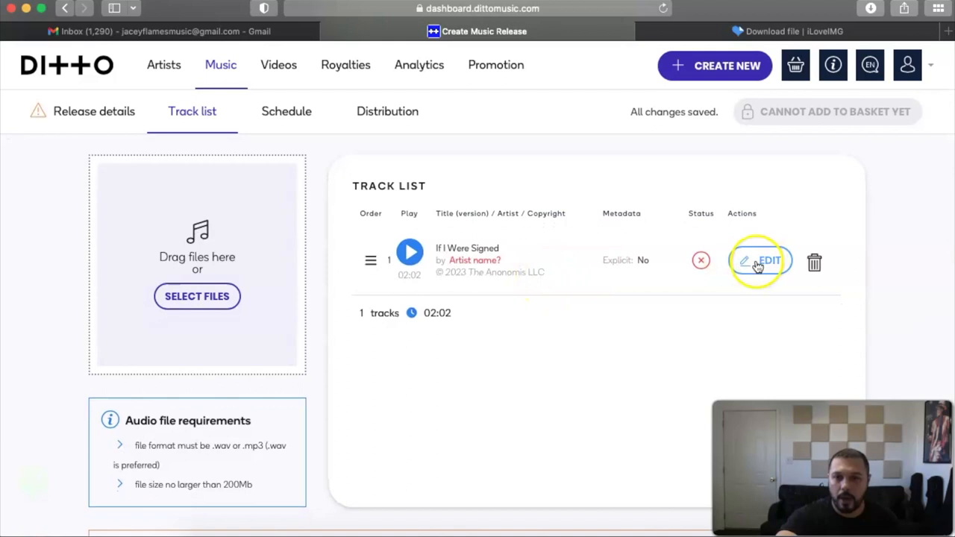
left_click(759, 259)
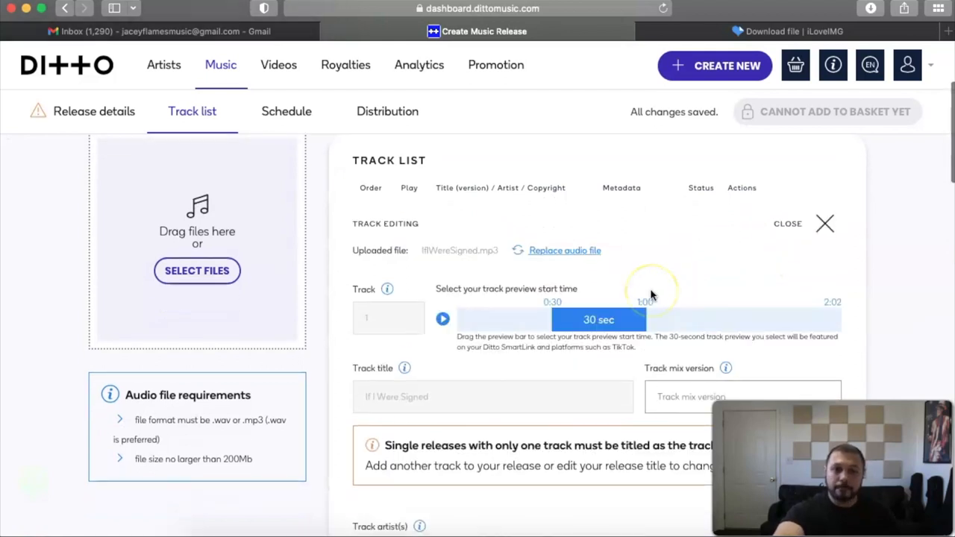
scroll("down", 3)
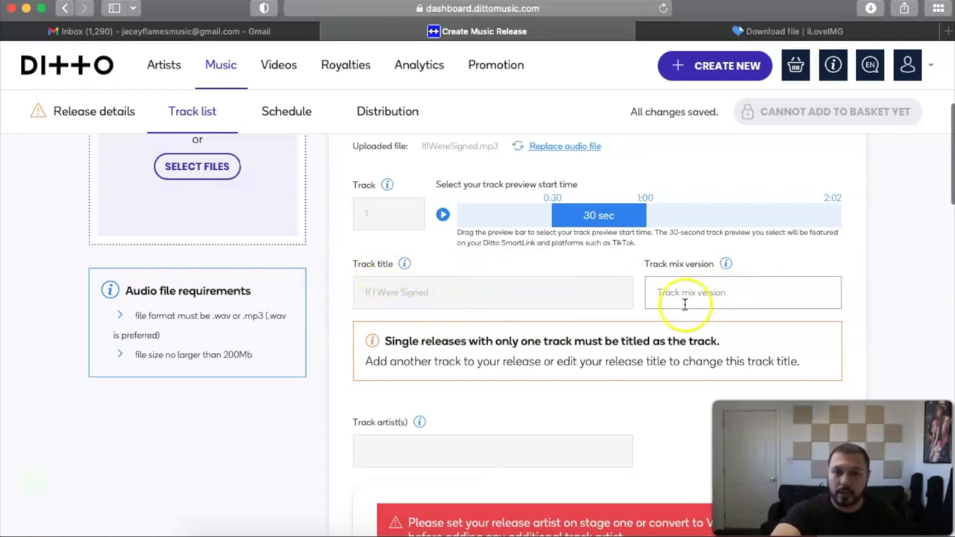
scroll("down", 3)
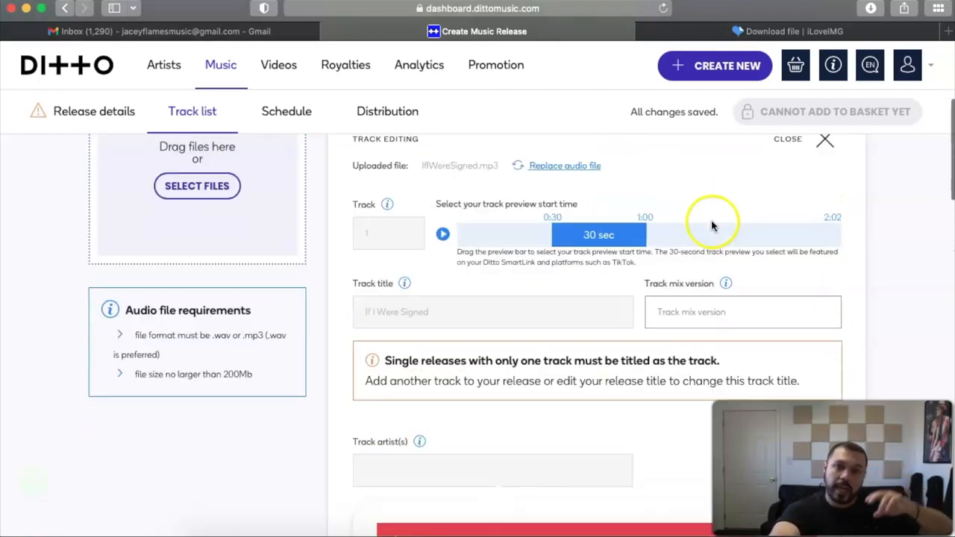
scroll("down", 3)
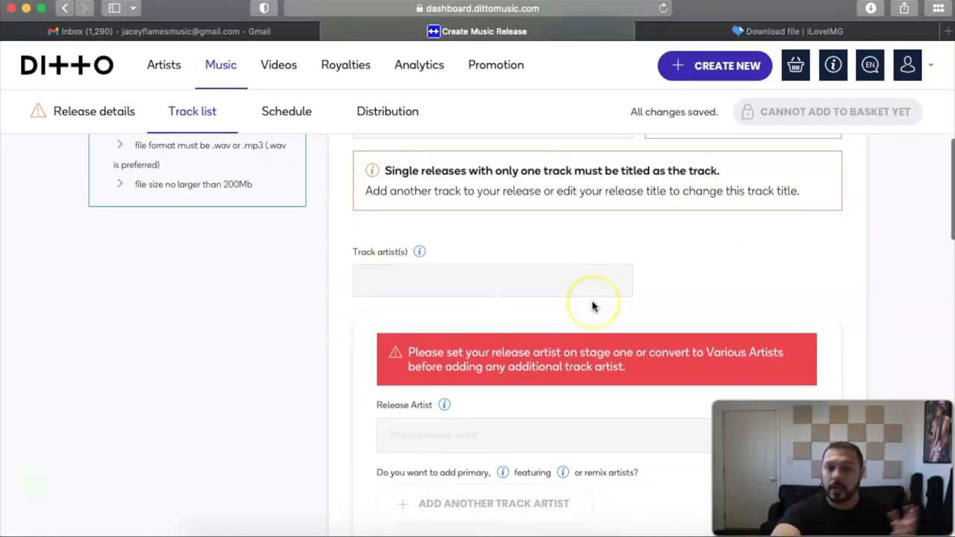
scroll("down", 3)
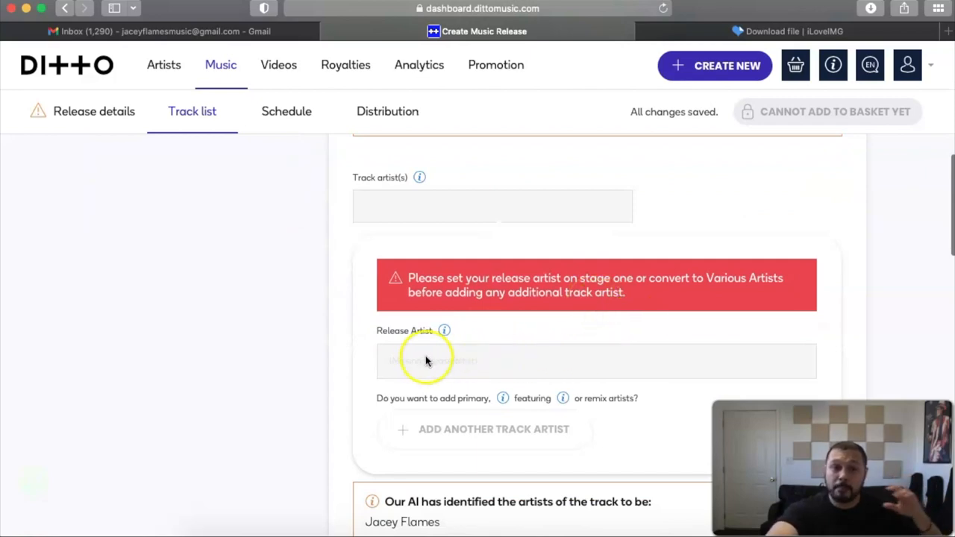
scroll("down", 3)
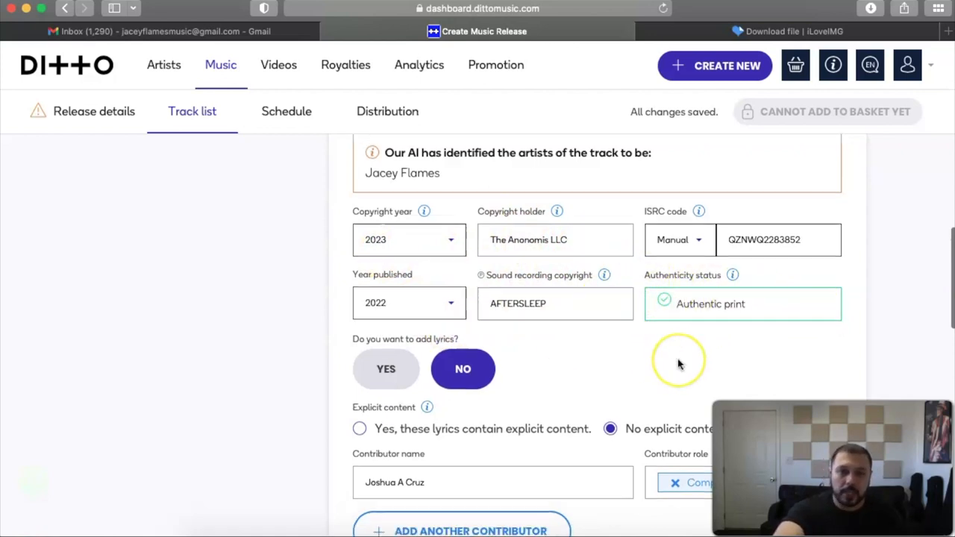
scroll("down", 3)
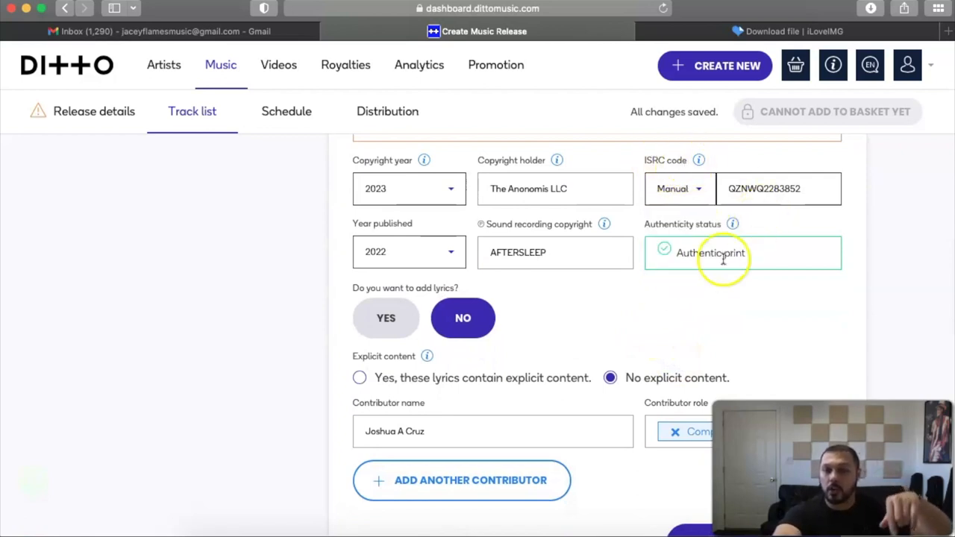
scroll("down", 3)
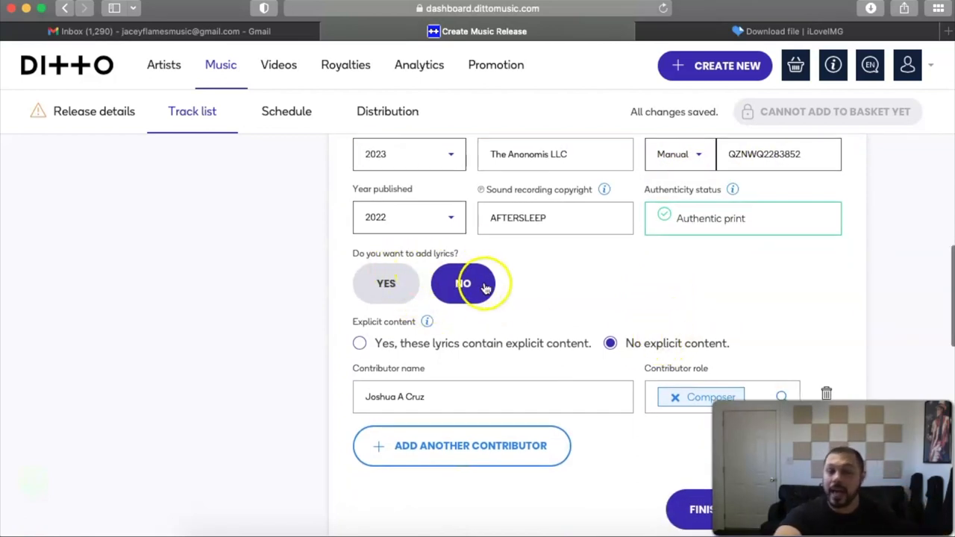
scroll("down", 3)
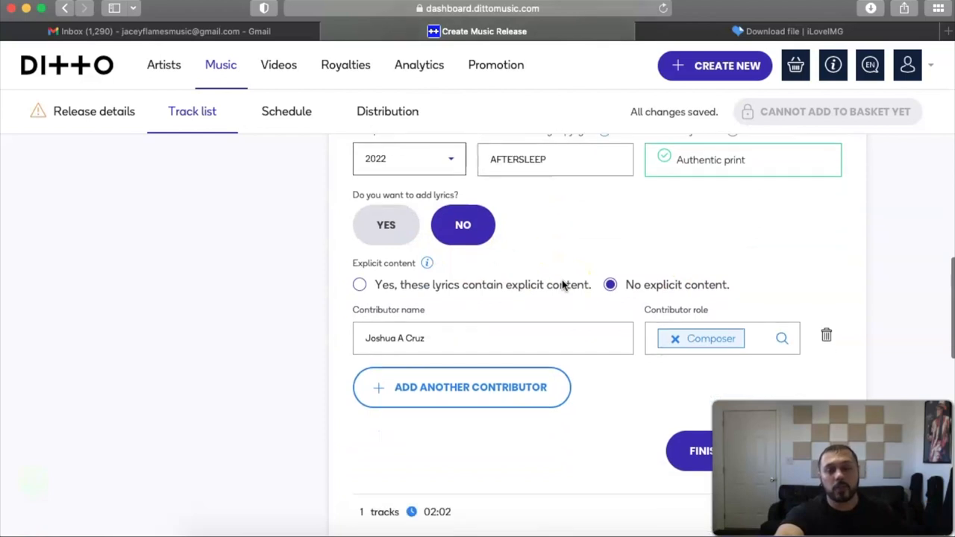
scroll("down", 3)
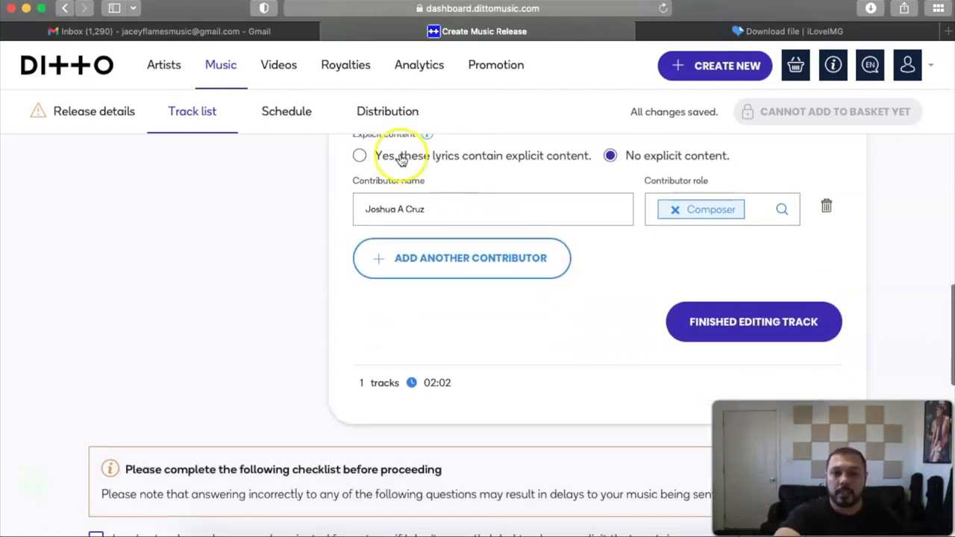
left_click(358, 155)
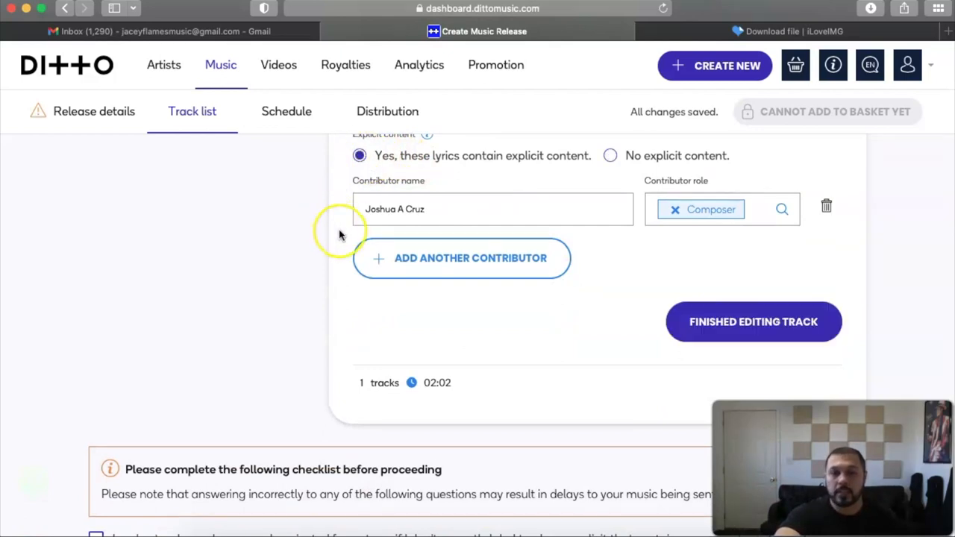
Step: Confirm the track row shows Explicit: Yes and return to the pre-release checklist
scroll("down", 3)
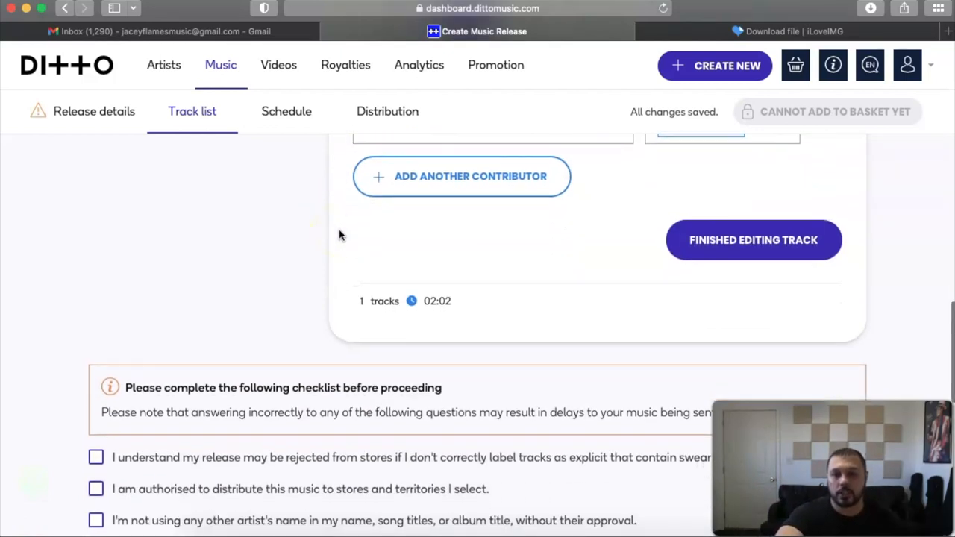
scroll("down", 3)
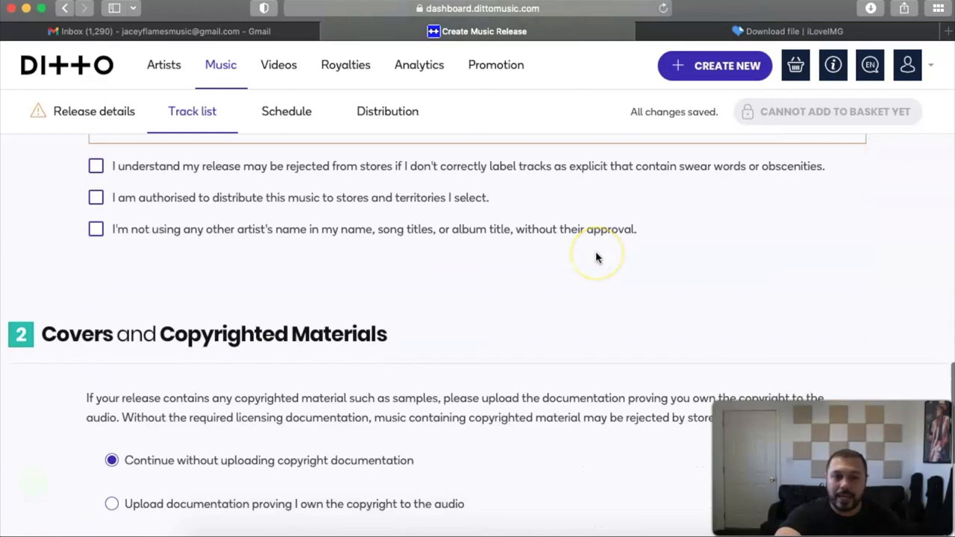
scroll("down", 3)
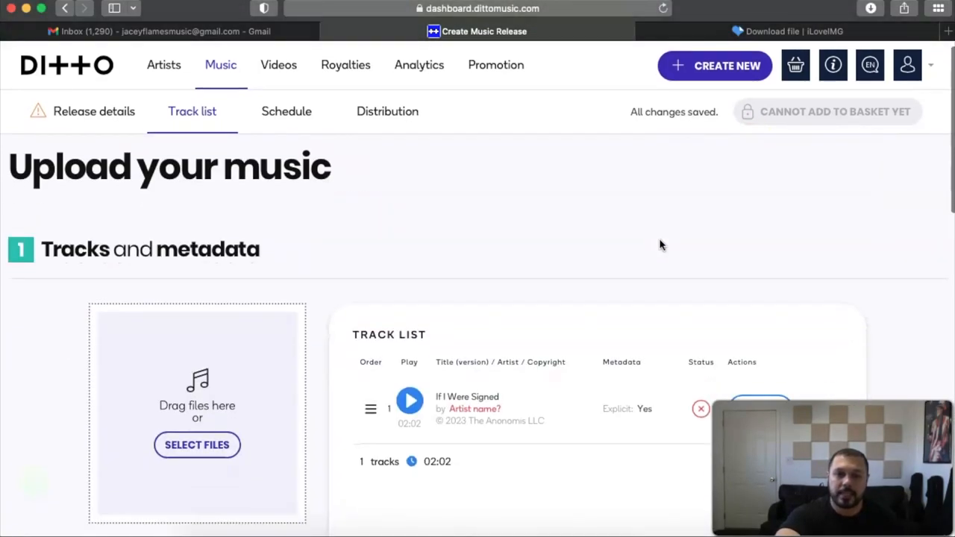
scroll("down", 3)
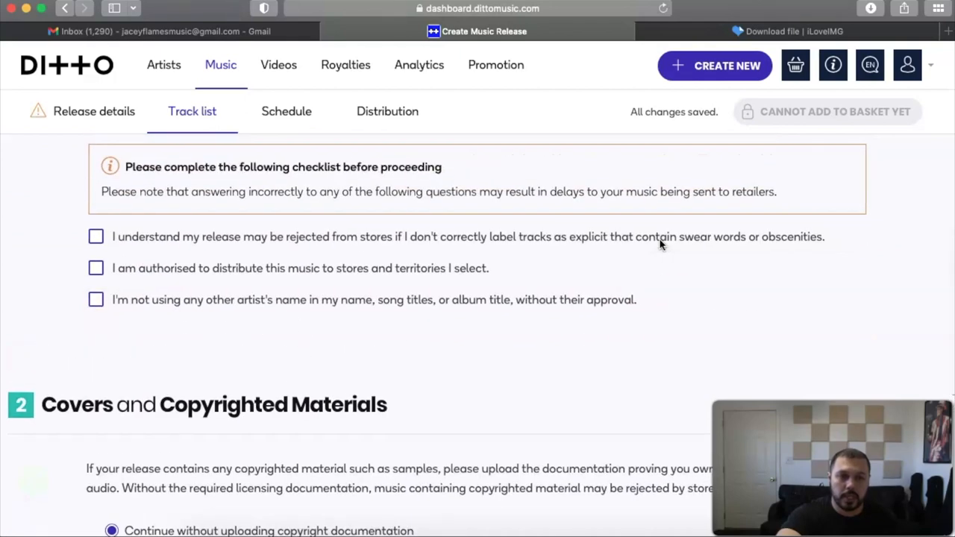
Step: Tick the explicit-labelling, distribution authorisation and no-other-artist checklist statements
left_click(95, 236)
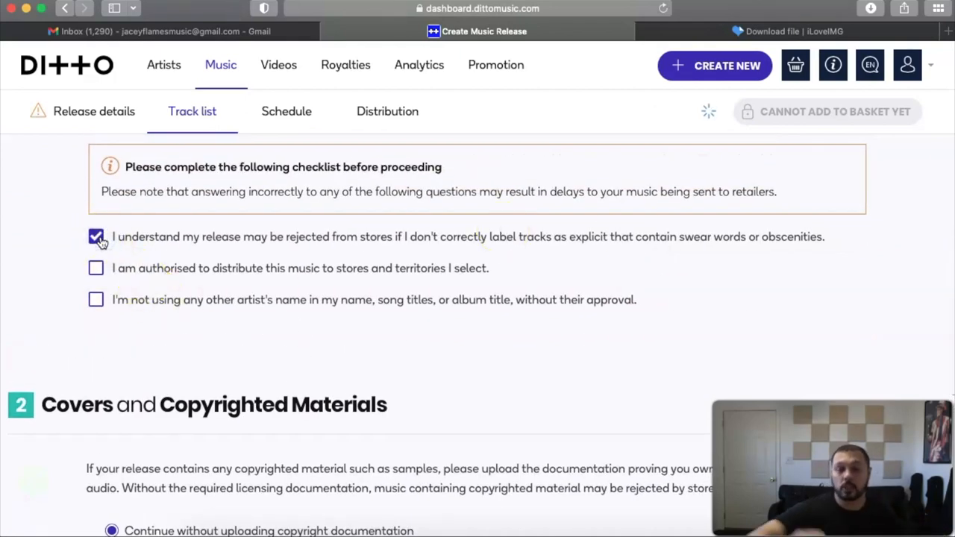
left_click(96, 236)
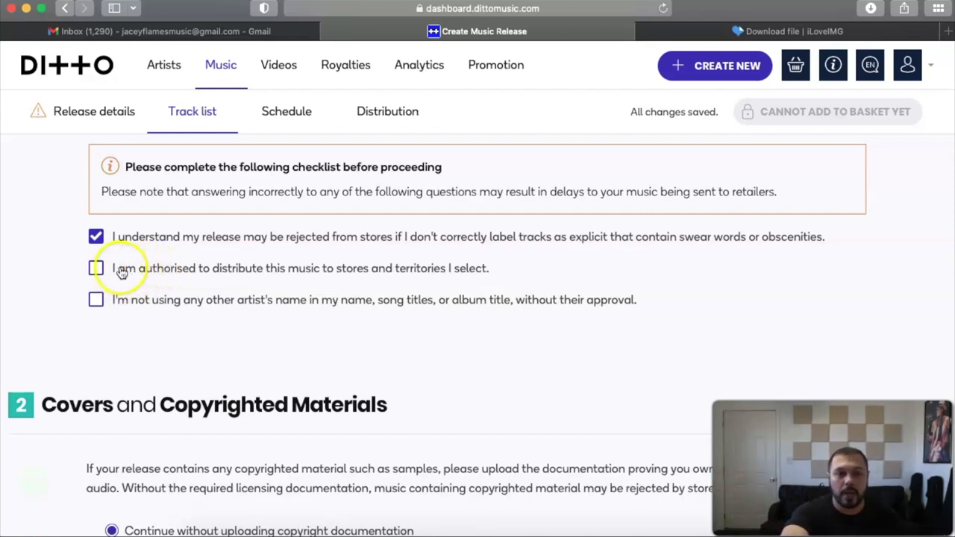
left_click(95, 269)
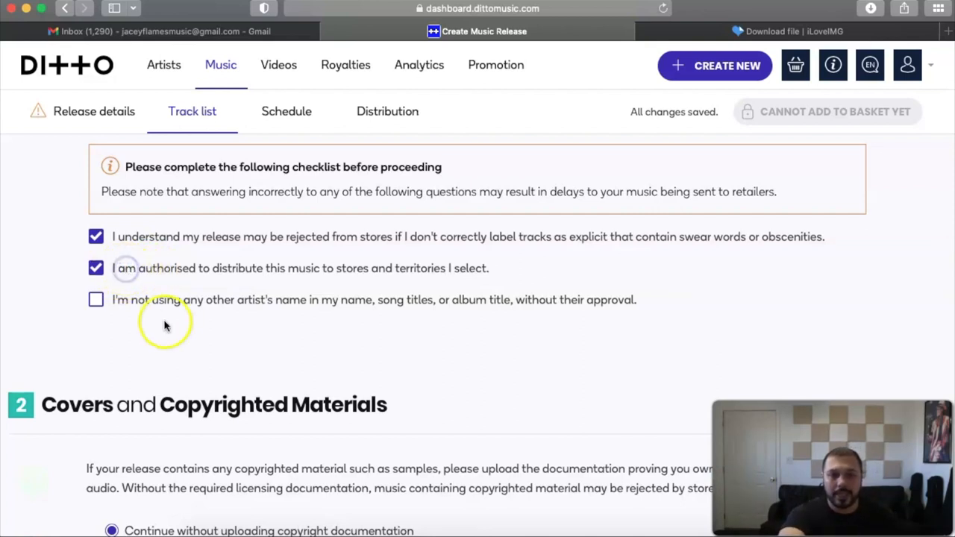
left_click(96, 298)
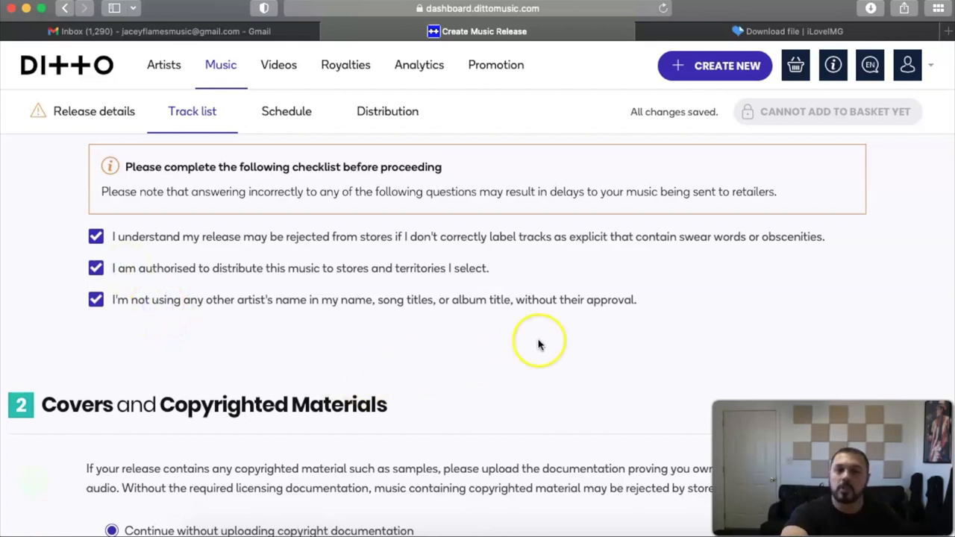
scroll("down", 3)
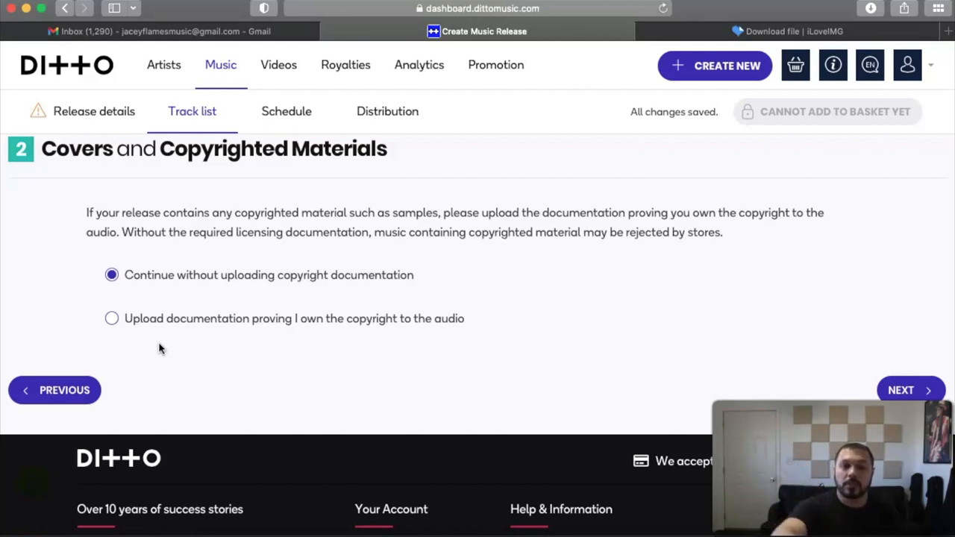
Step: Choose to upload documentation proving ownership of the audio copyright
left_click(110, 319)
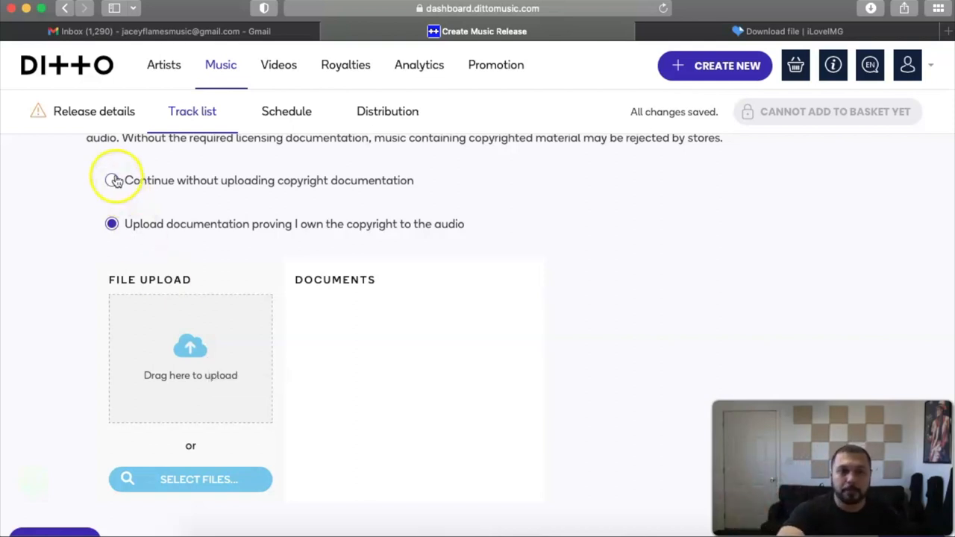
Step: Move to the Schedule step and review release date options with the April 2023 calendar
left_click(286, 111)
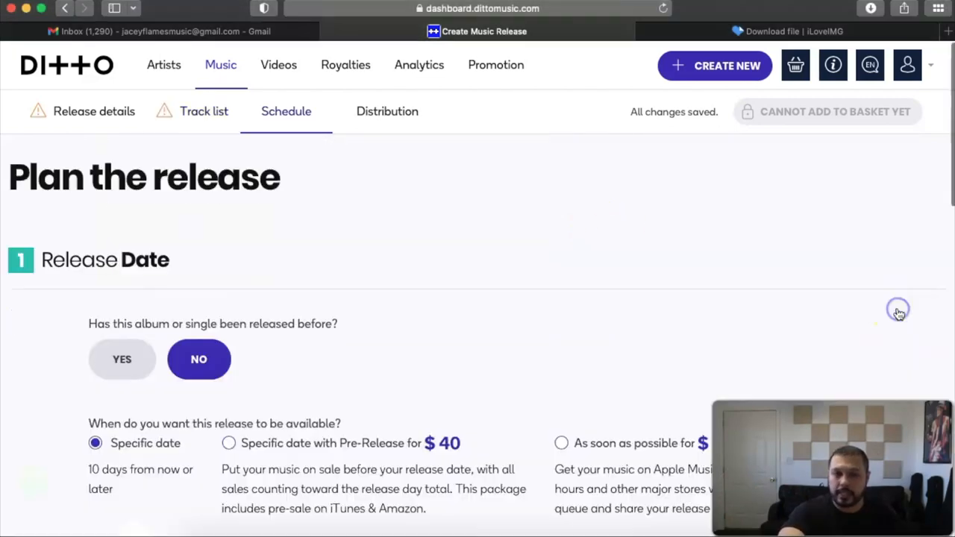
scroll("down", 3)
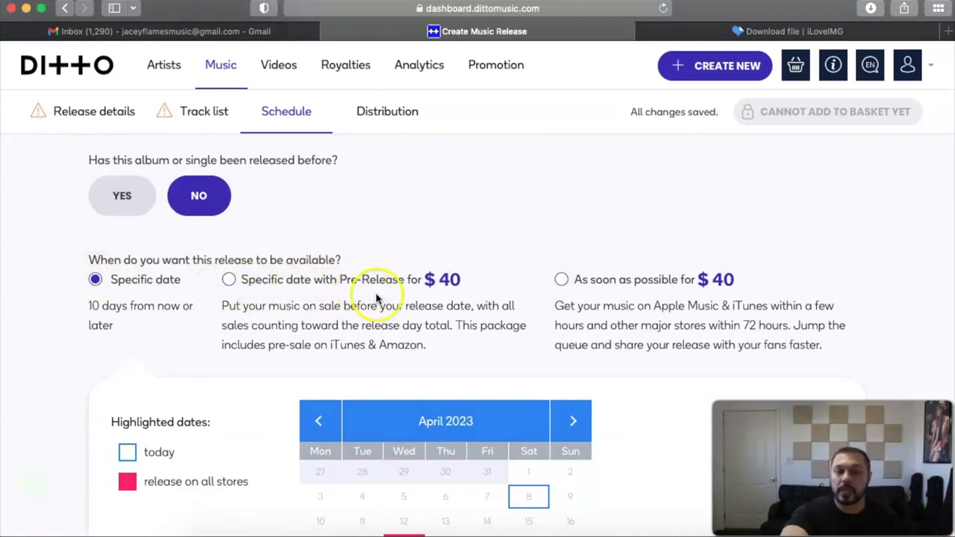
mouse_move(561, 281)
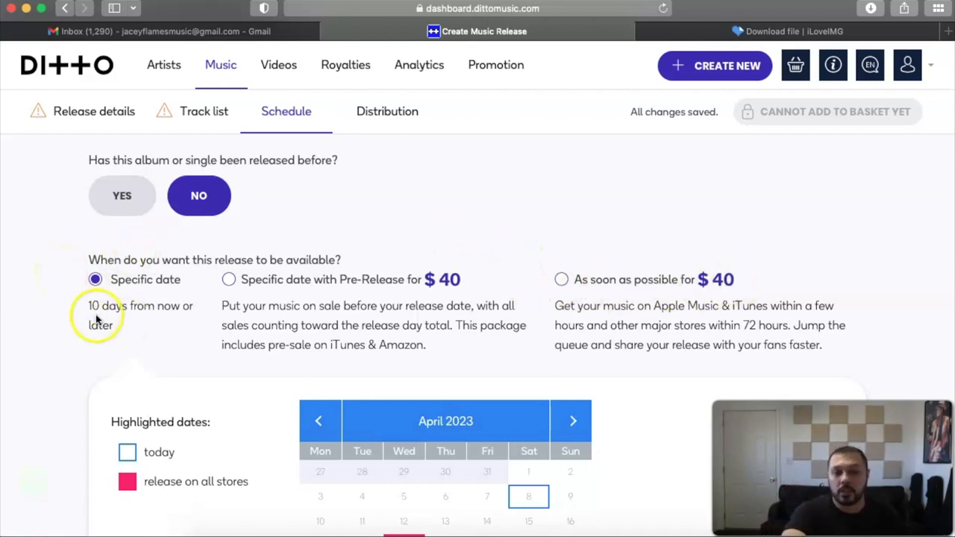
scroll("down", 3)
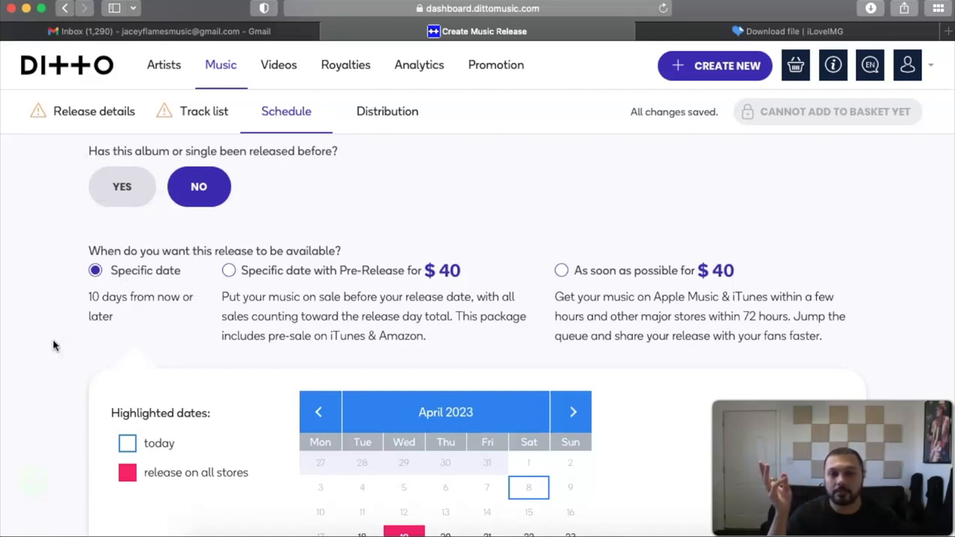
scroll("down", 3)
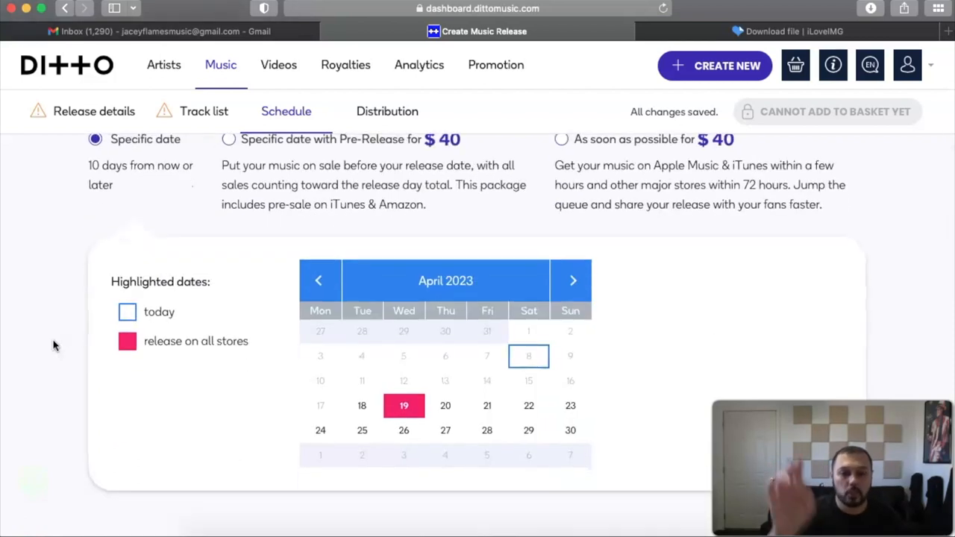
scroll("down", 3)
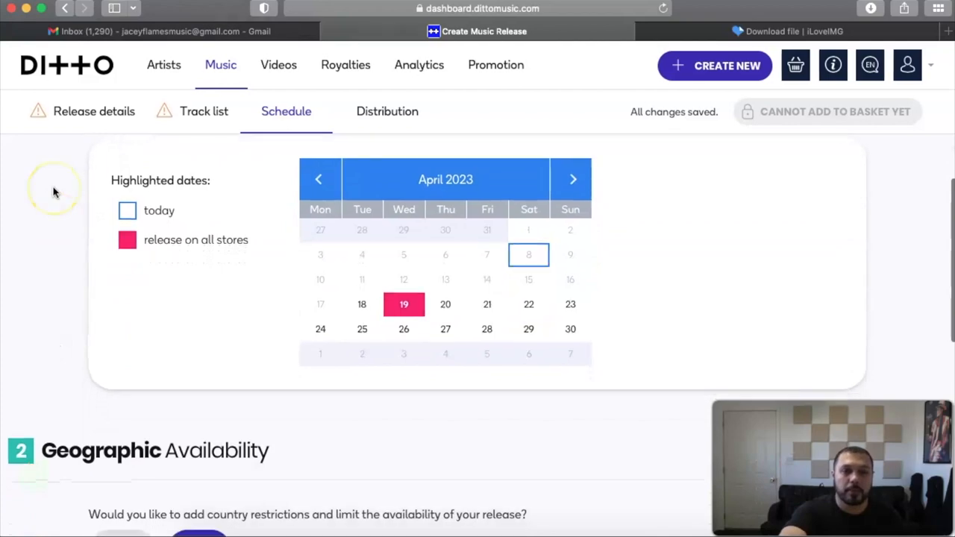
scroll("down", 3)
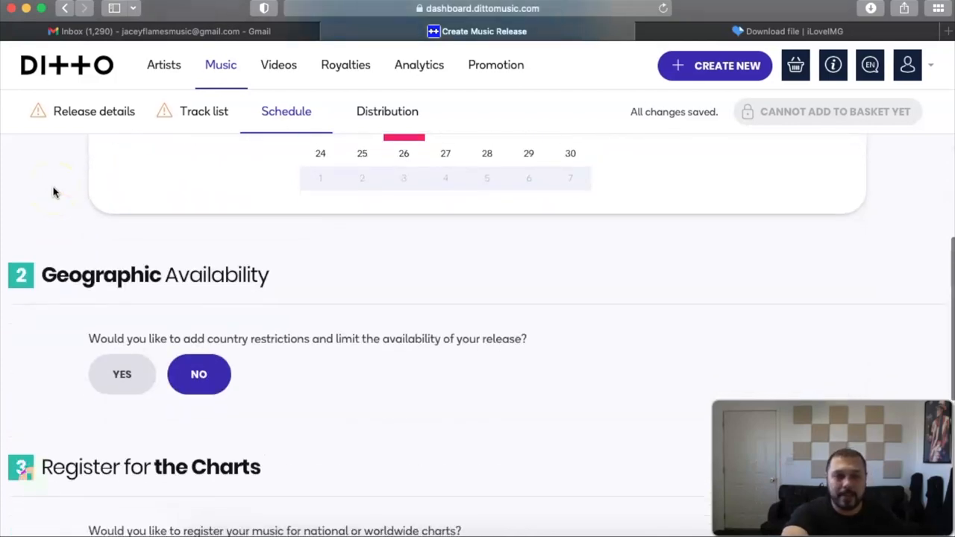
scroll("down", 3)
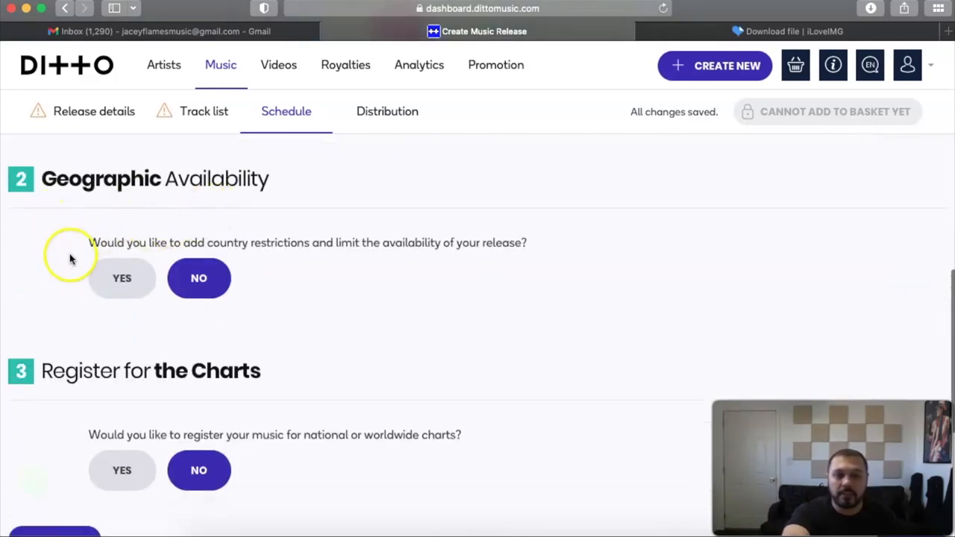
mouse_move(299, 270)
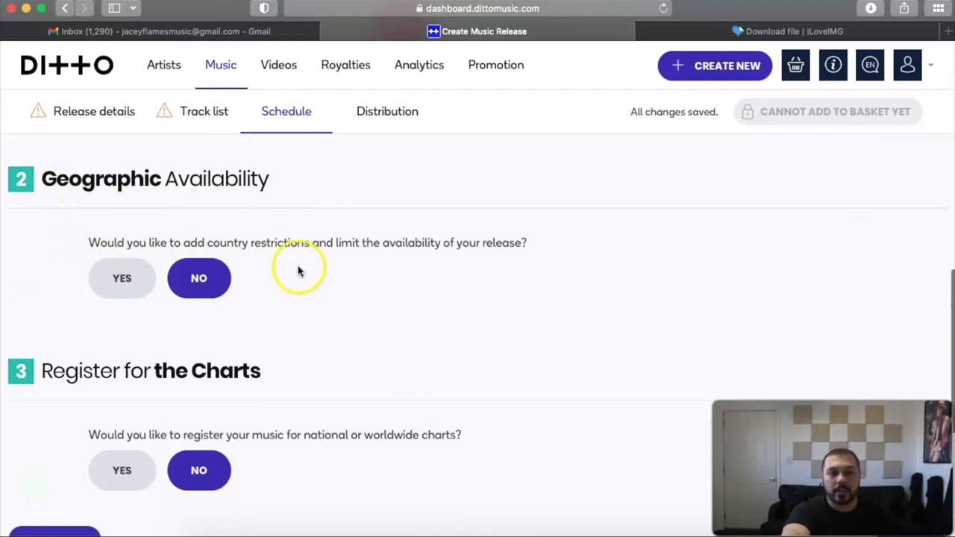
scroll("down", 3)
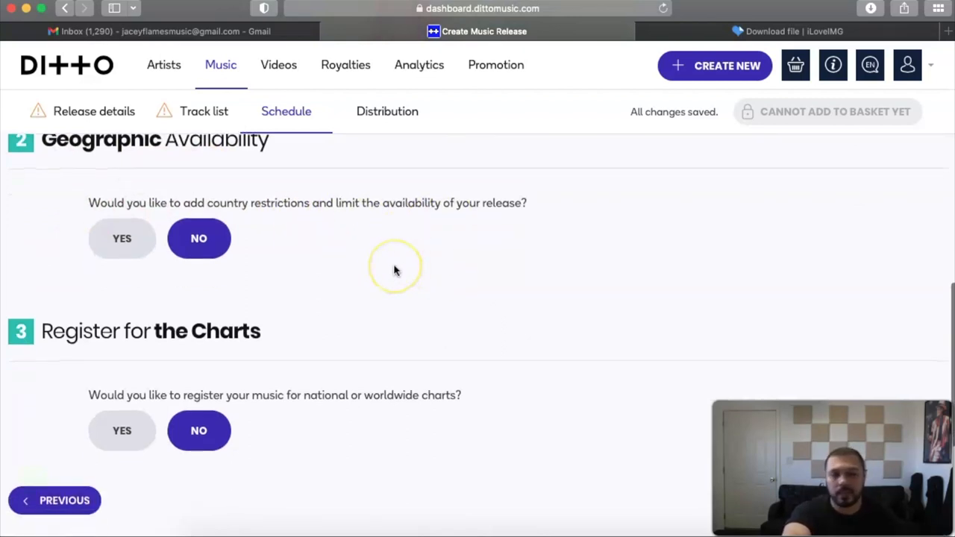
scroll("down", 3)
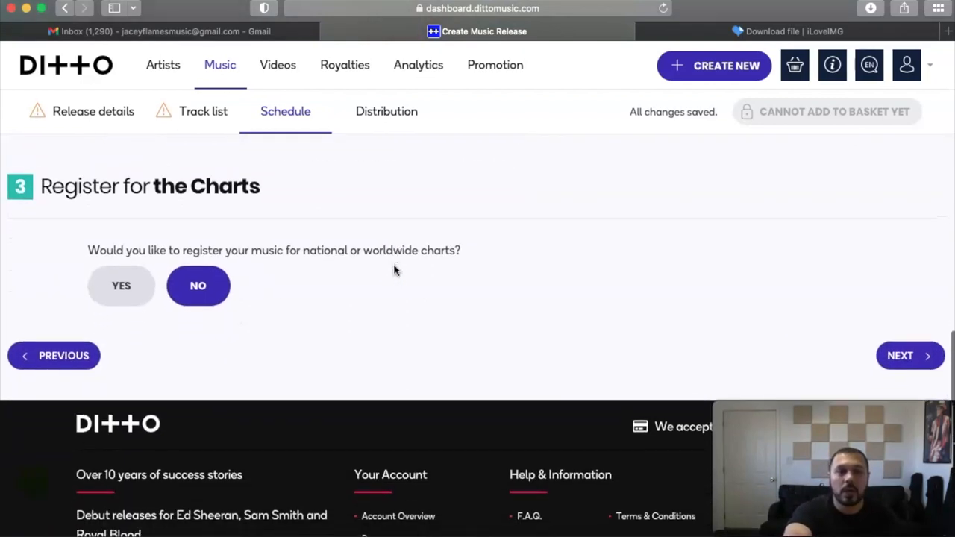
mouse_move(312, 276)
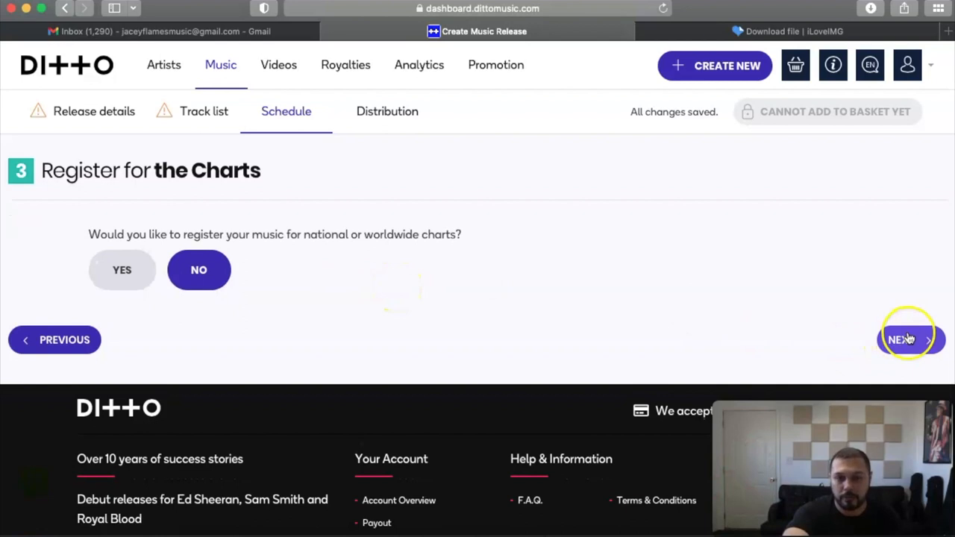
Step: Go to Distribution, keep All stores selected, and review every store ticked down to future stores
left_click(908, 341)
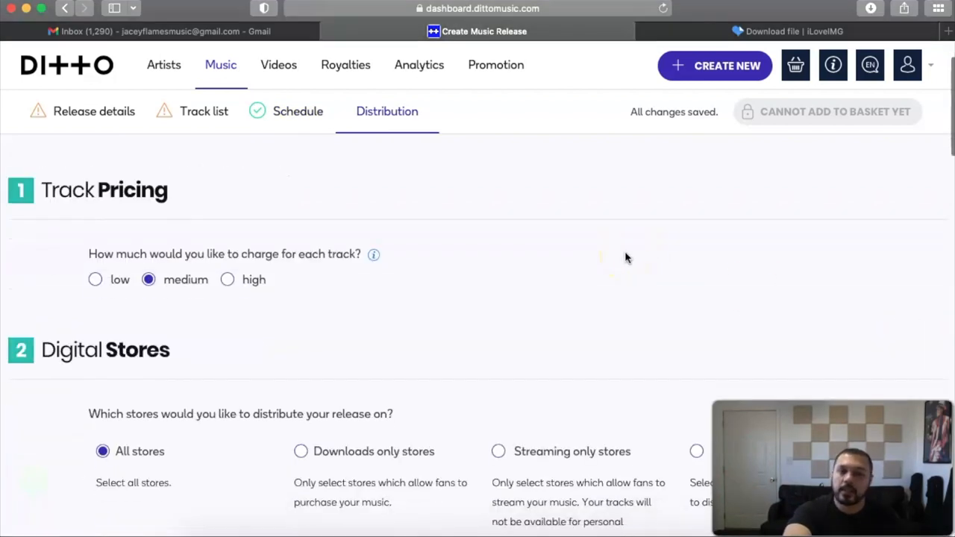
mouse_move(395, 299)
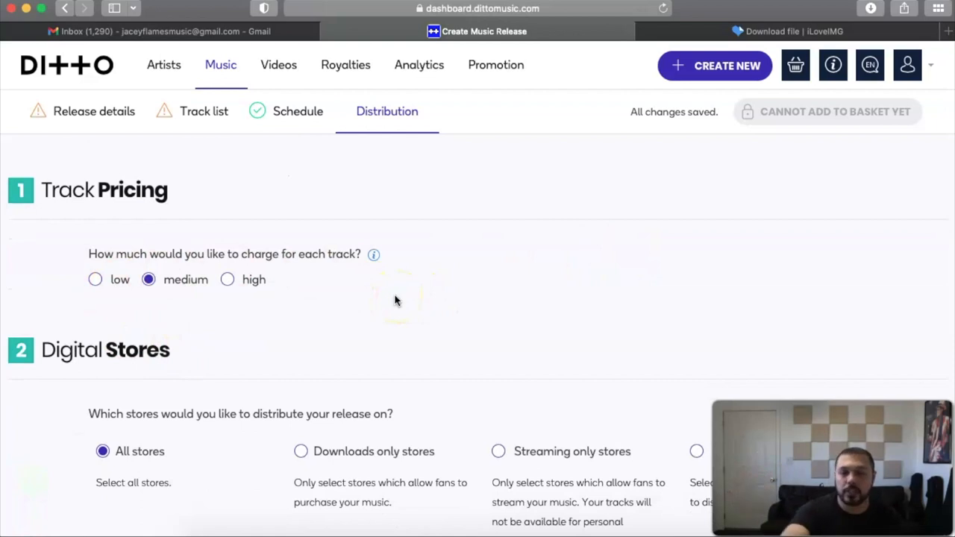
scroll("down", 3)
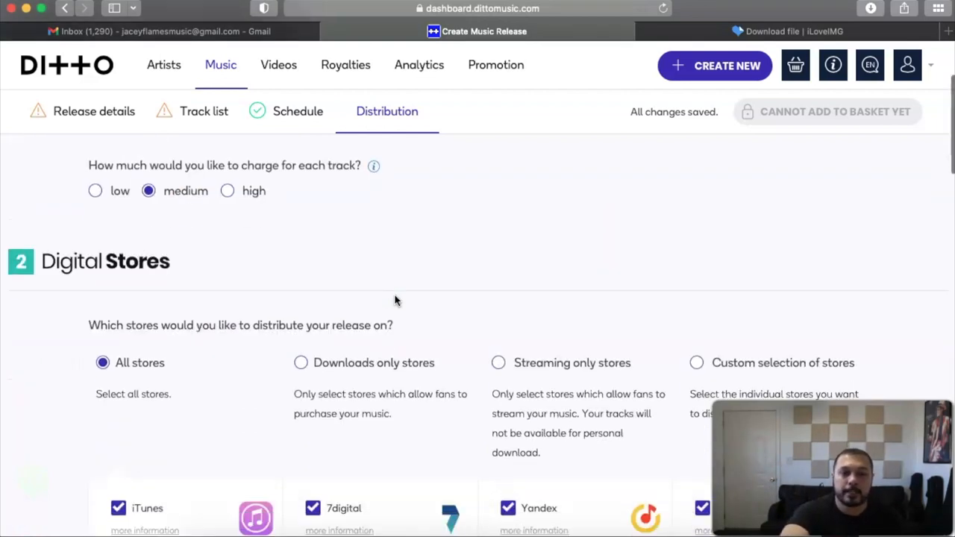
scroll("down", 3)
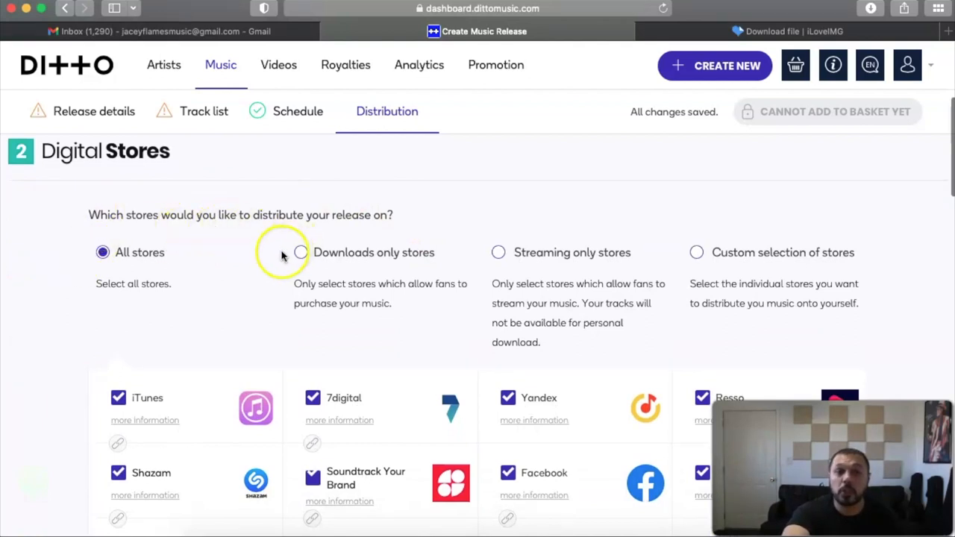
scroll("down", 3)
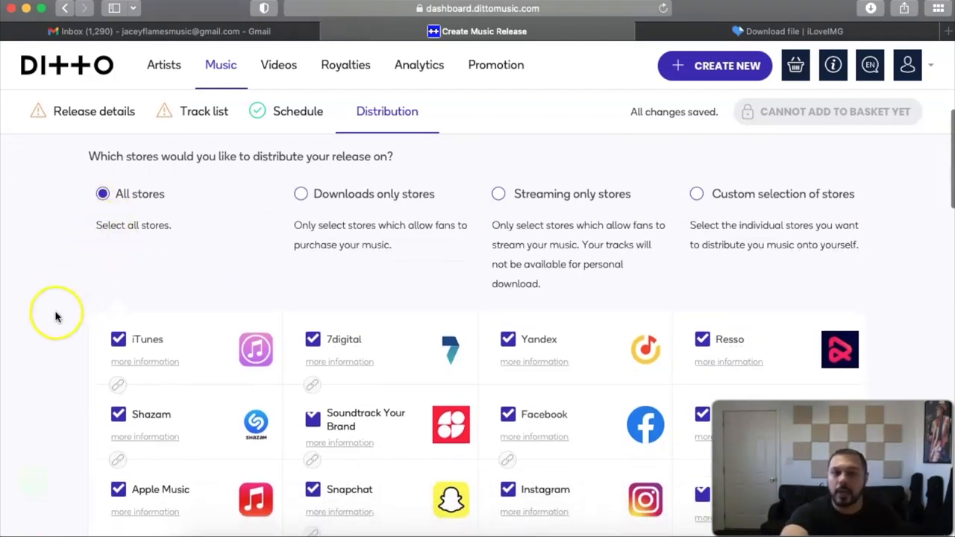
scroll("down", 3)
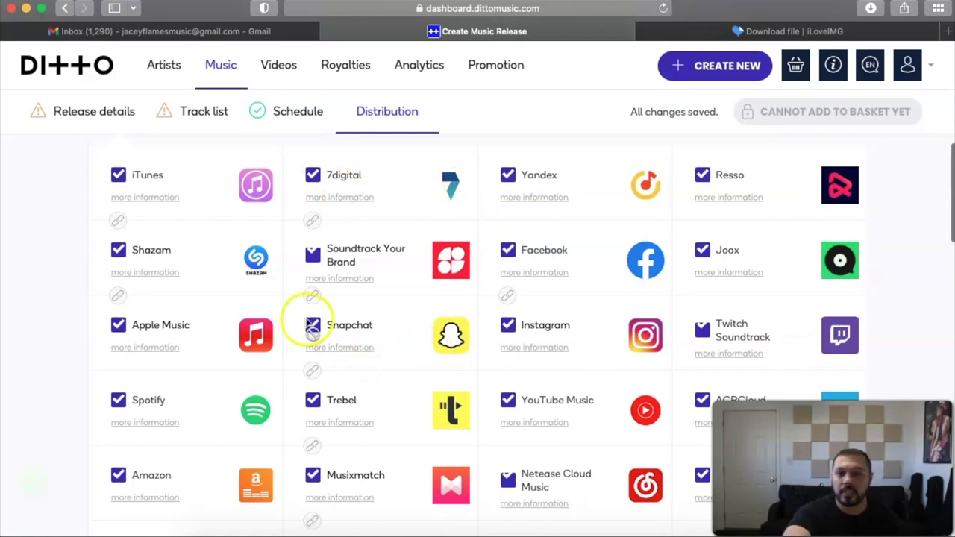
scroll("down", 3)
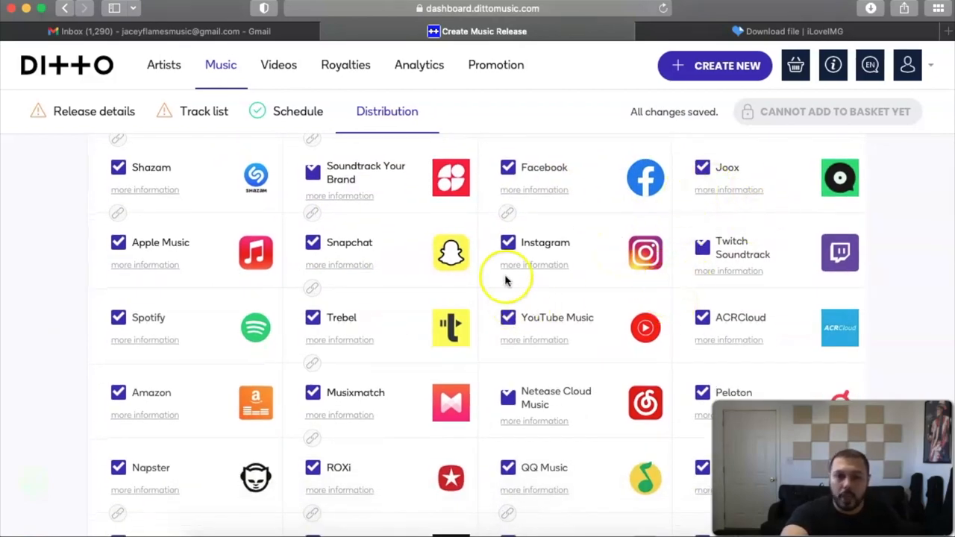
scroll("down", 3)
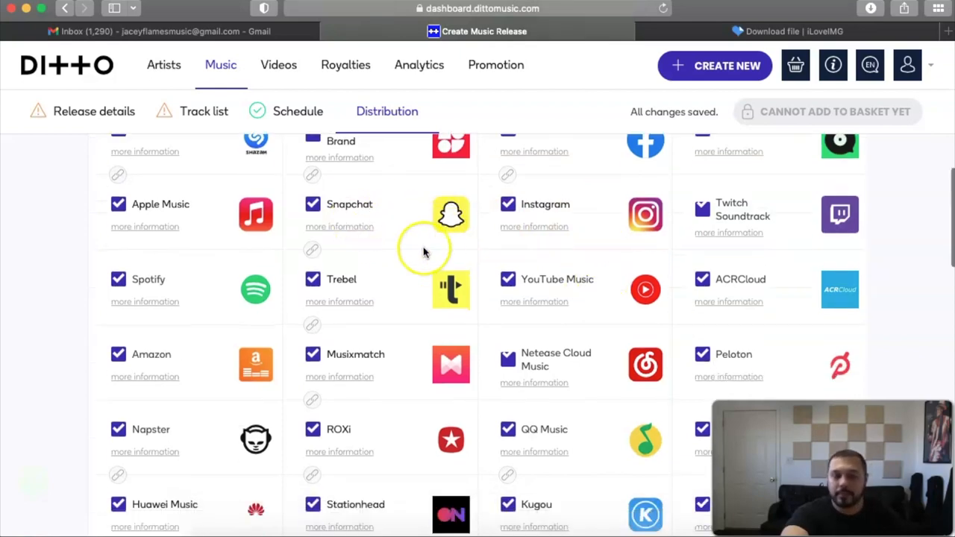
scroll("down", 3)
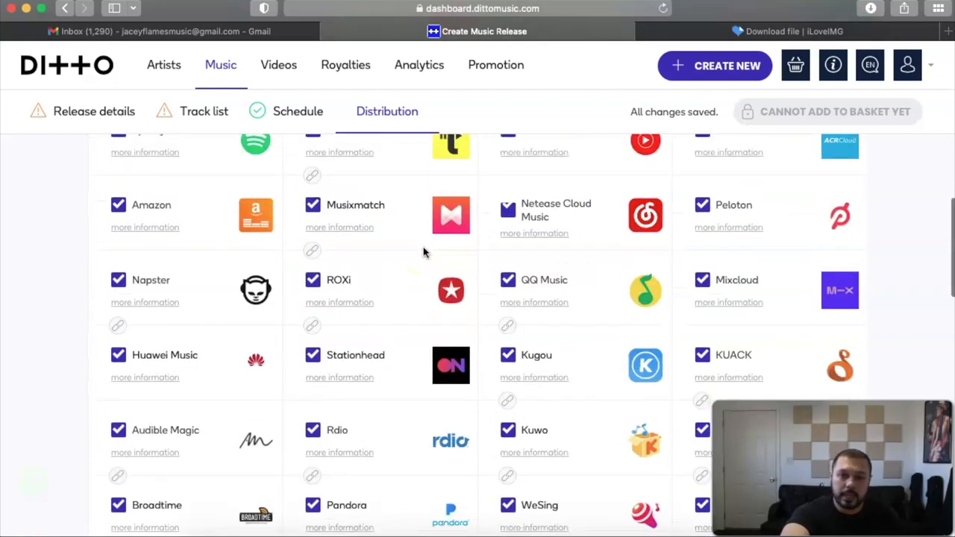
scroll("down", 3)
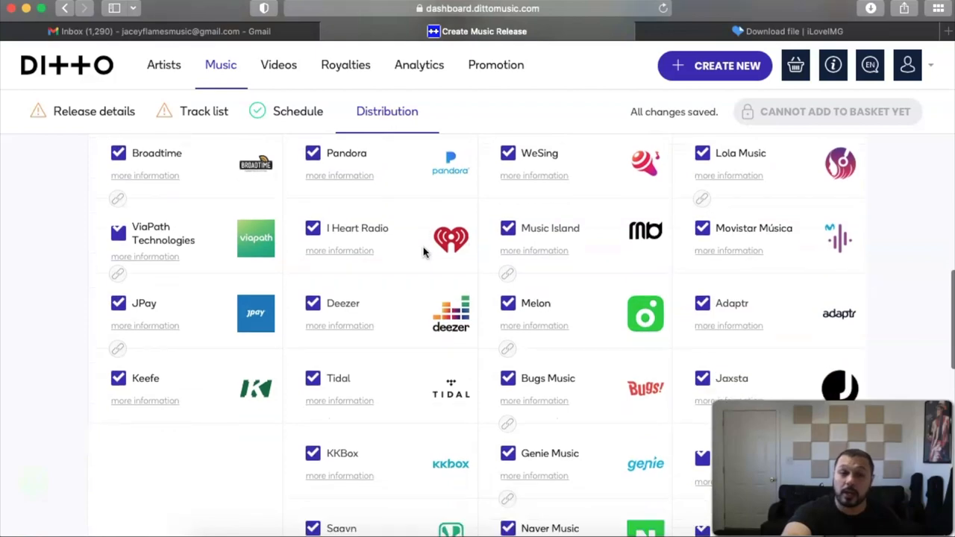
scroll("down", 3)
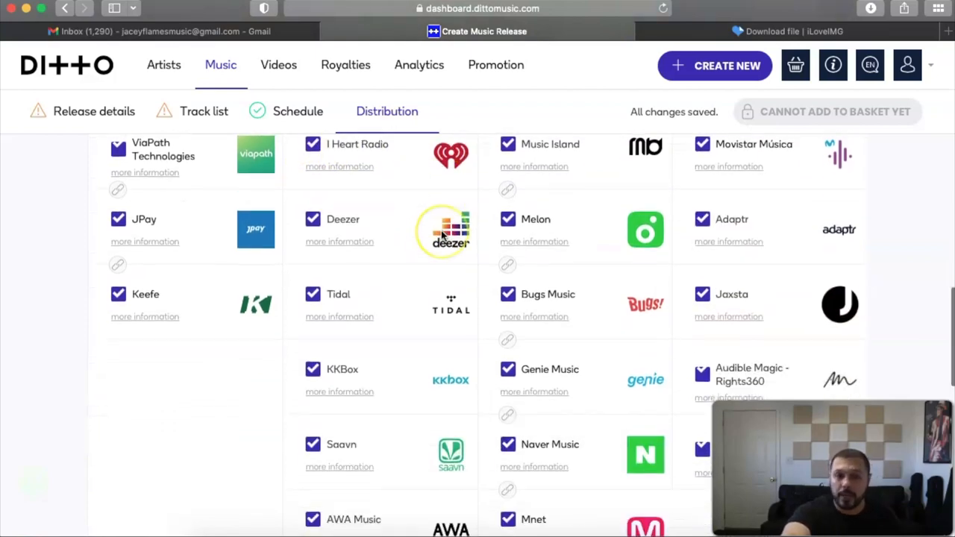
scroll("down", 3)
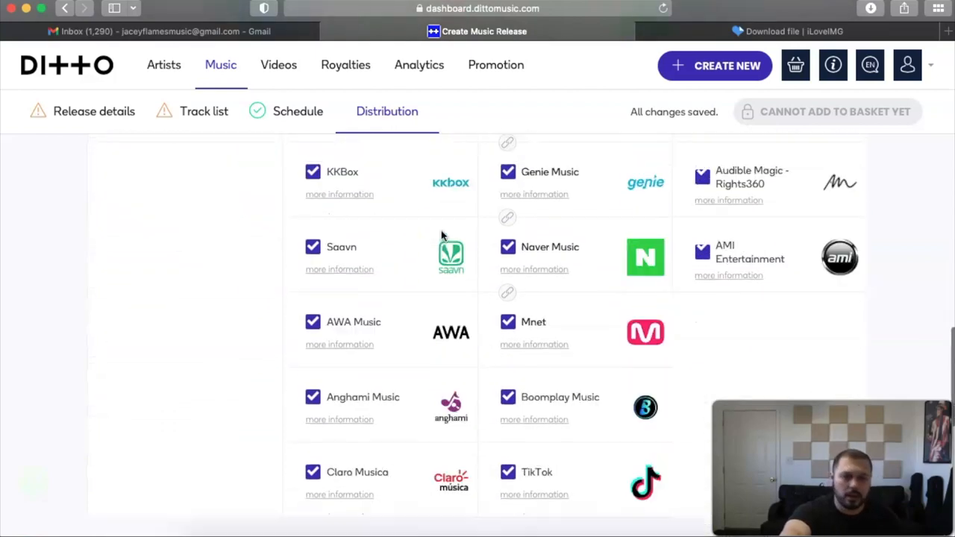
scroll("down", 3)
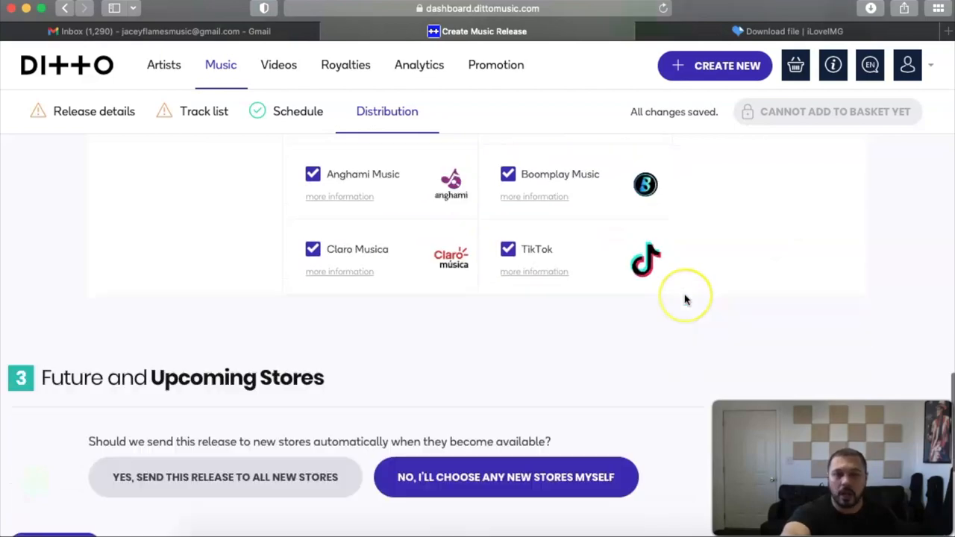
scroll("down", 3)
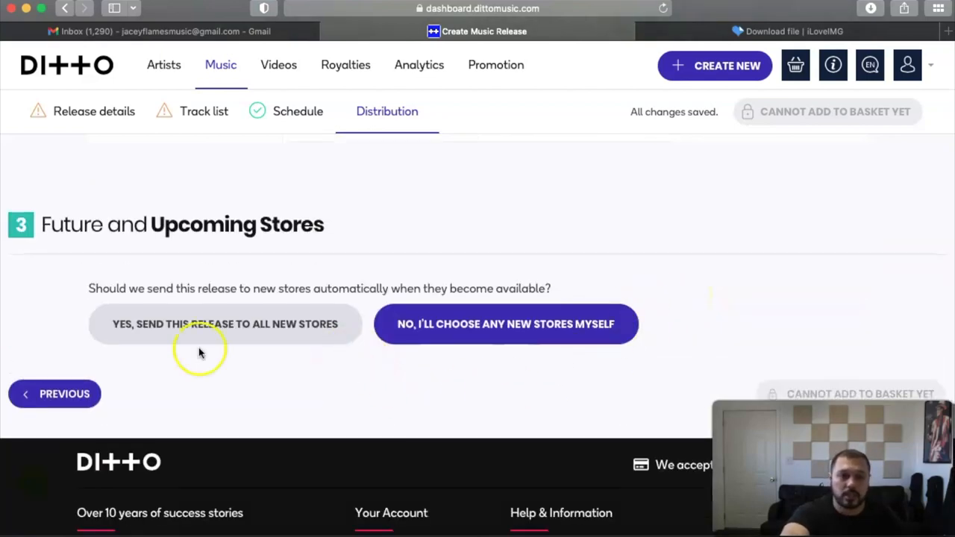
mouse_move(561, 302)
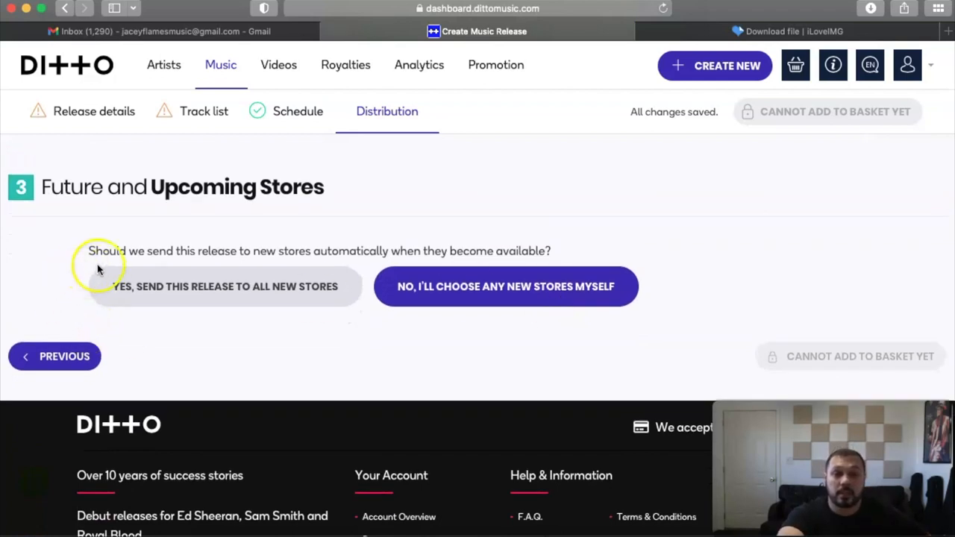
mouse_move(244, 267)
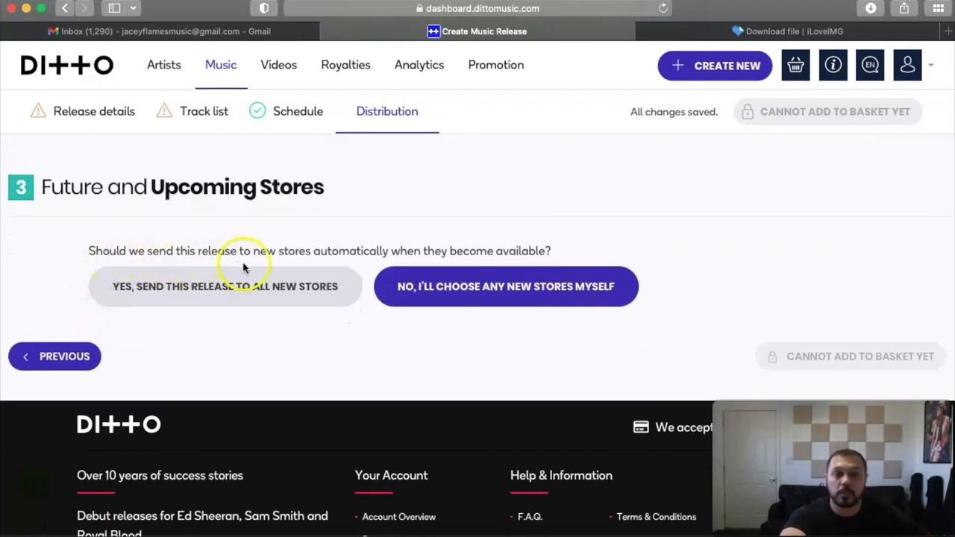
mouse_move(491, 224)
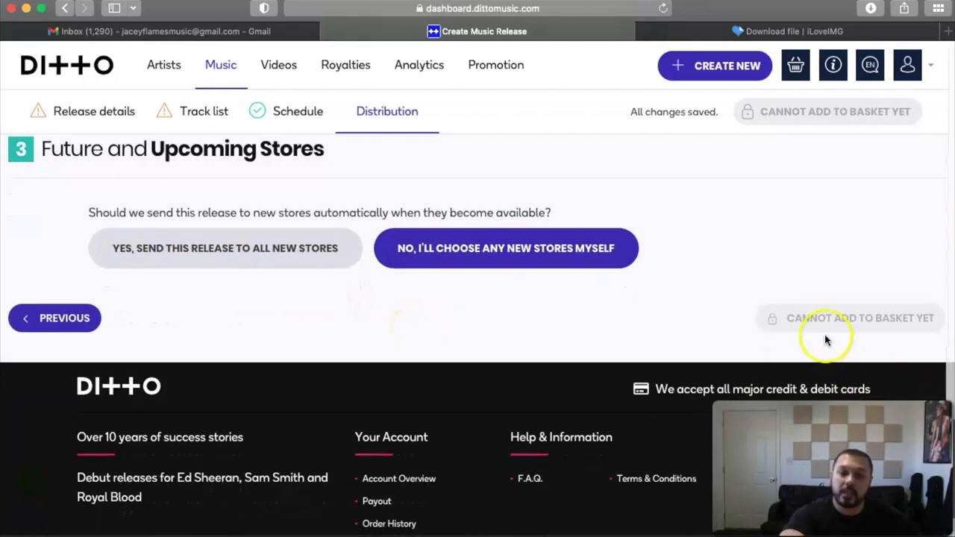
mouse_move(716, 321)
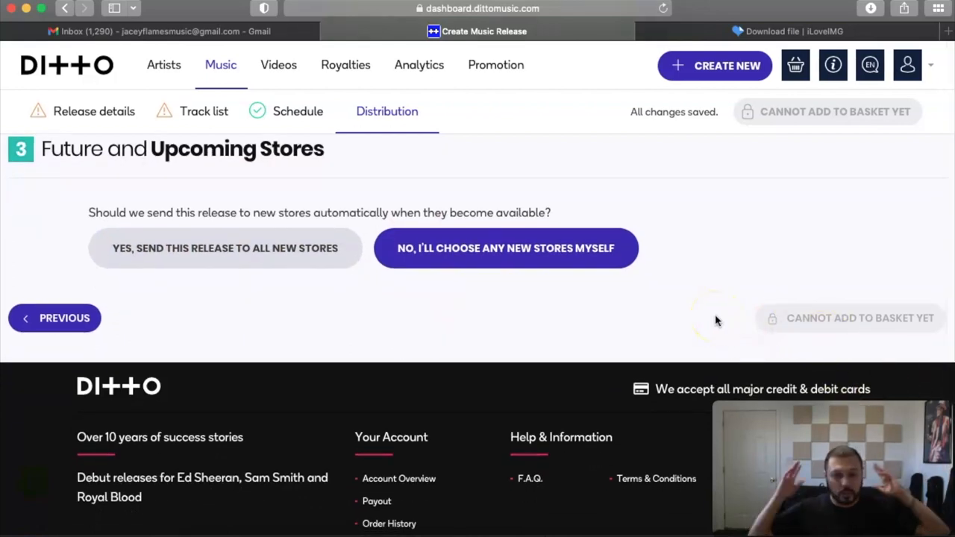